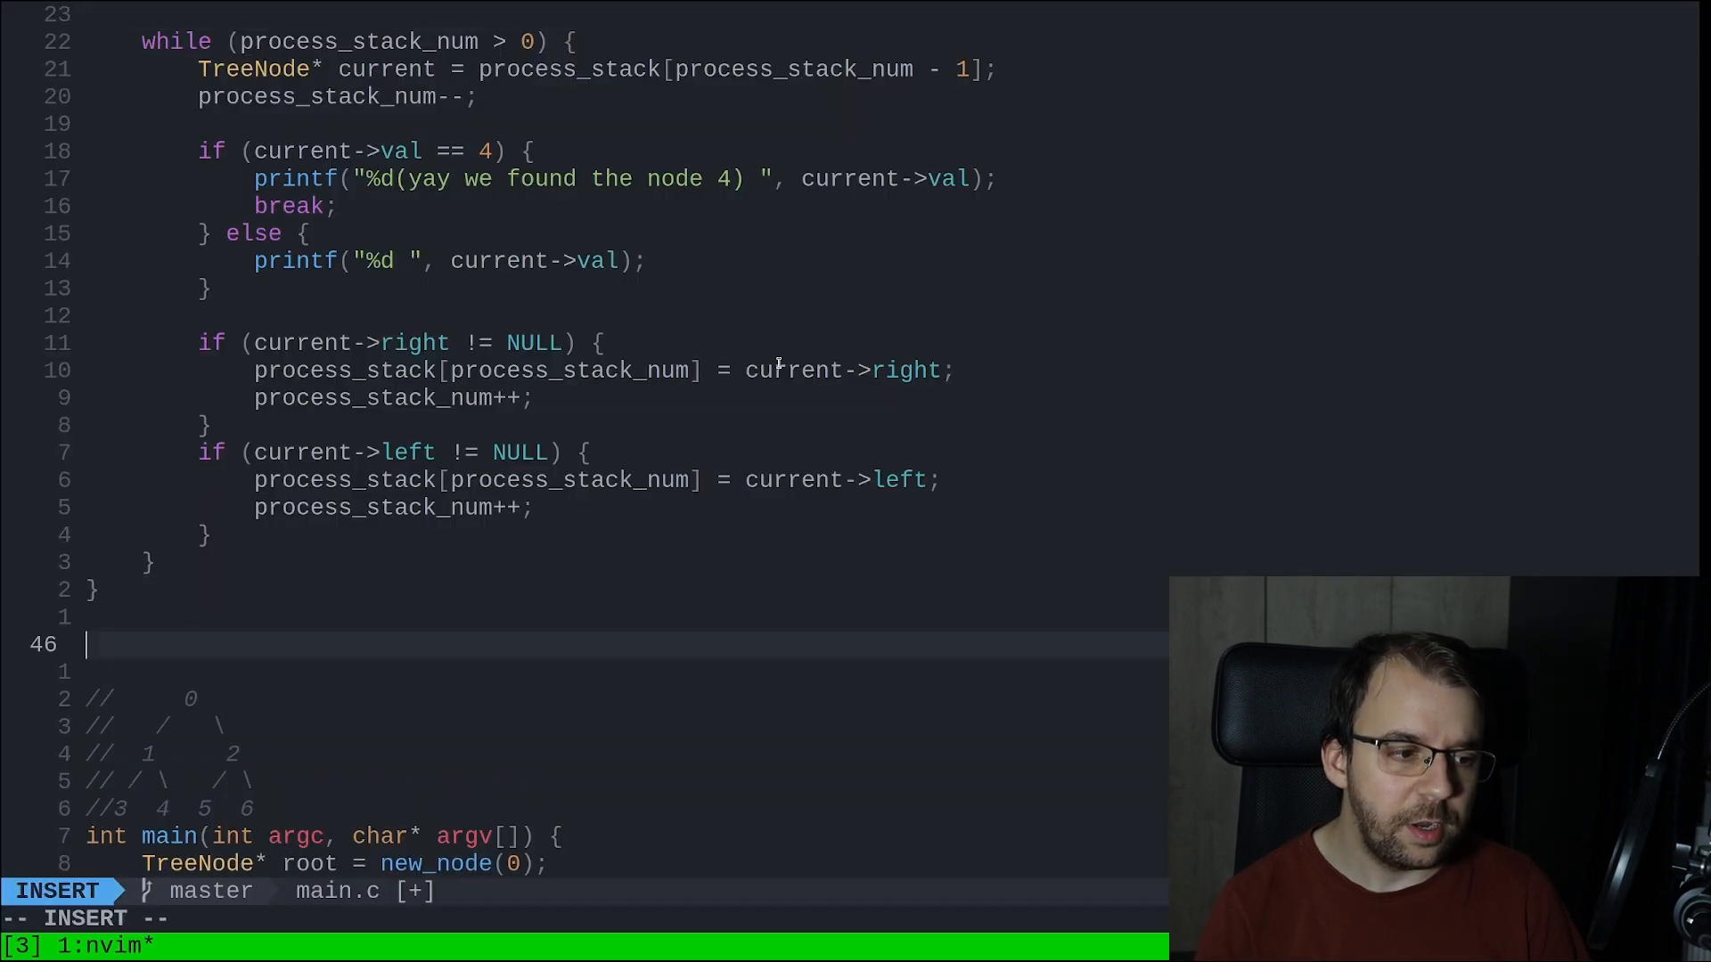
Type the empty stub void print_depth_first_recursive(TreeNode* node) { } above main.
text(void)
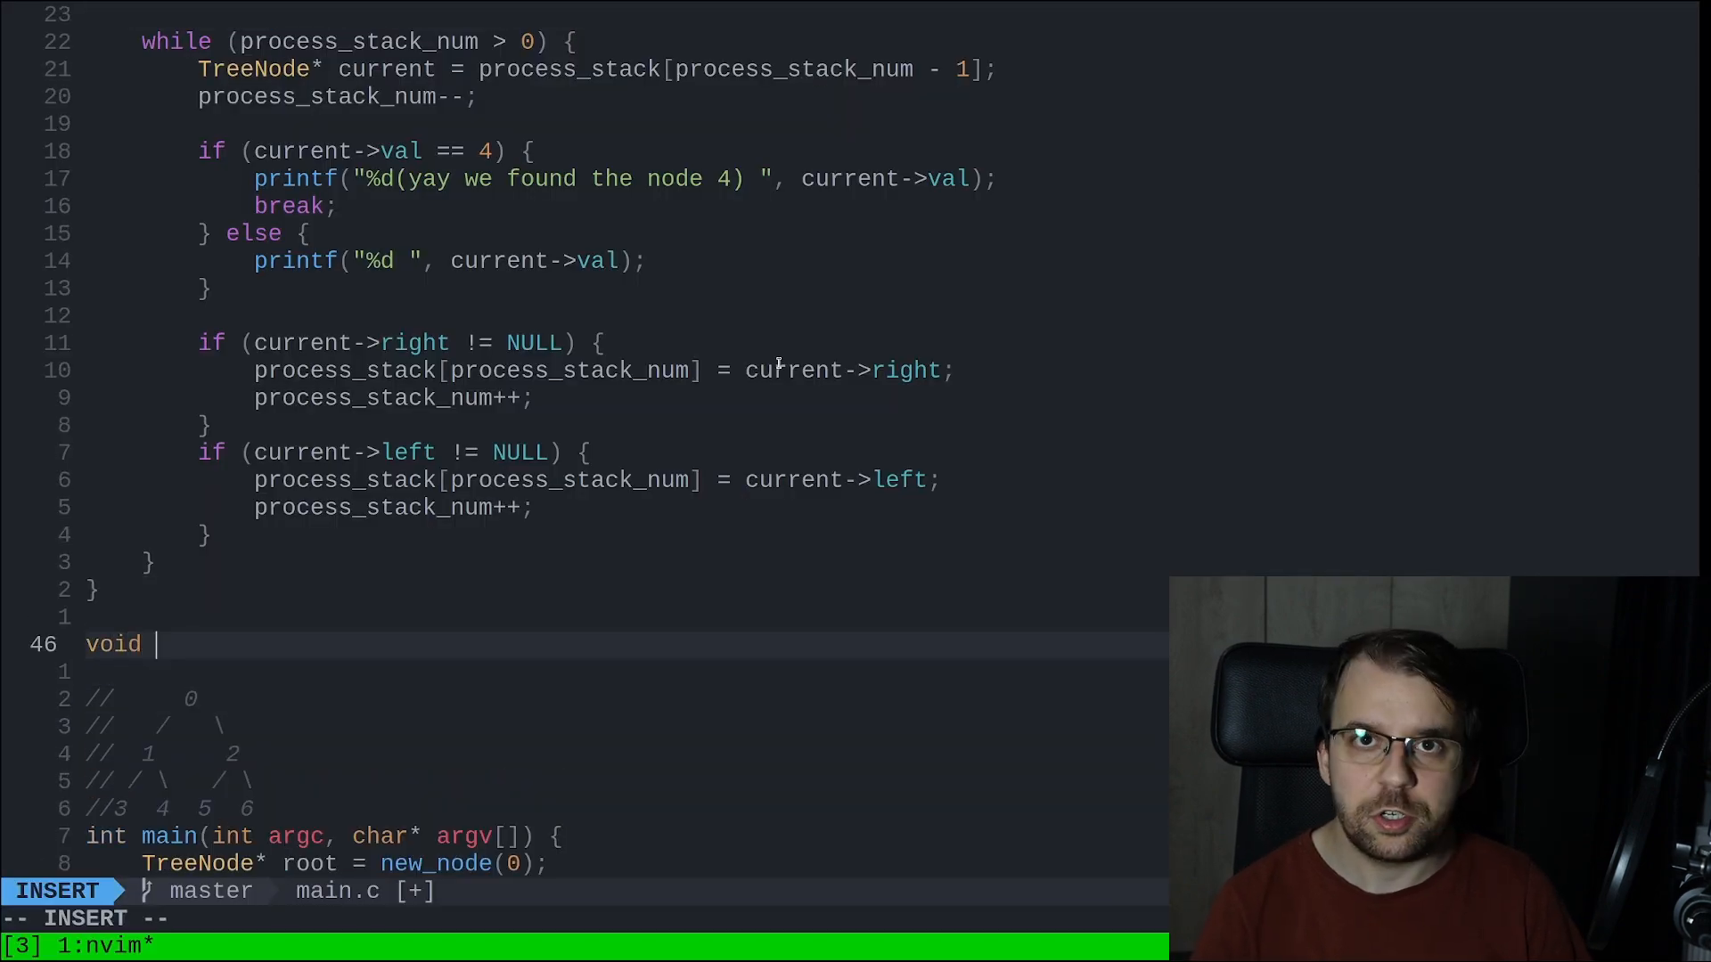
text(print_d)
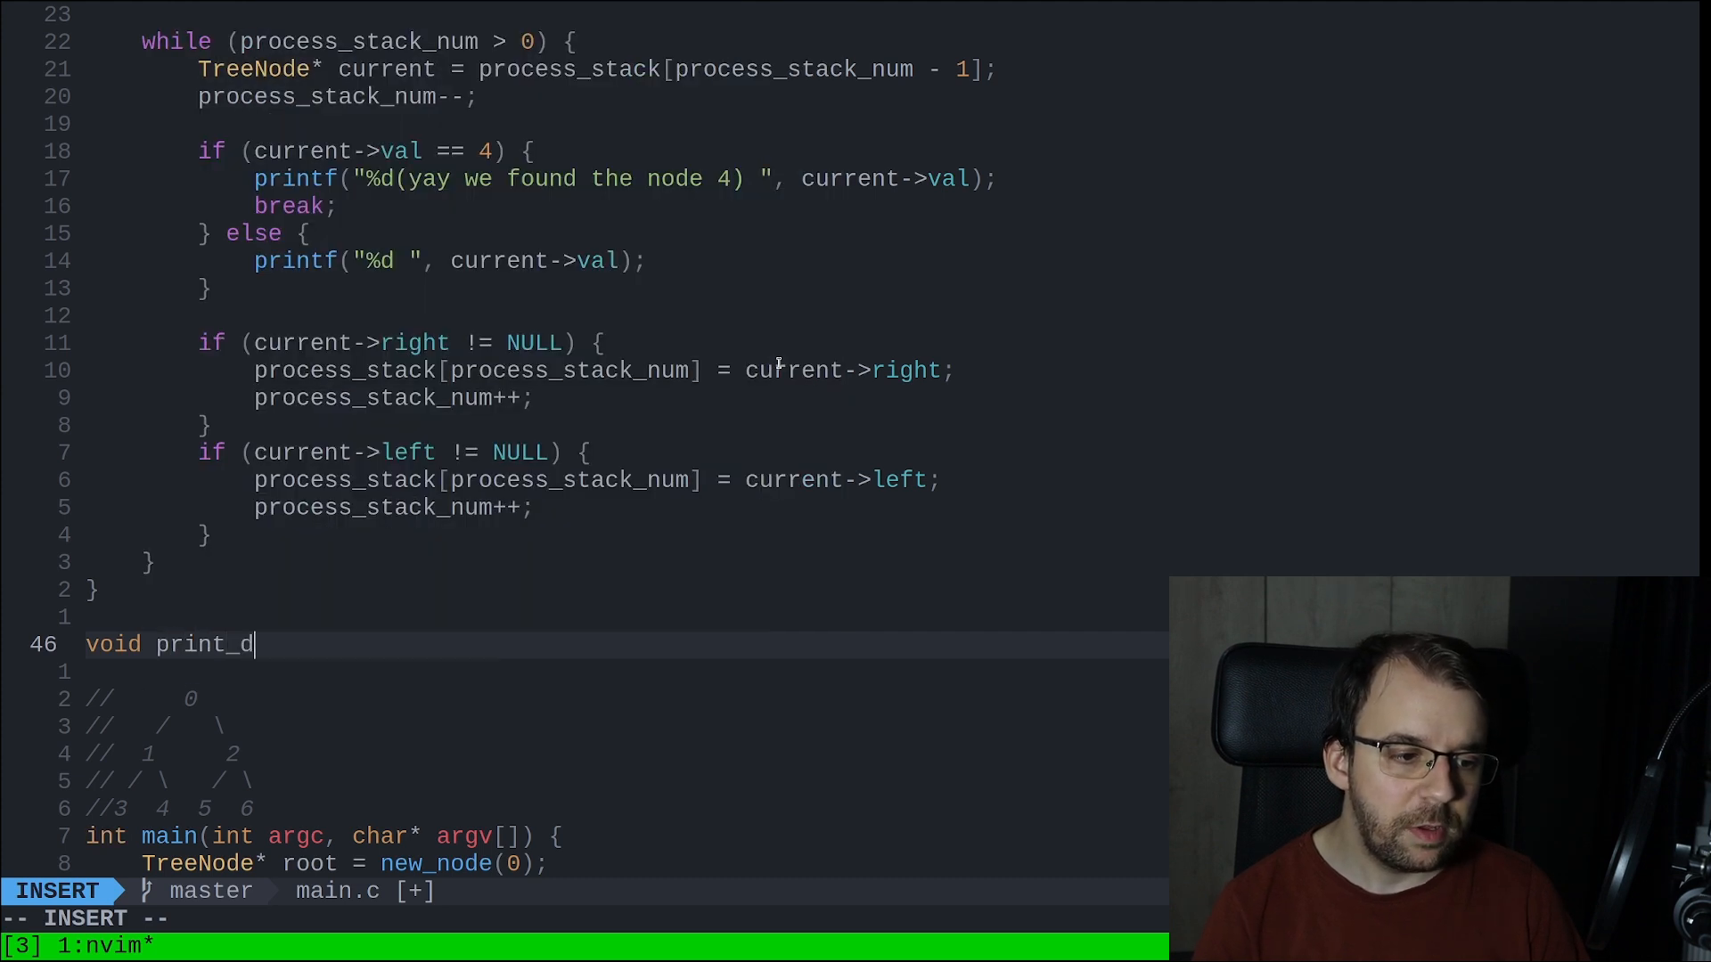
text(epth_first_re)
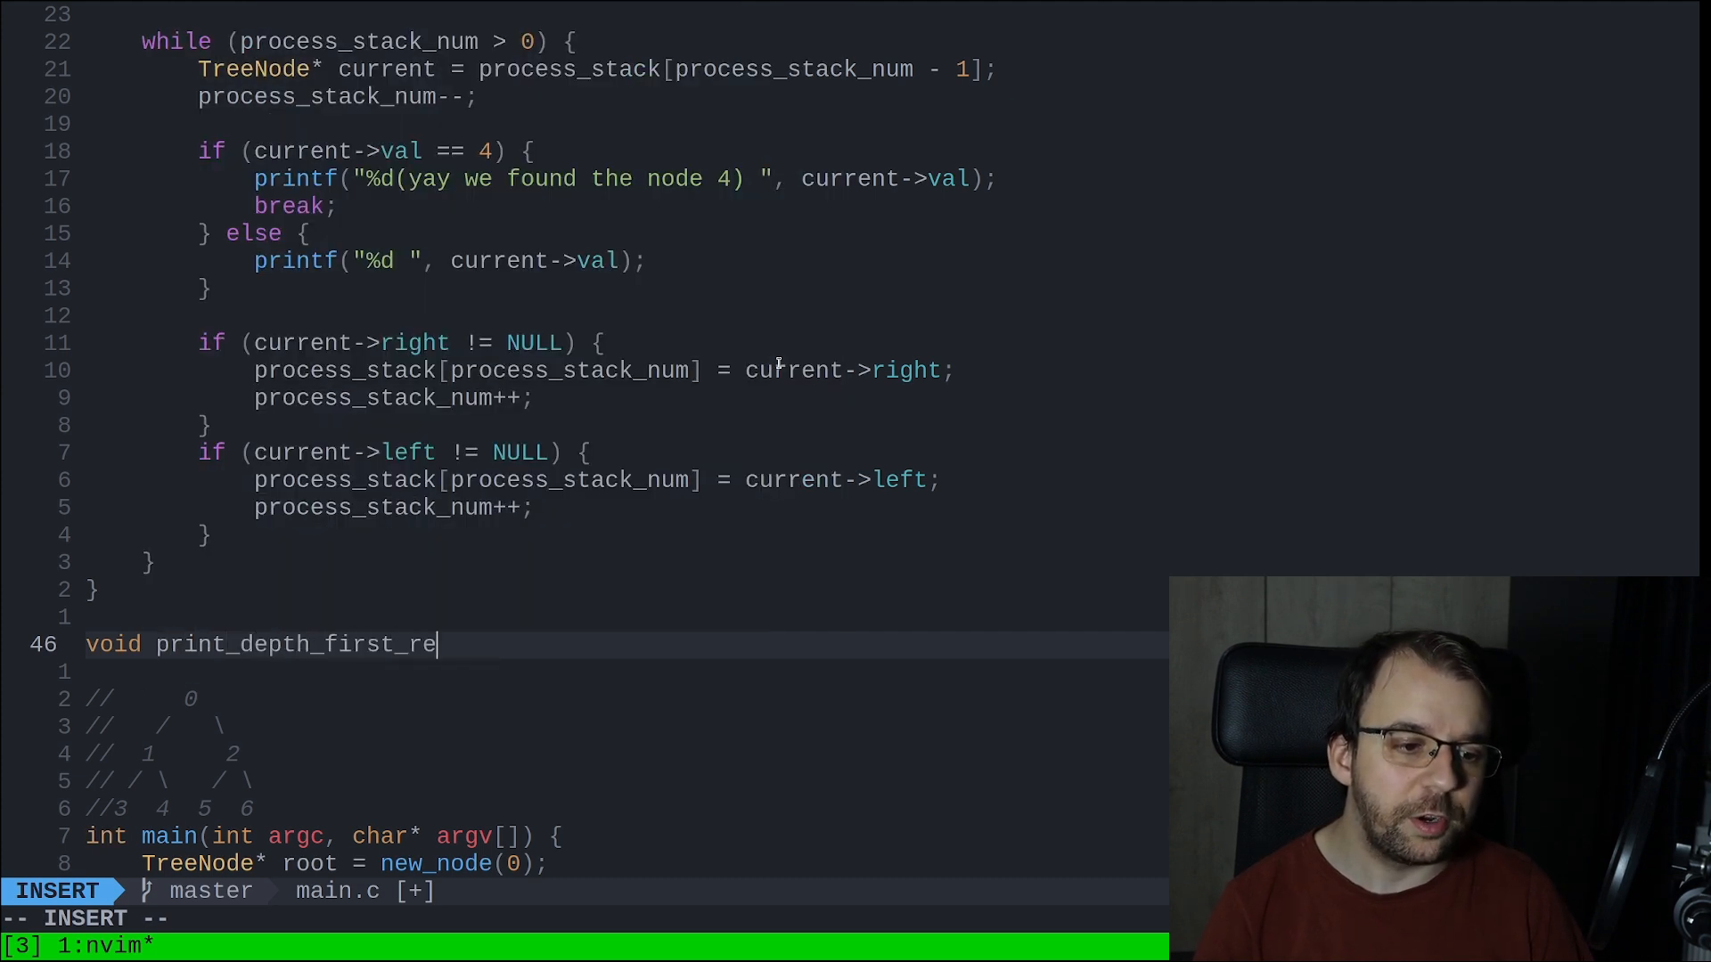
text(cursive(T)
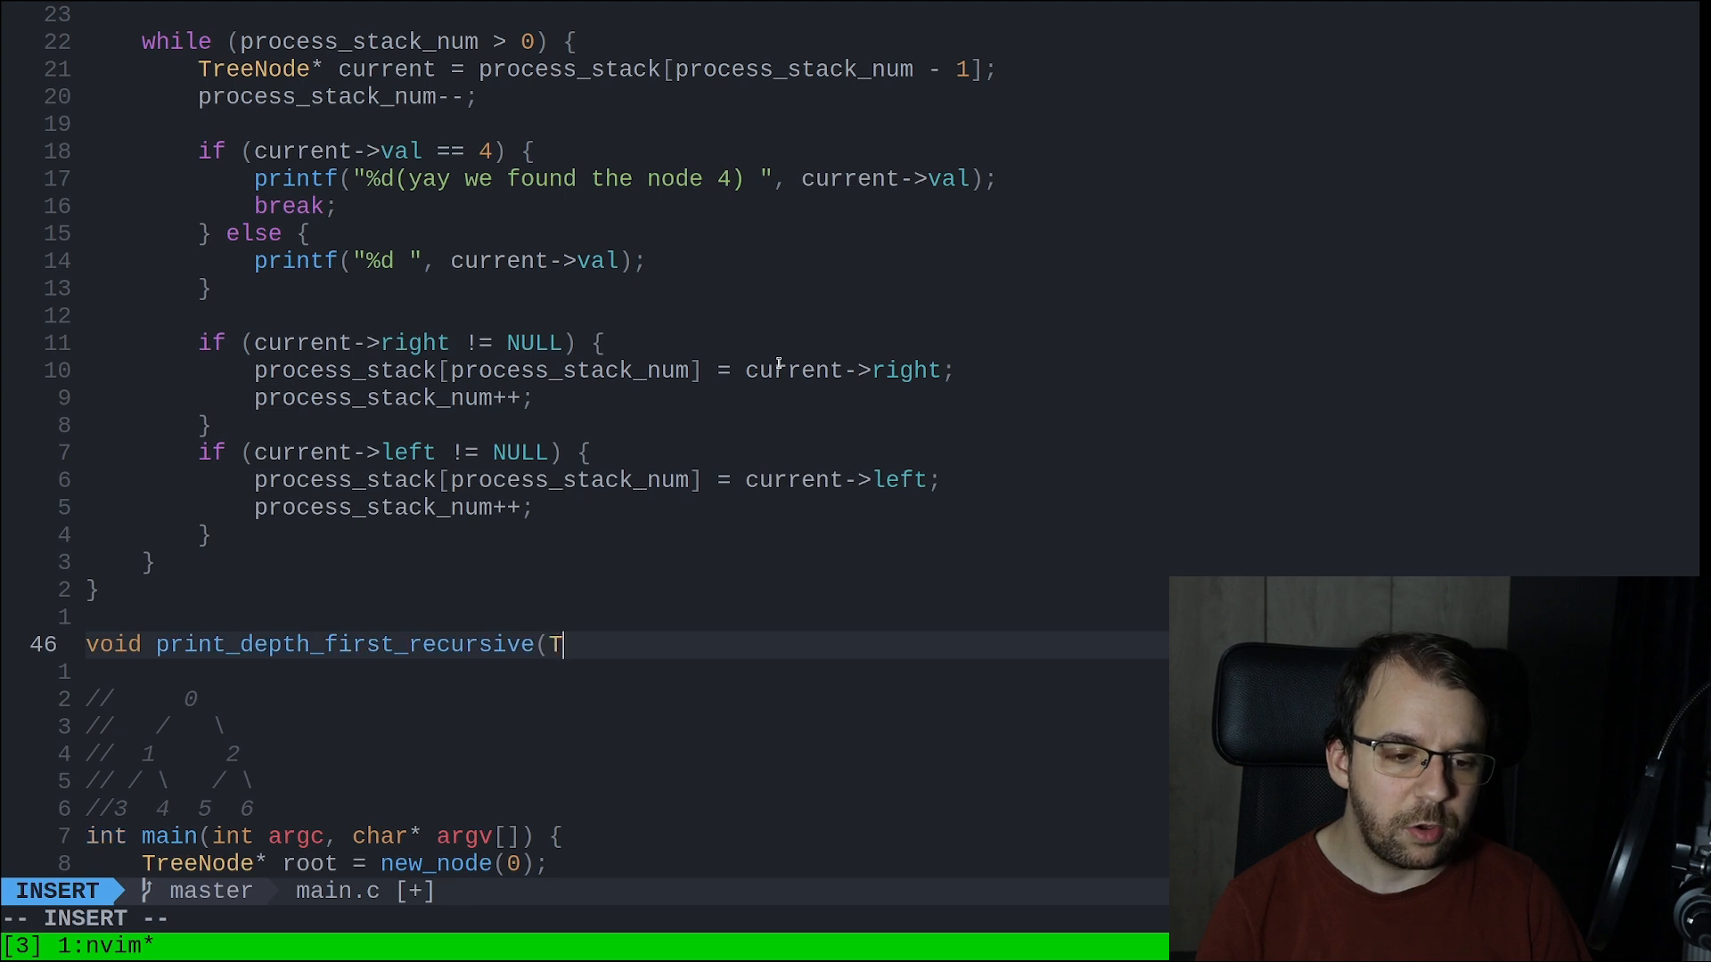
text(reeNode*)
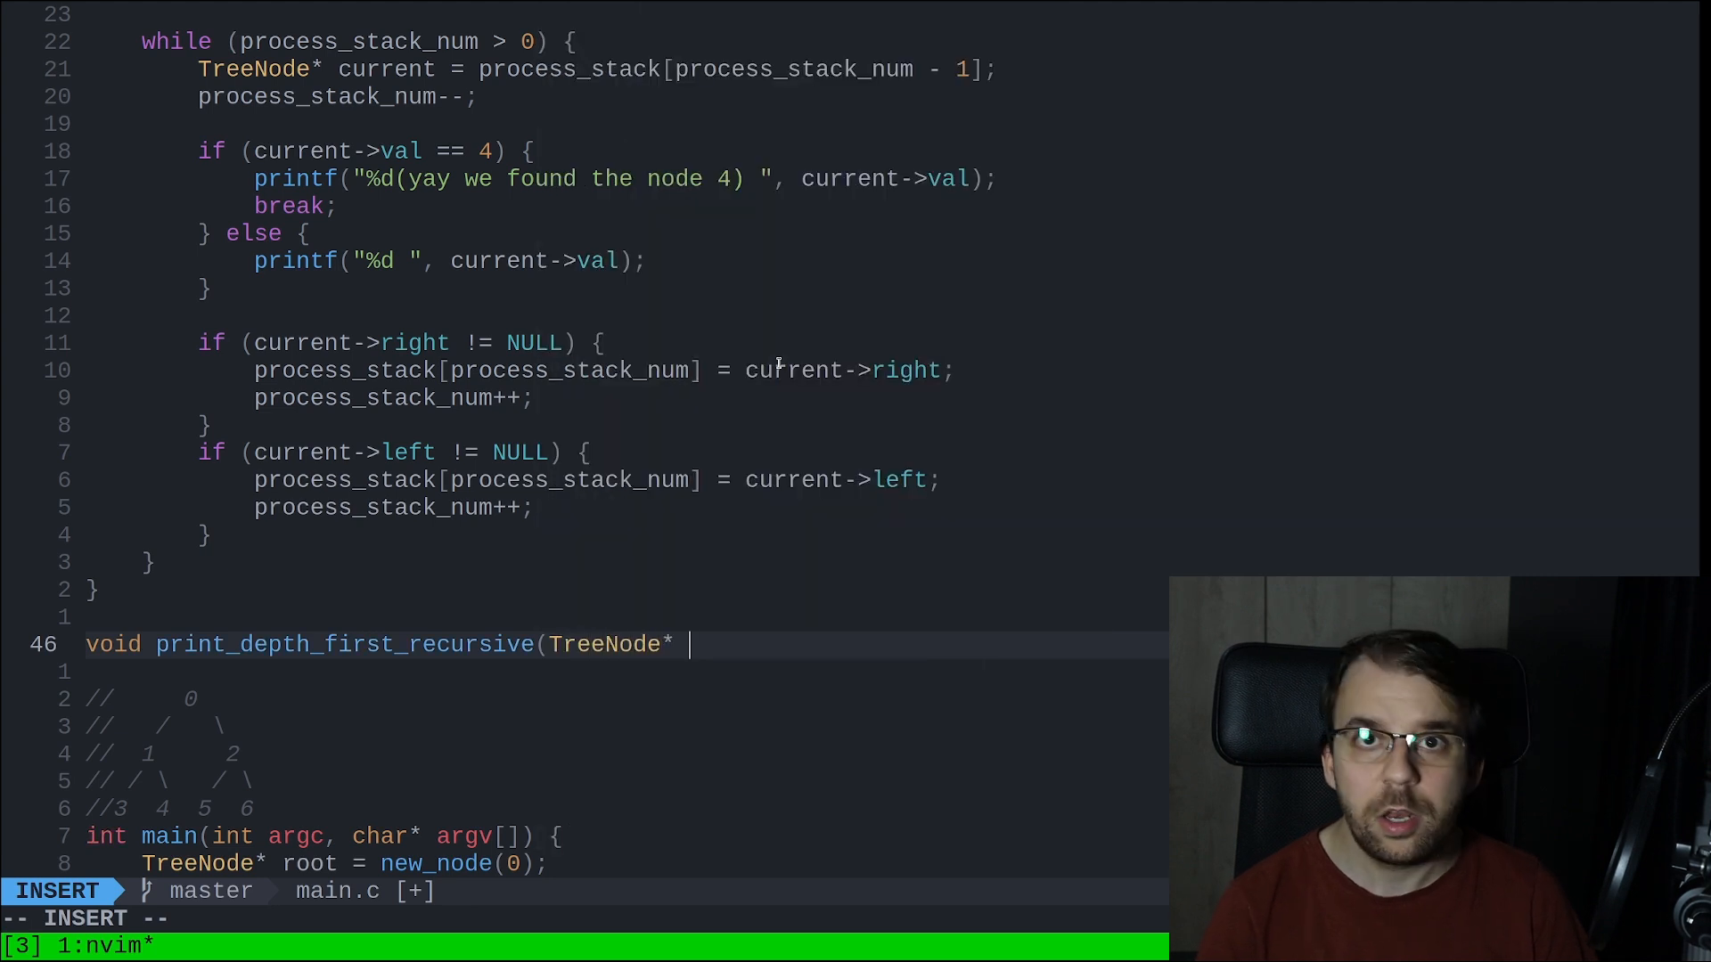
text(node) {)
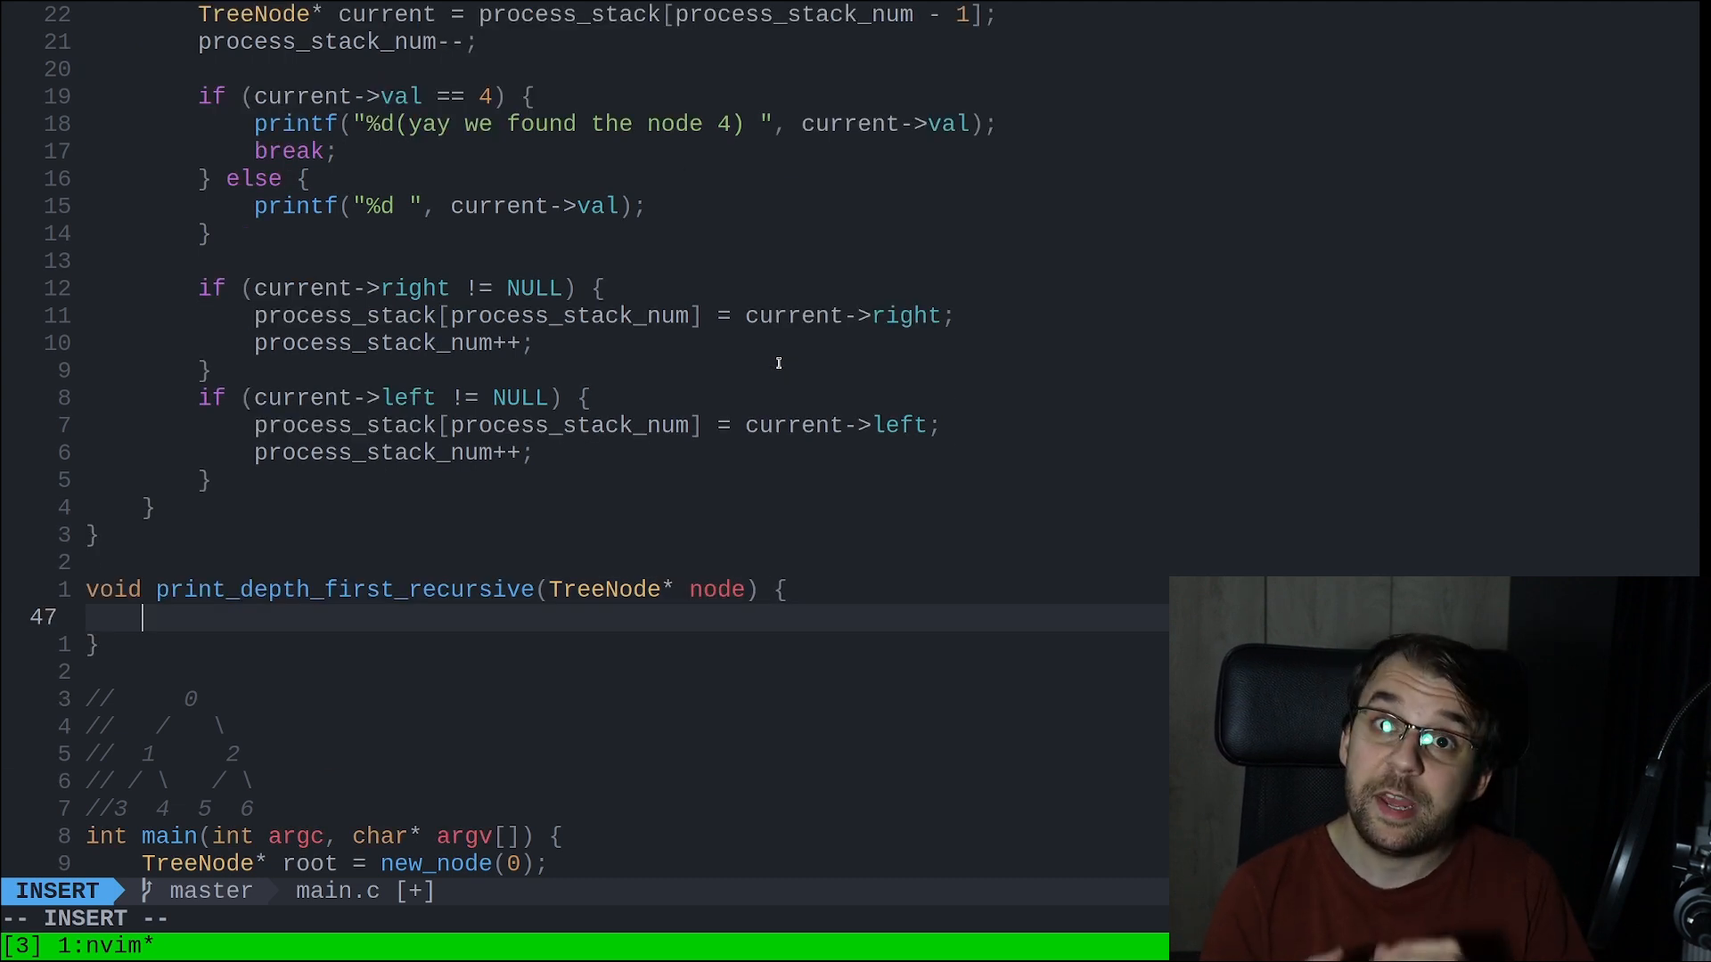
key(Escape)
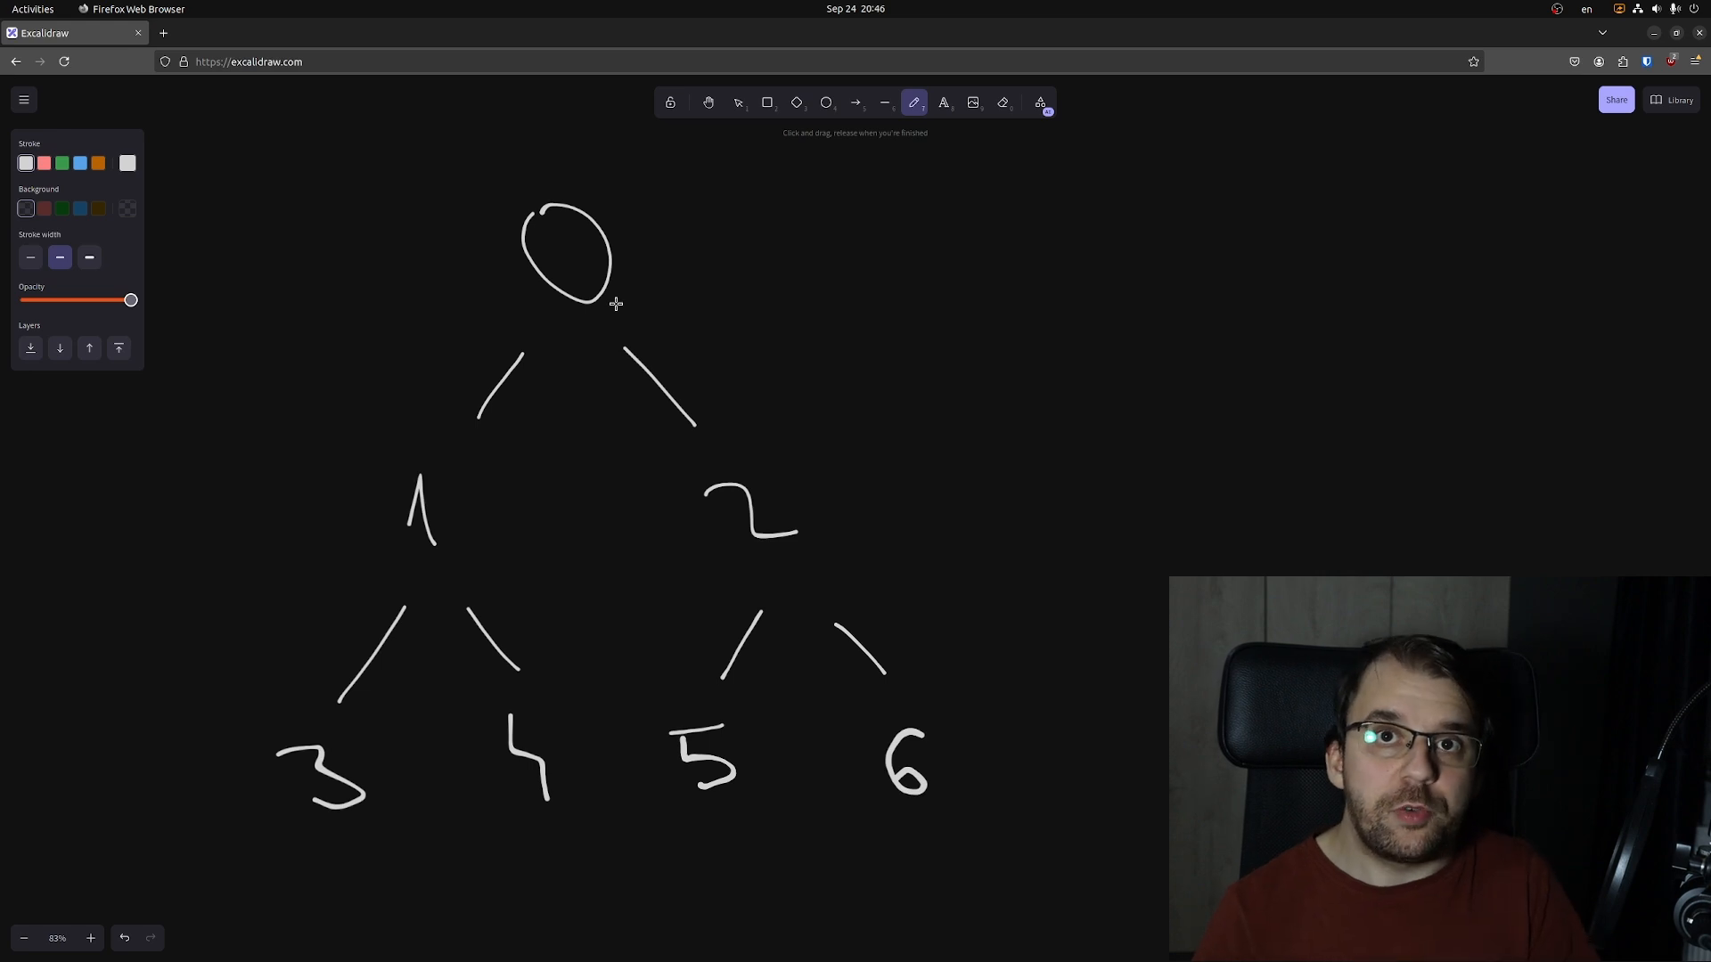
mouse_move(772, 286)
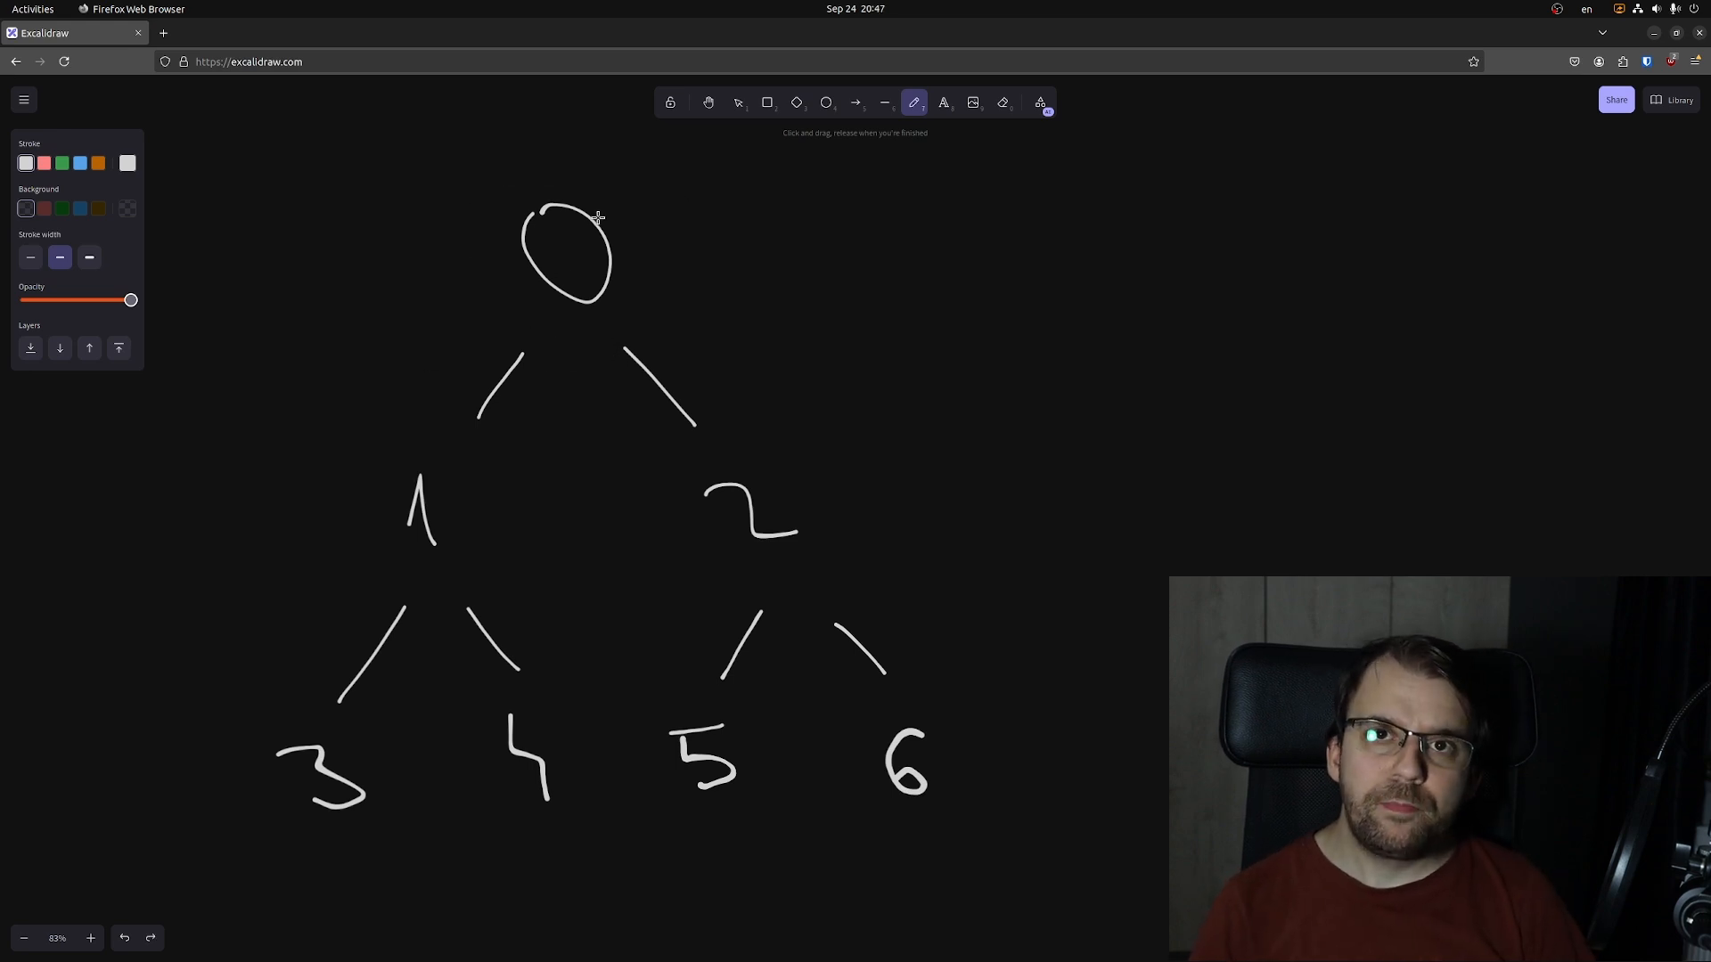
mouse_move(334, 502)
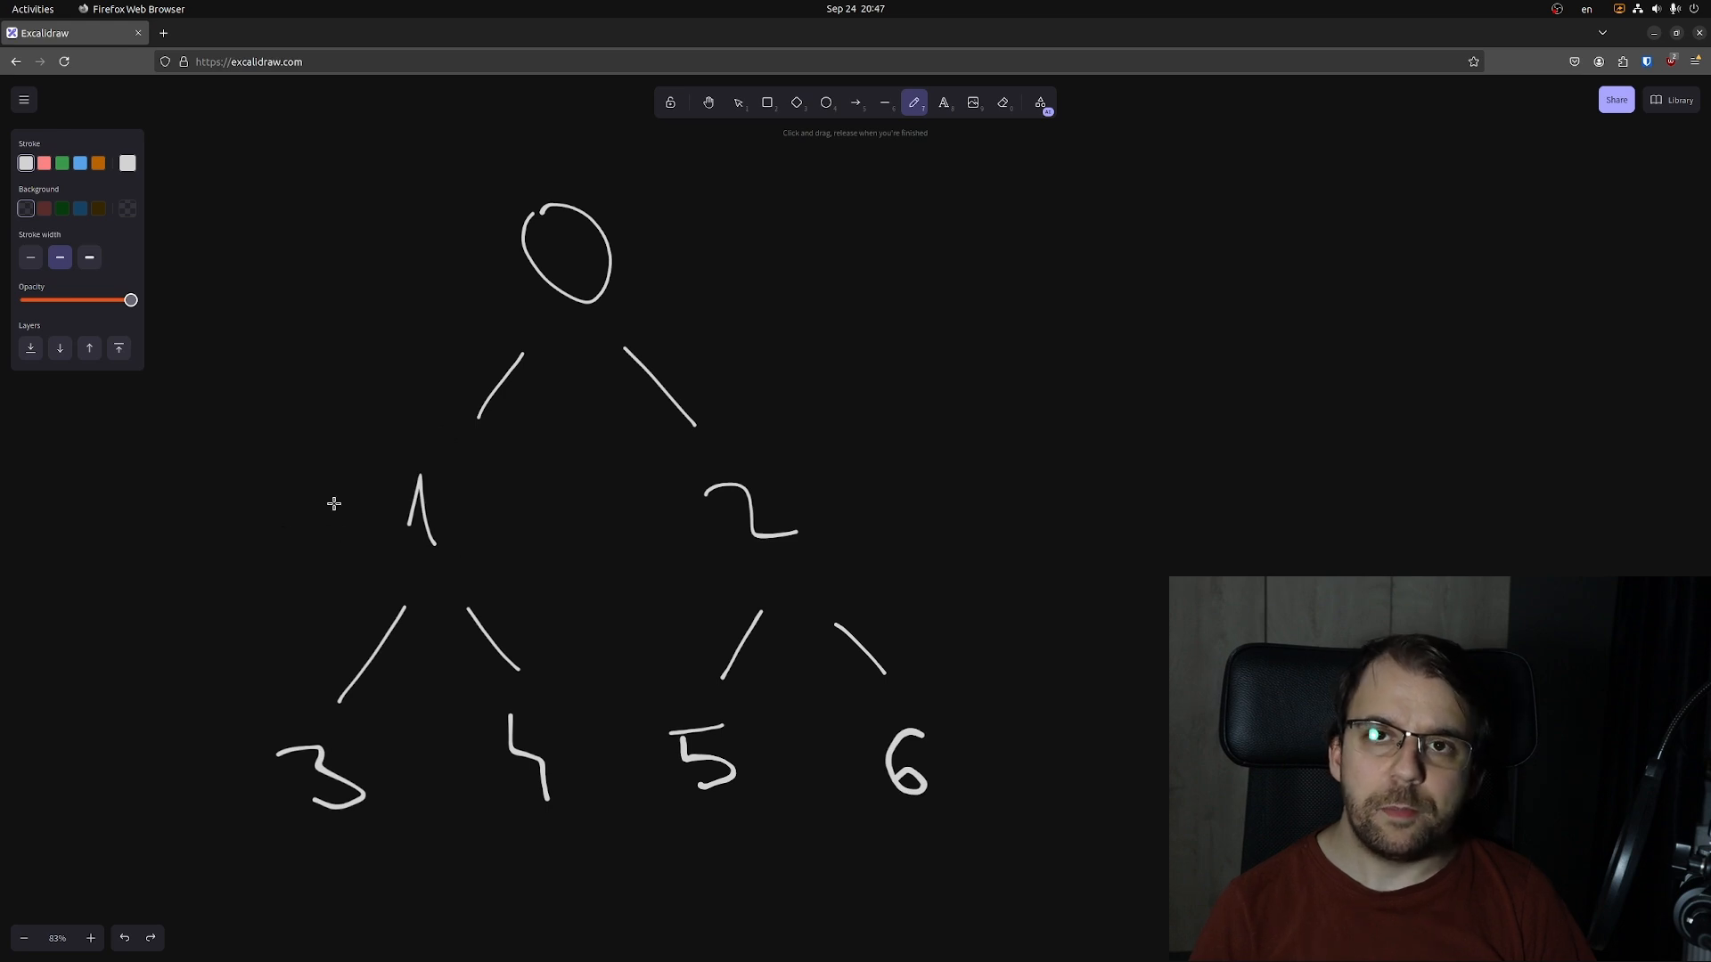
mouse_move(358, 482)
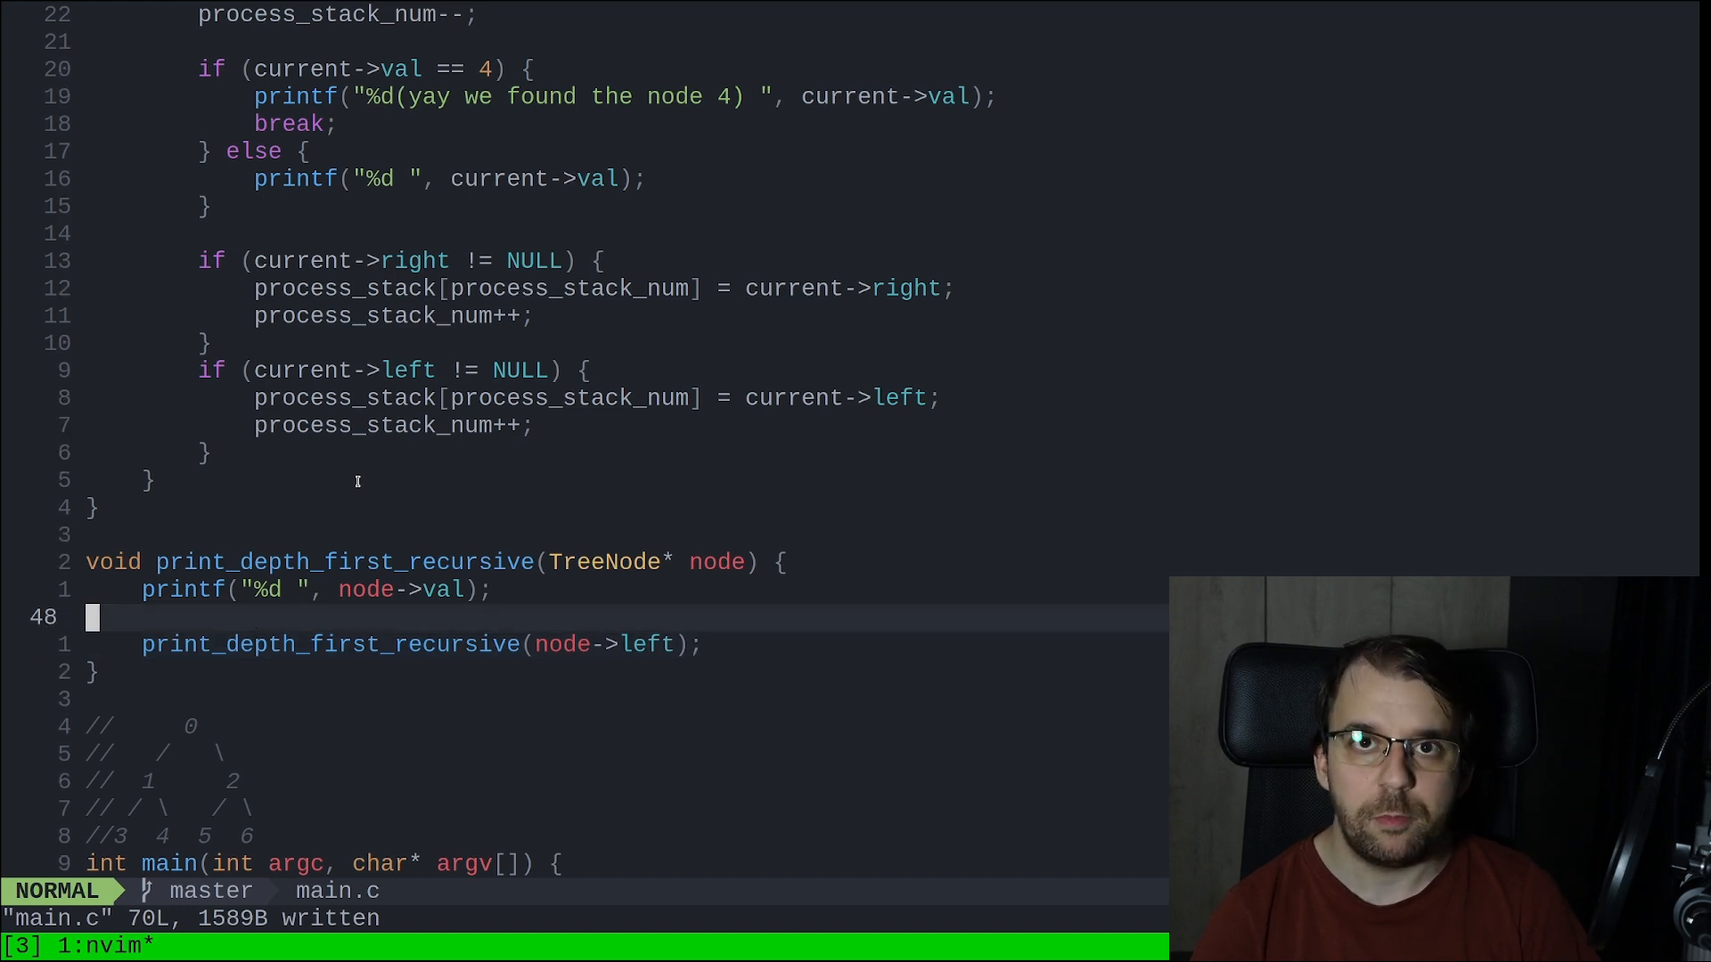
Guard the left recursive call with if (node->left != NULL) and run the program.
text(if ()
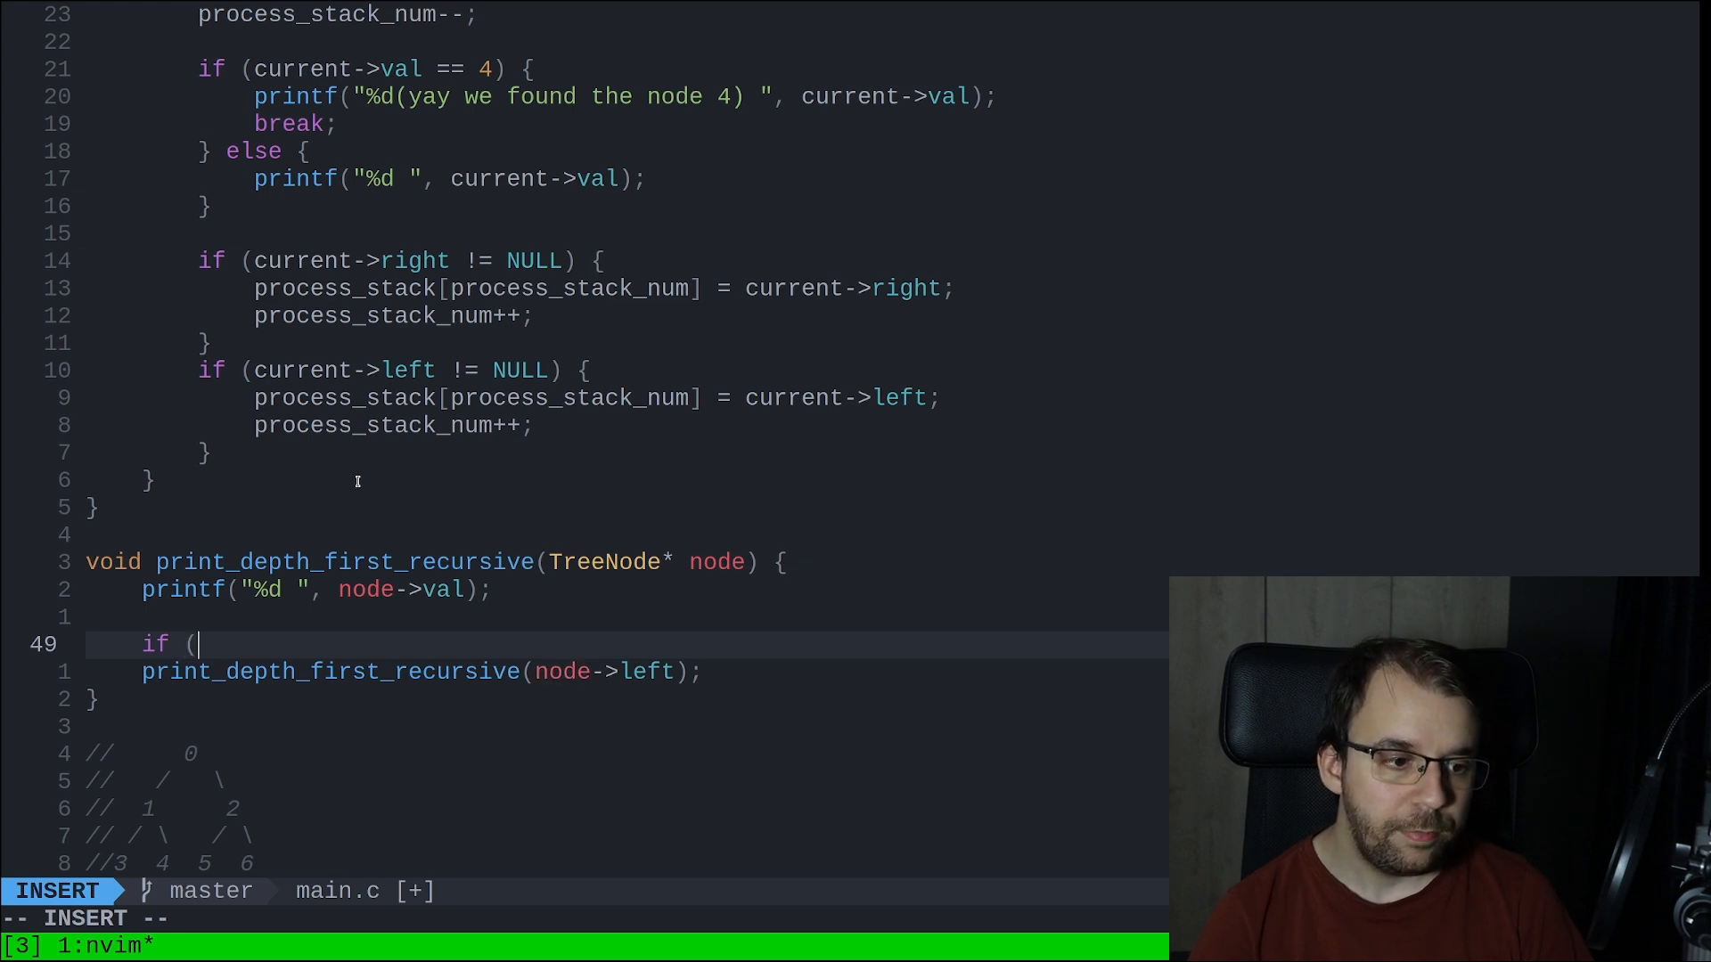
text(node->left != NULL) {)
click(584, 919)
text(:!)
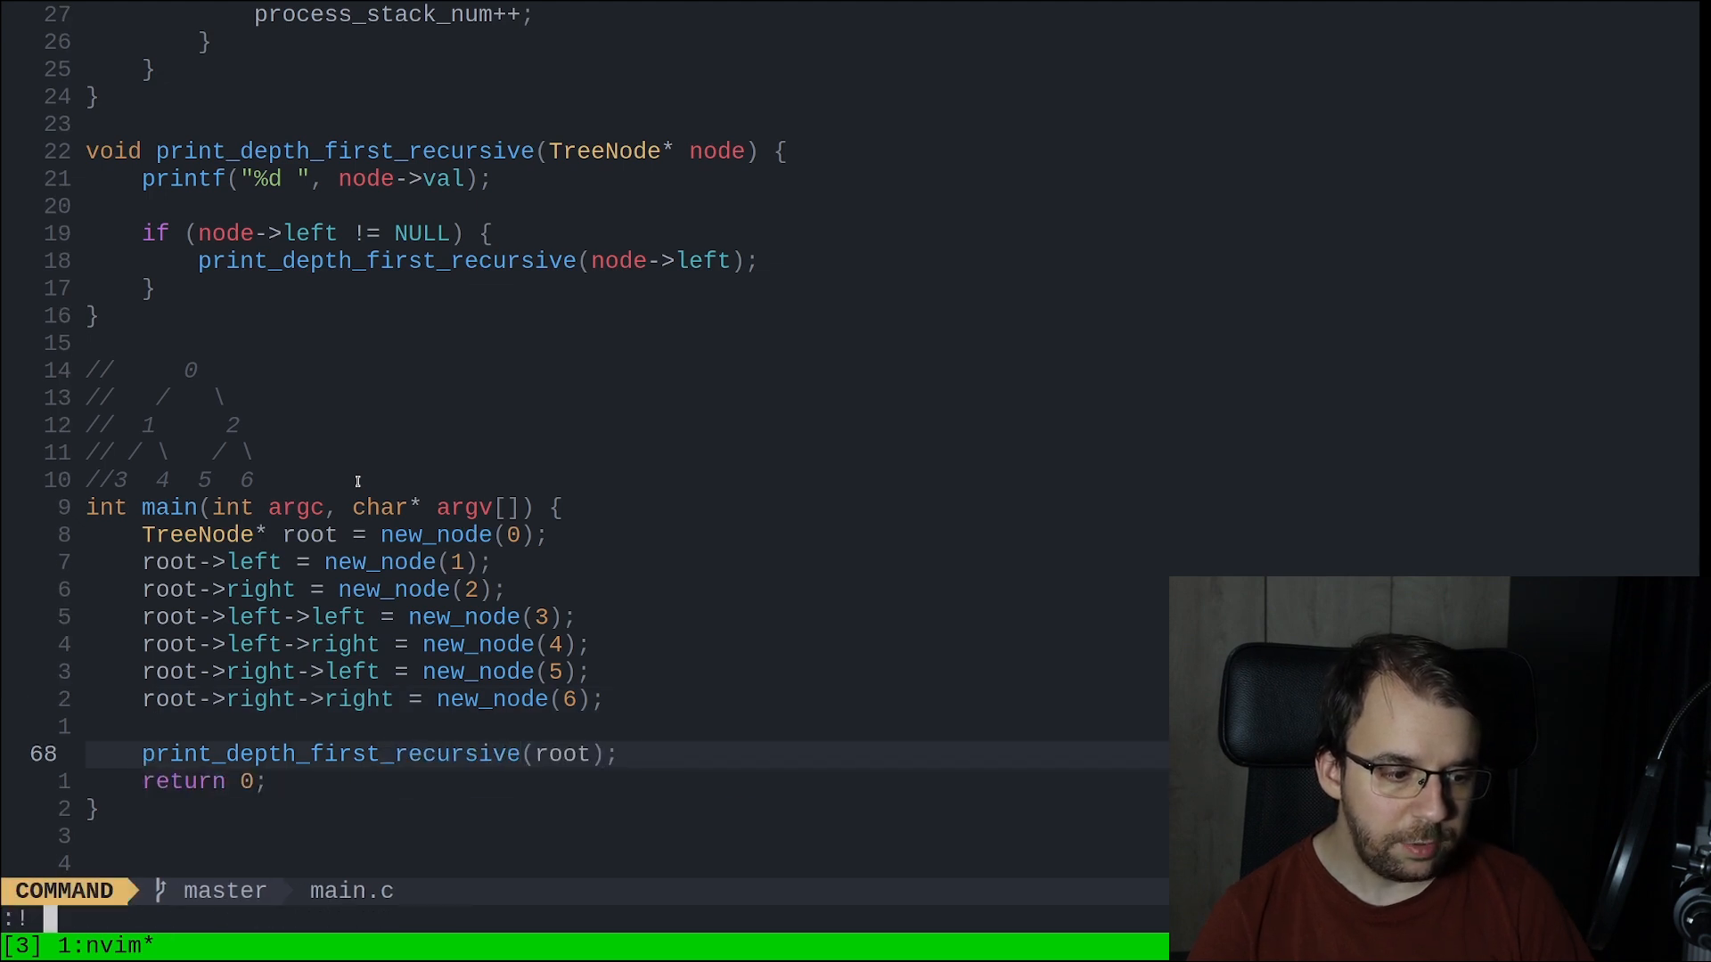
key(Enter)
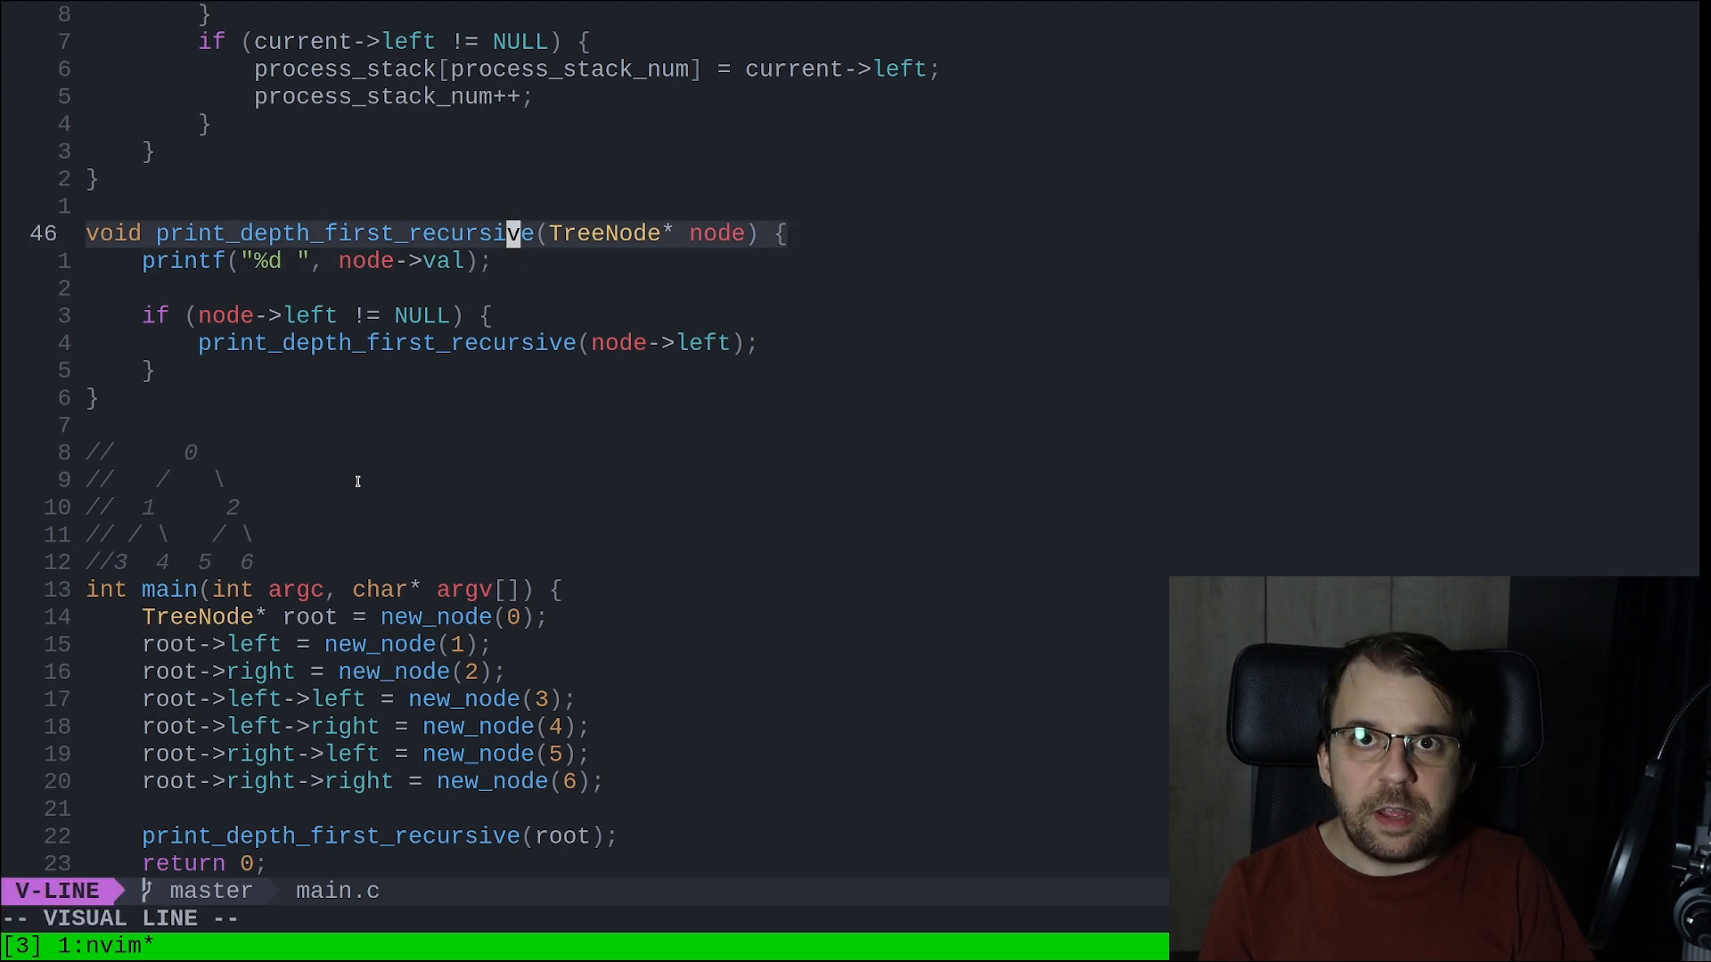
key(Escape)
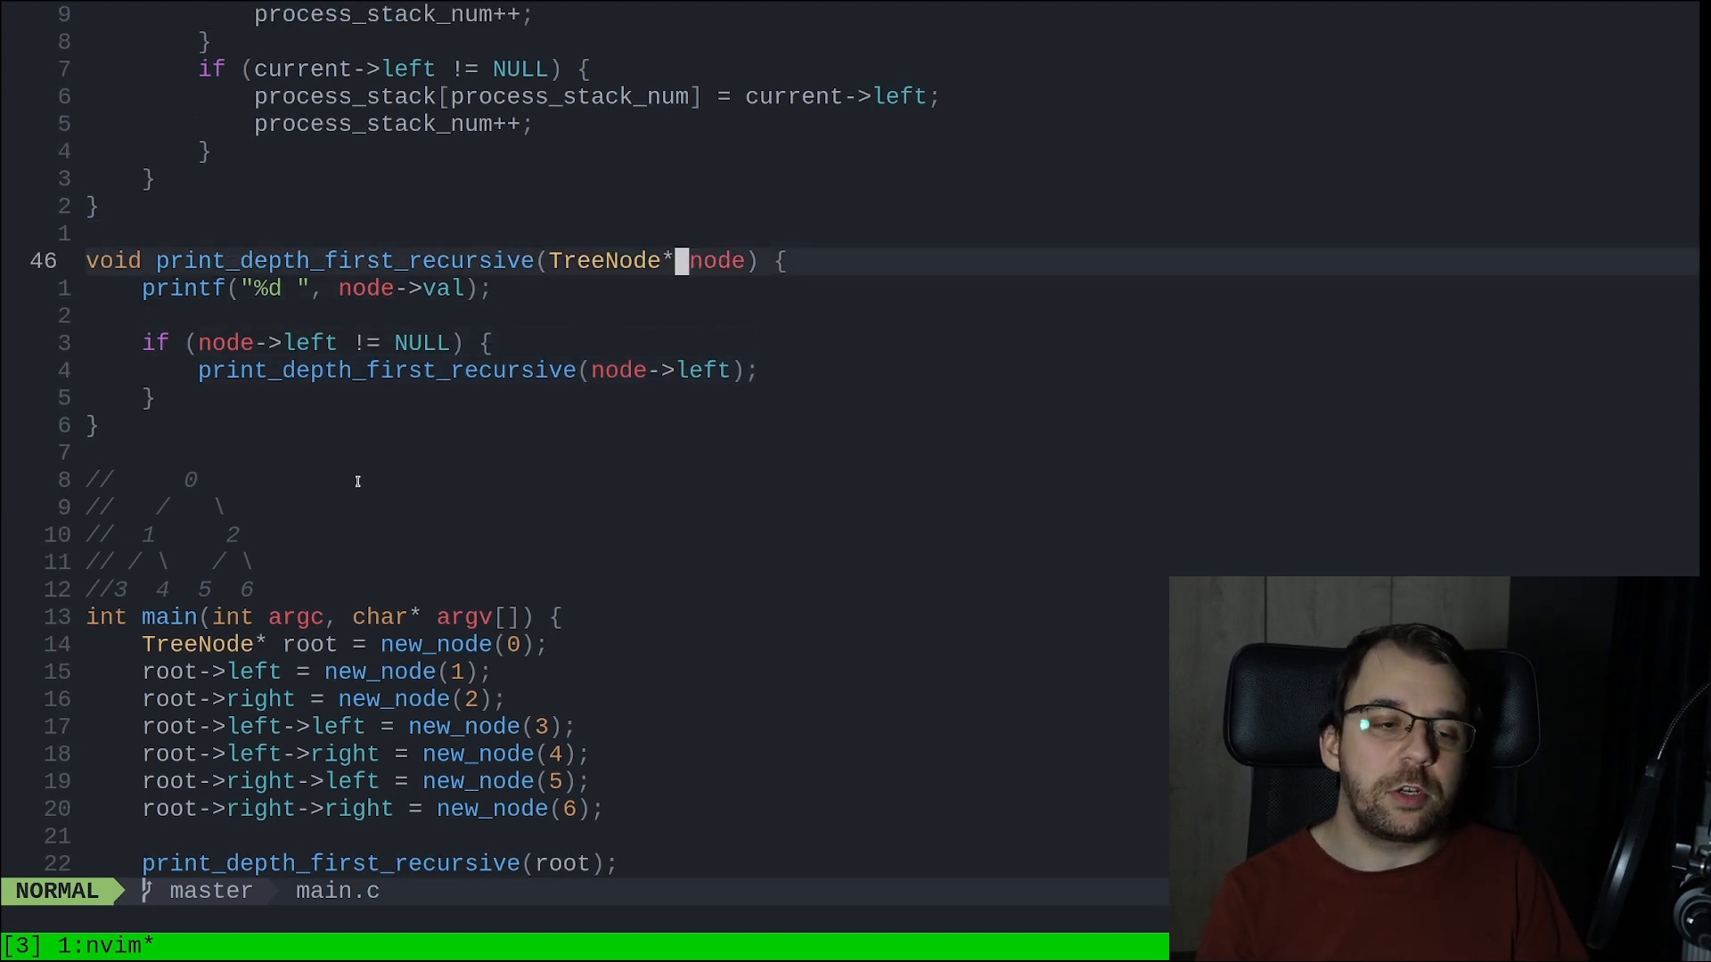
key(j)
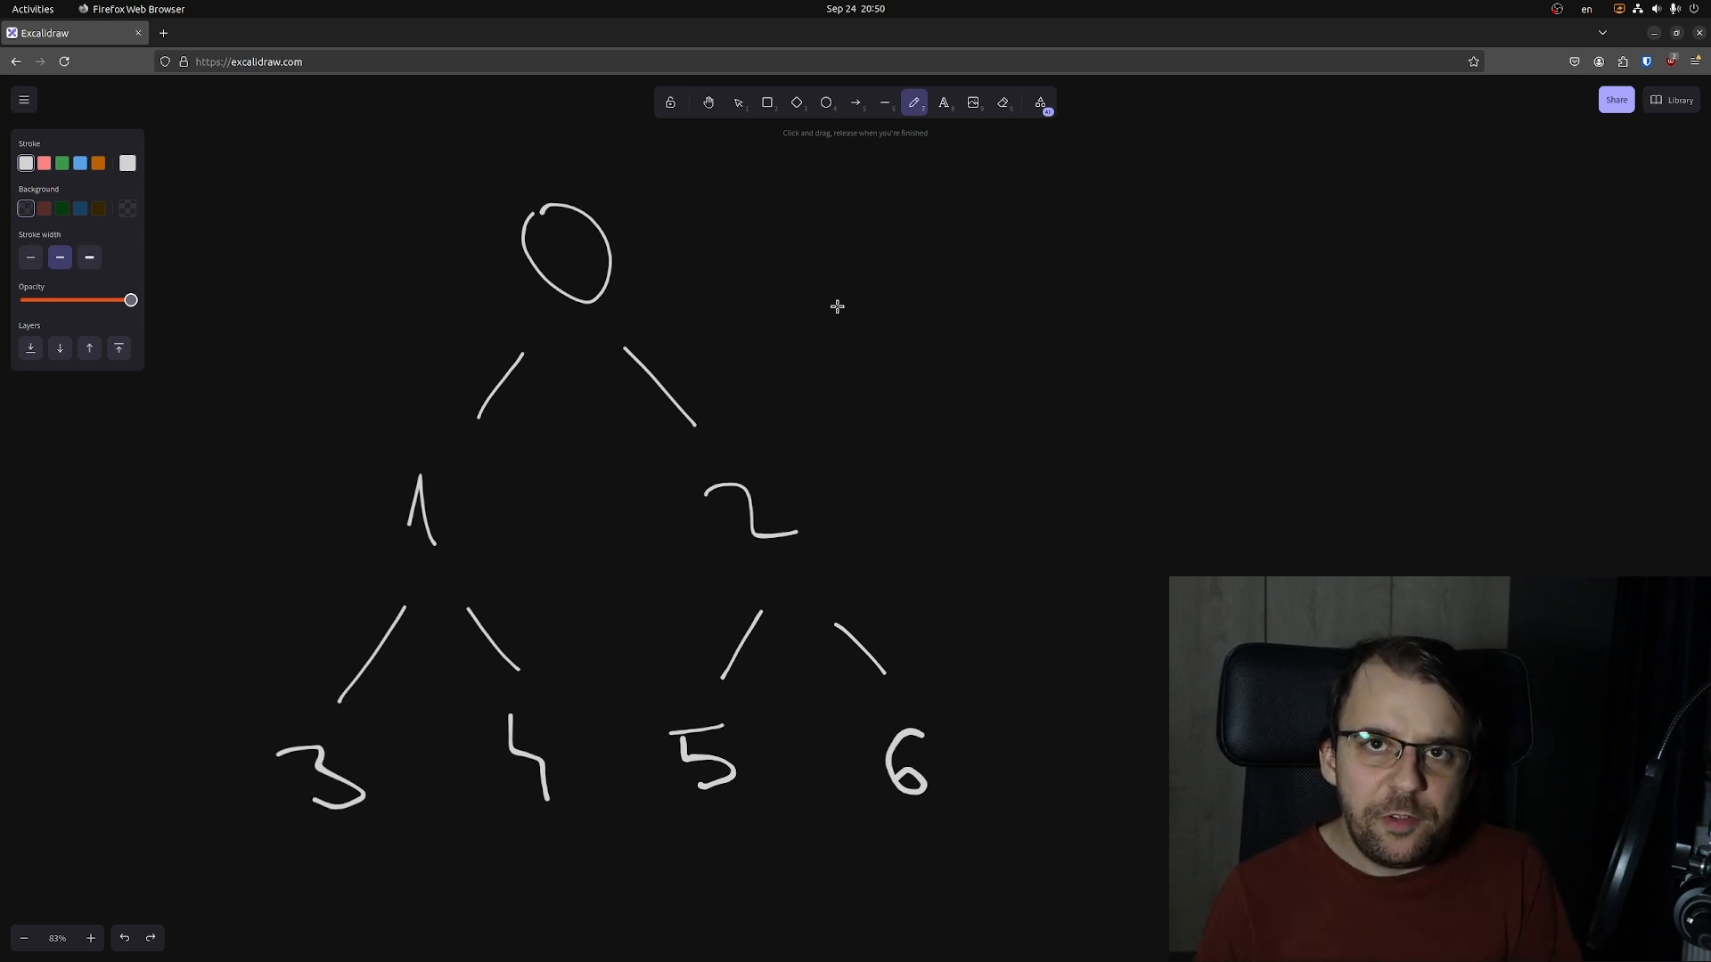
mouse_move(559, 344)
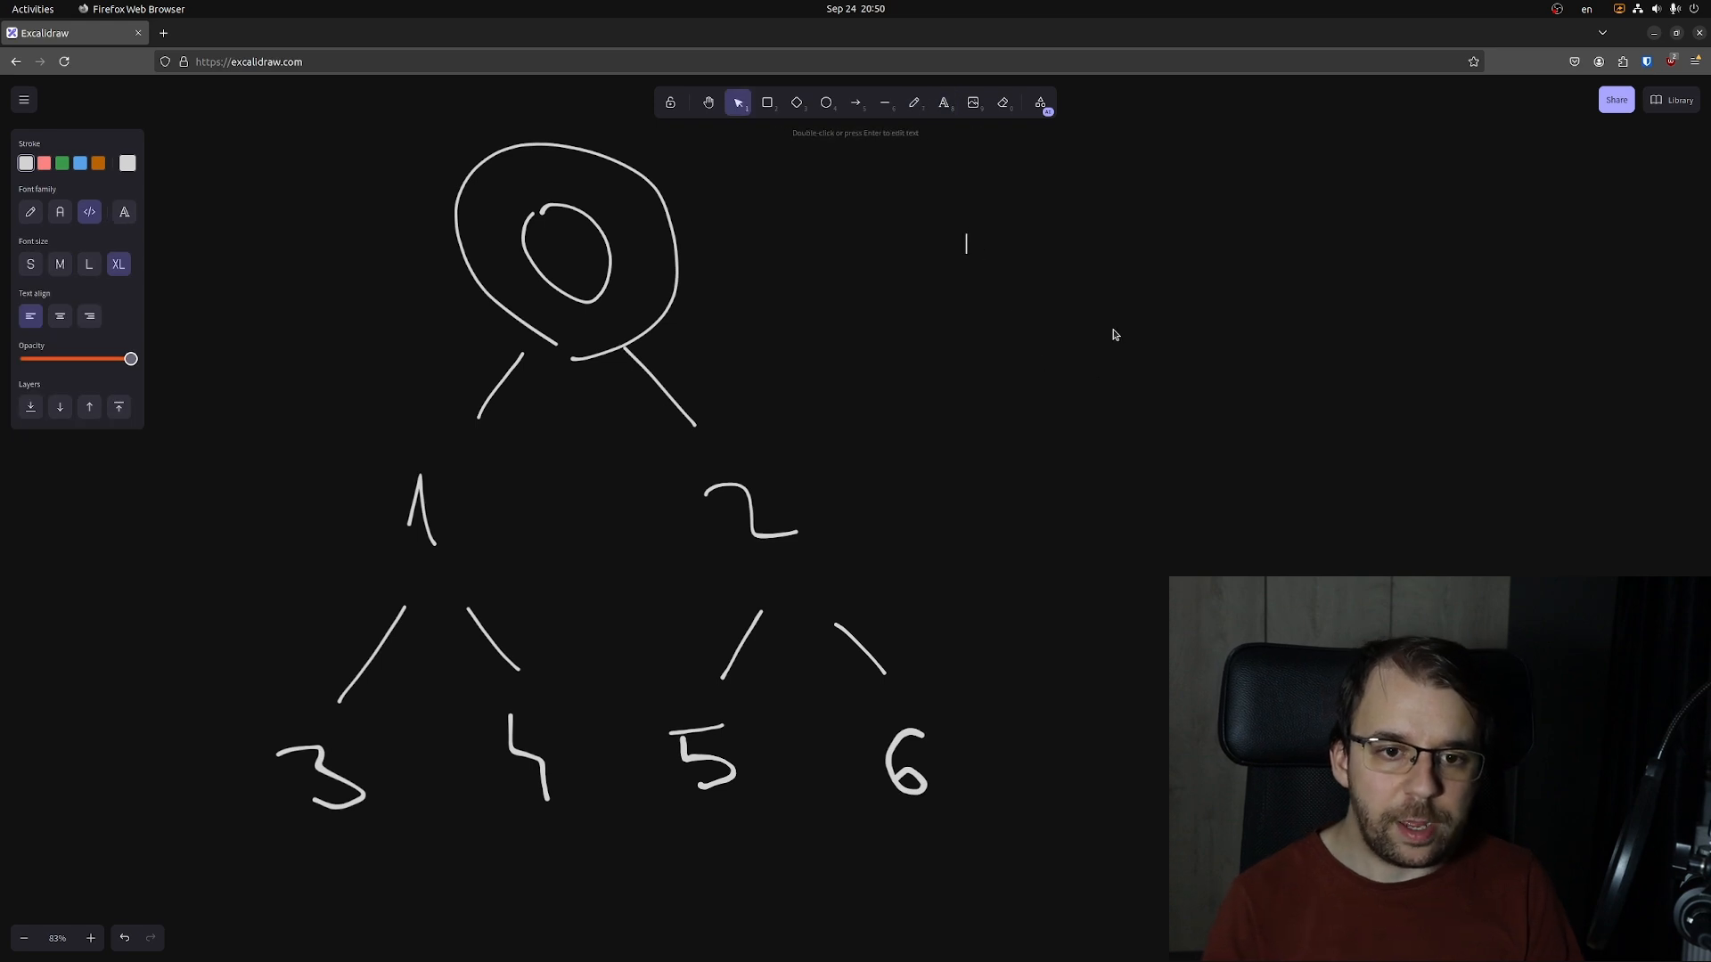
Write f(root) and f(root->left) in the trace and begin the f(root->left->left) line.
text(f(root))
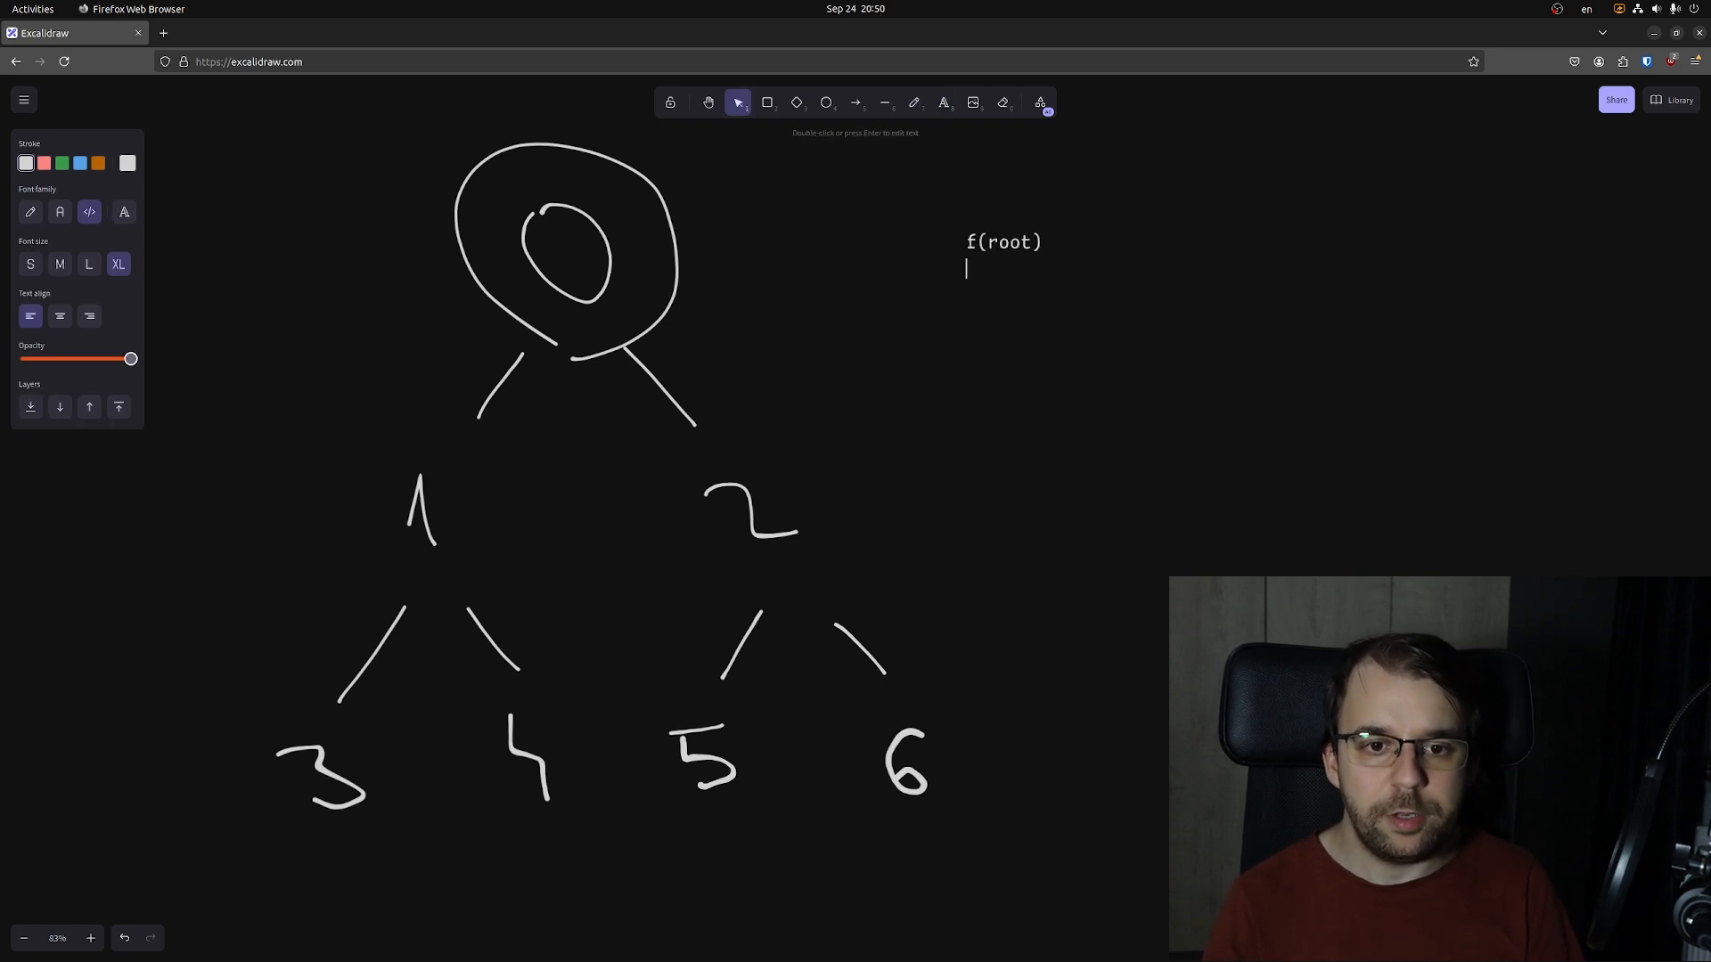
text(f)
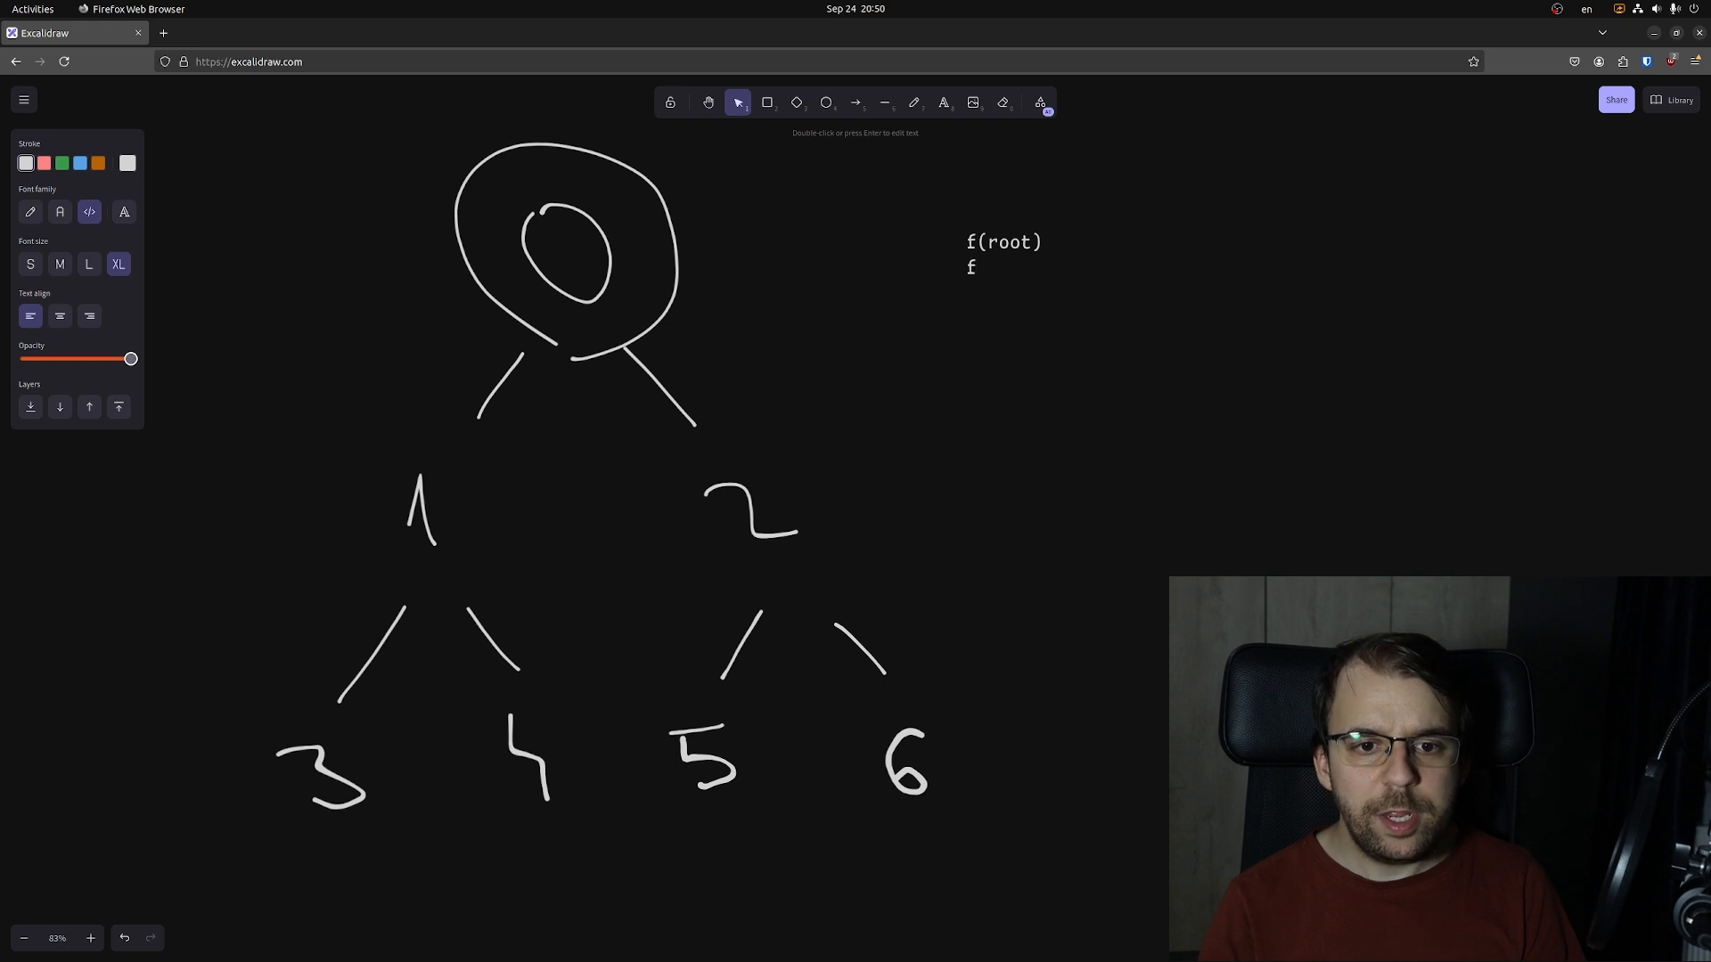
text((root->left))
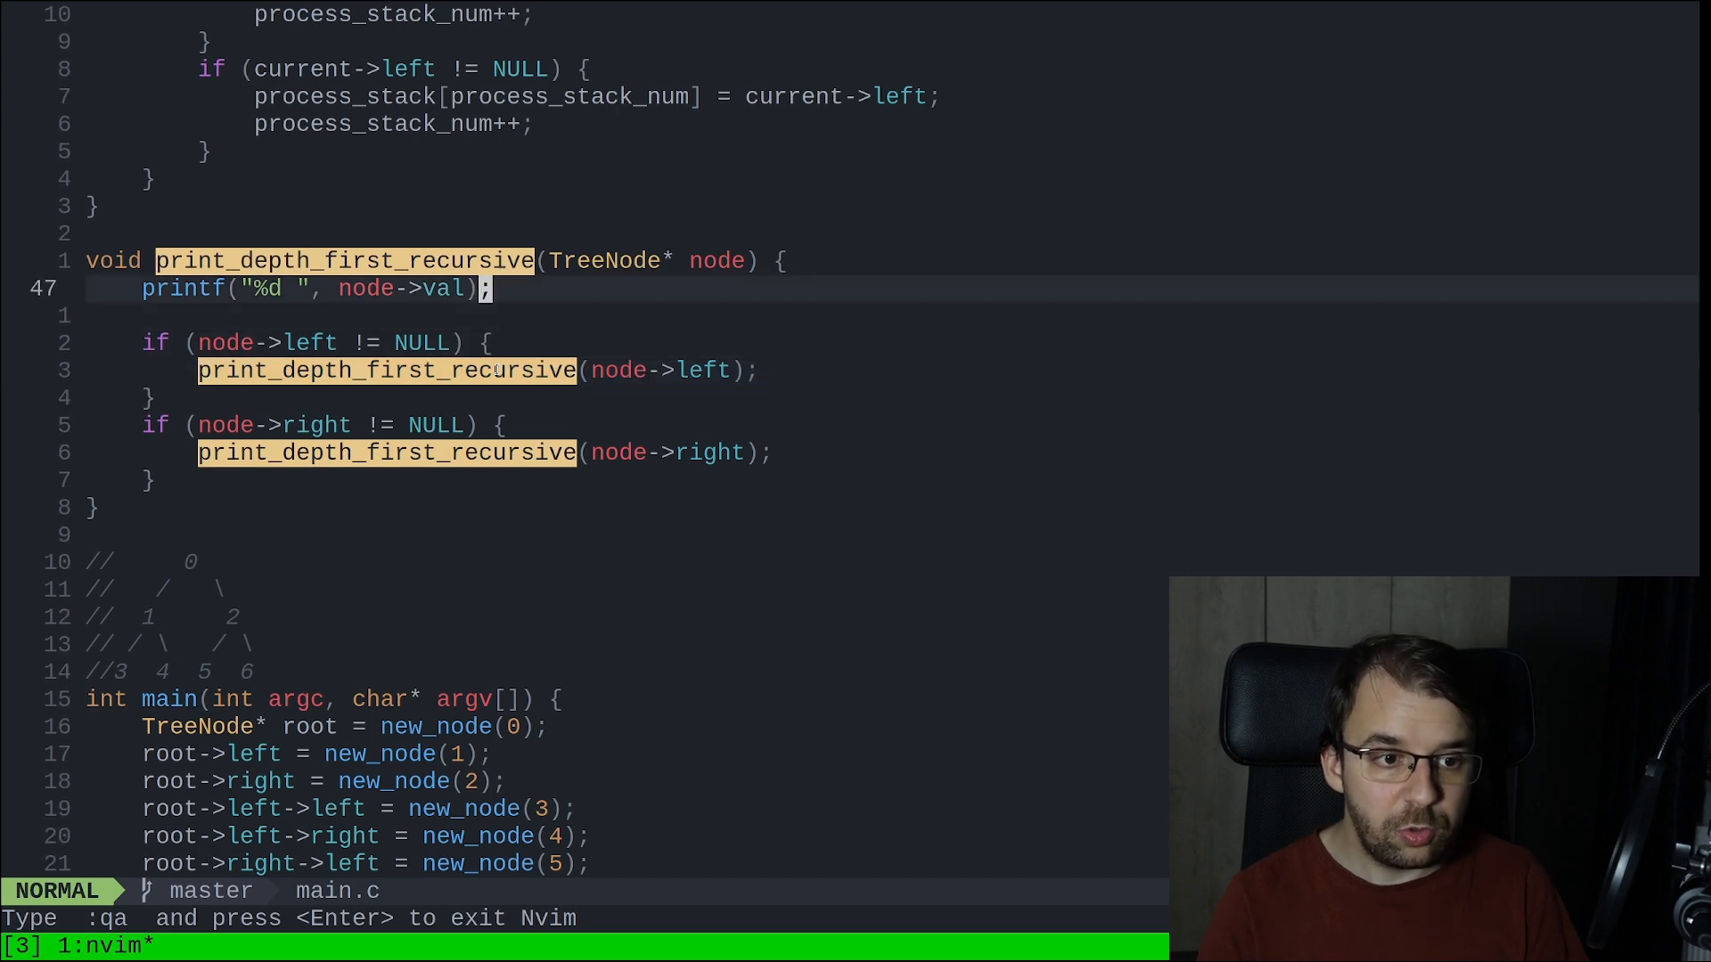
key(k)
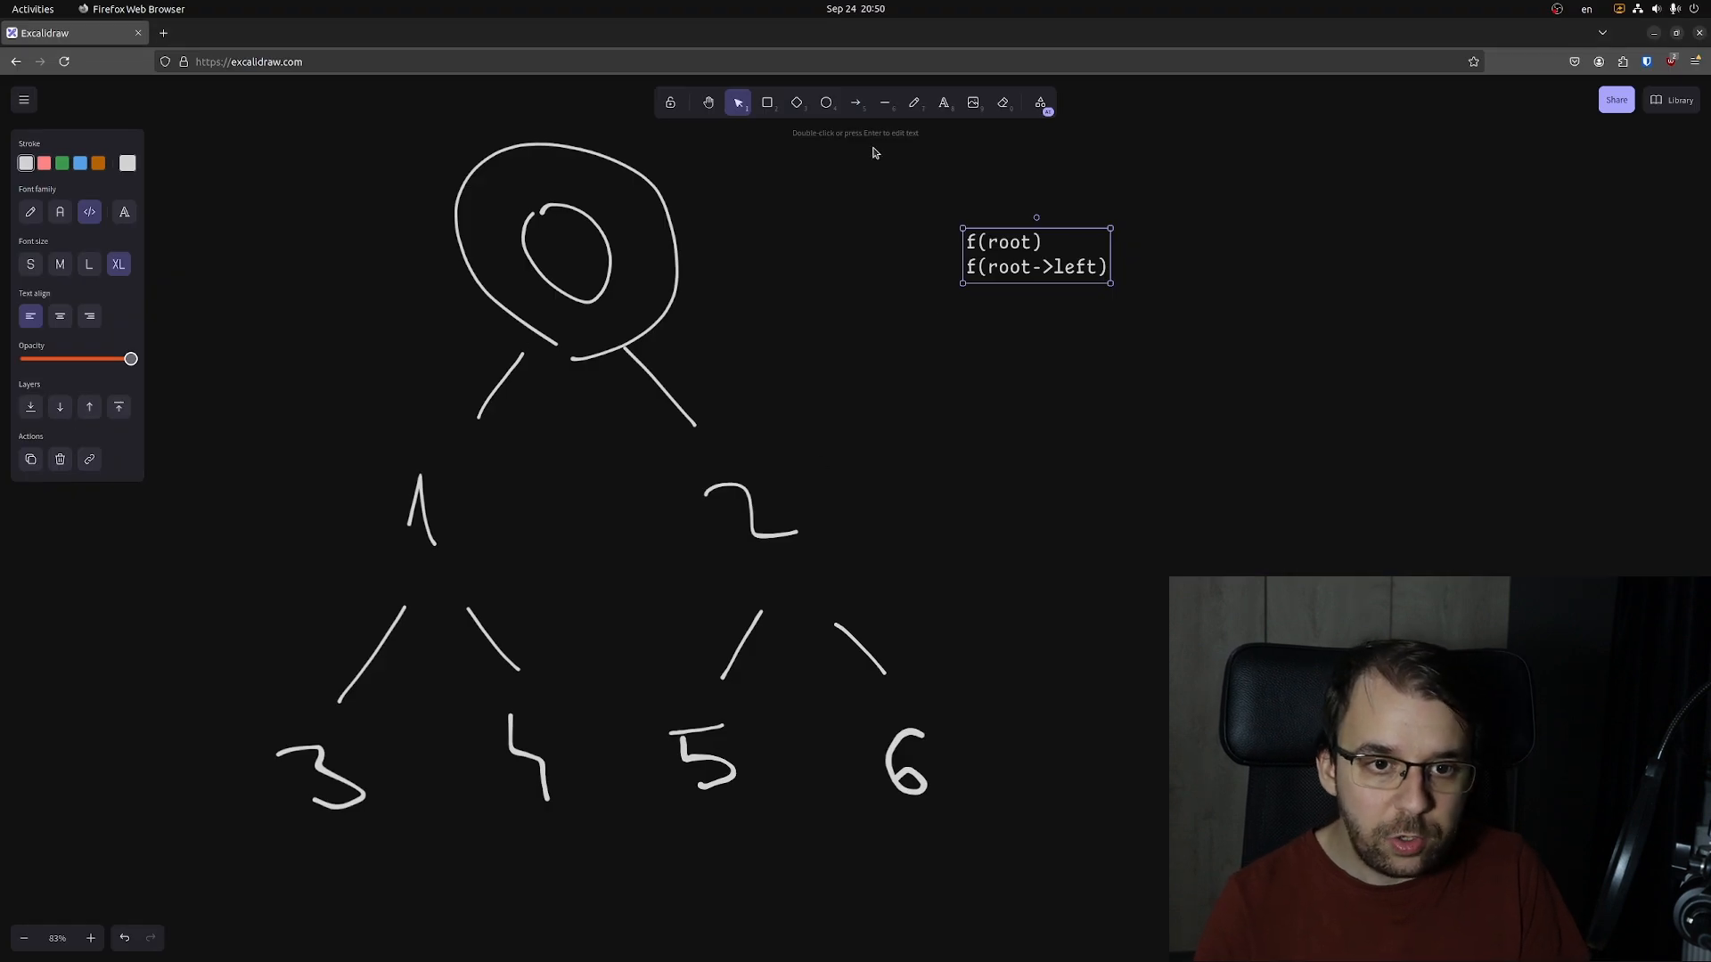
click(914, 101)
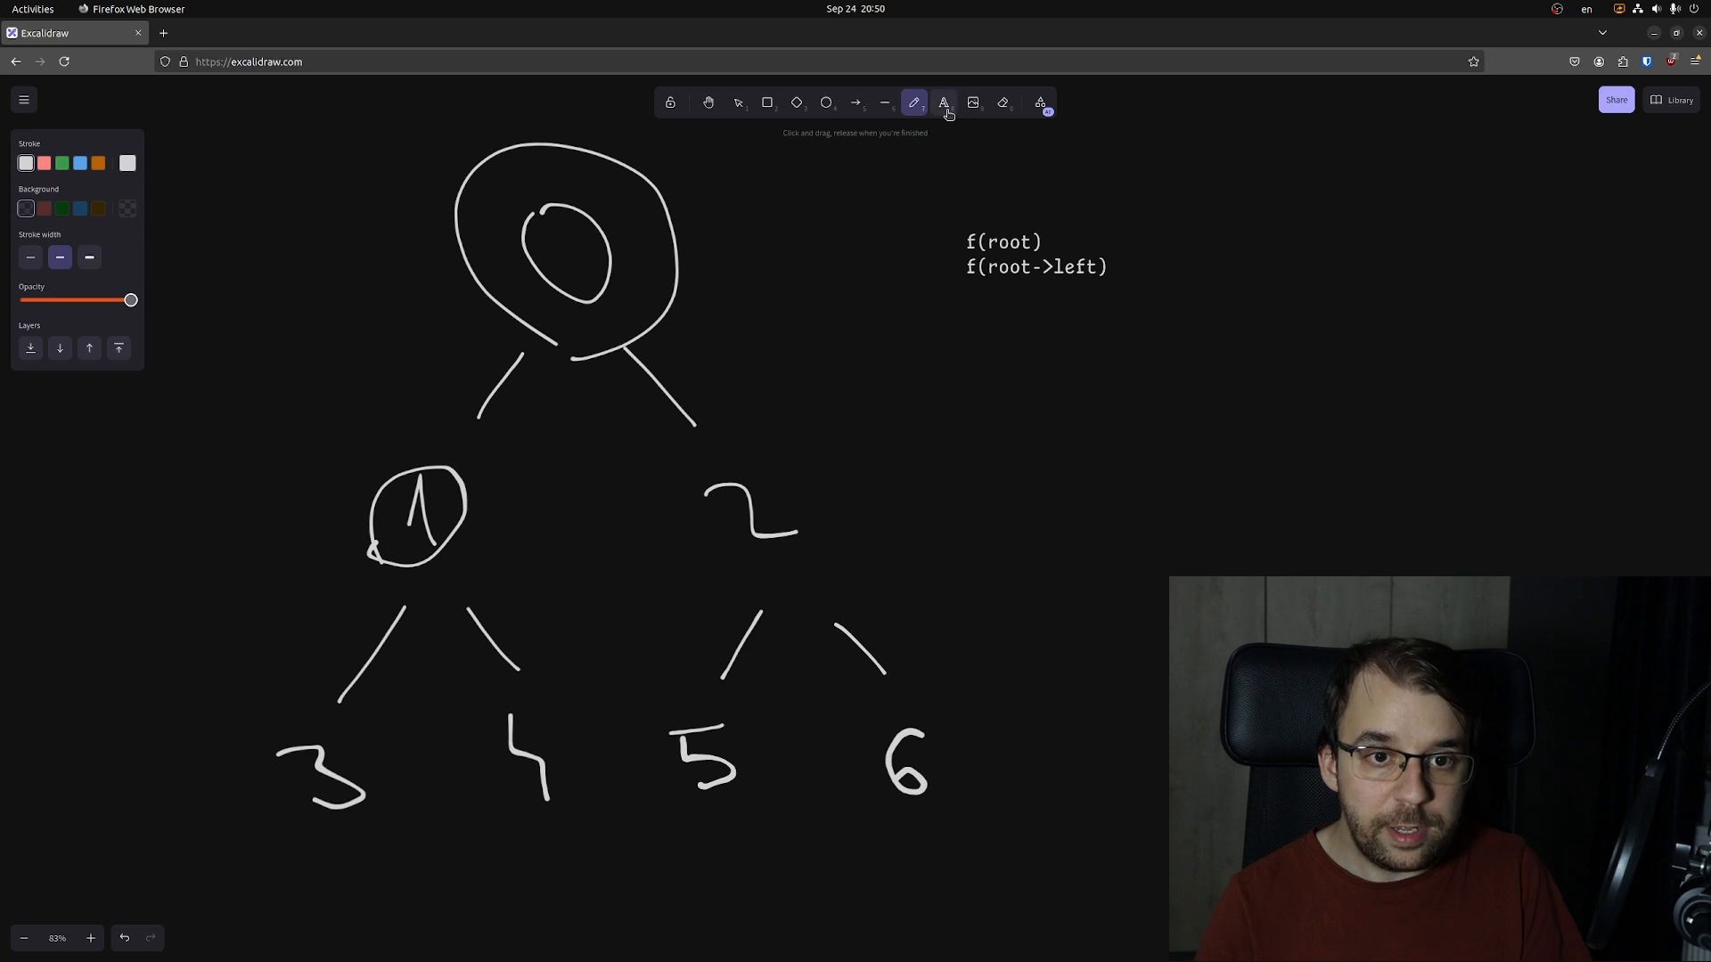
click(966, 303)
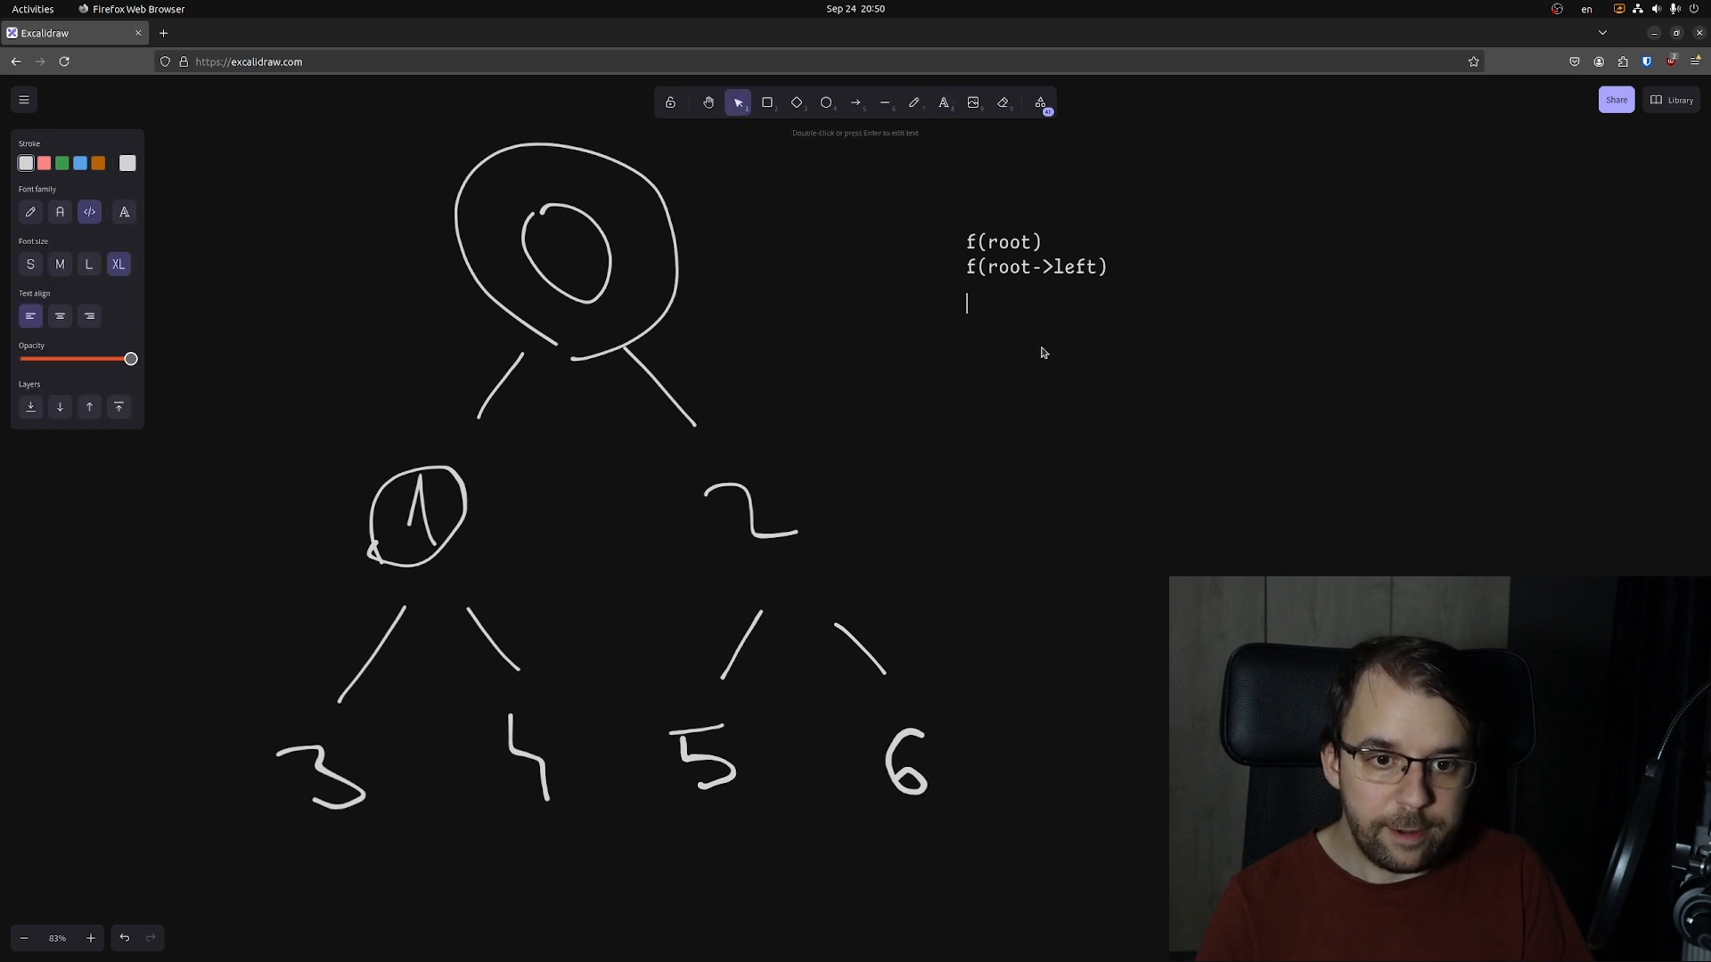
text(f(foot->left->left)
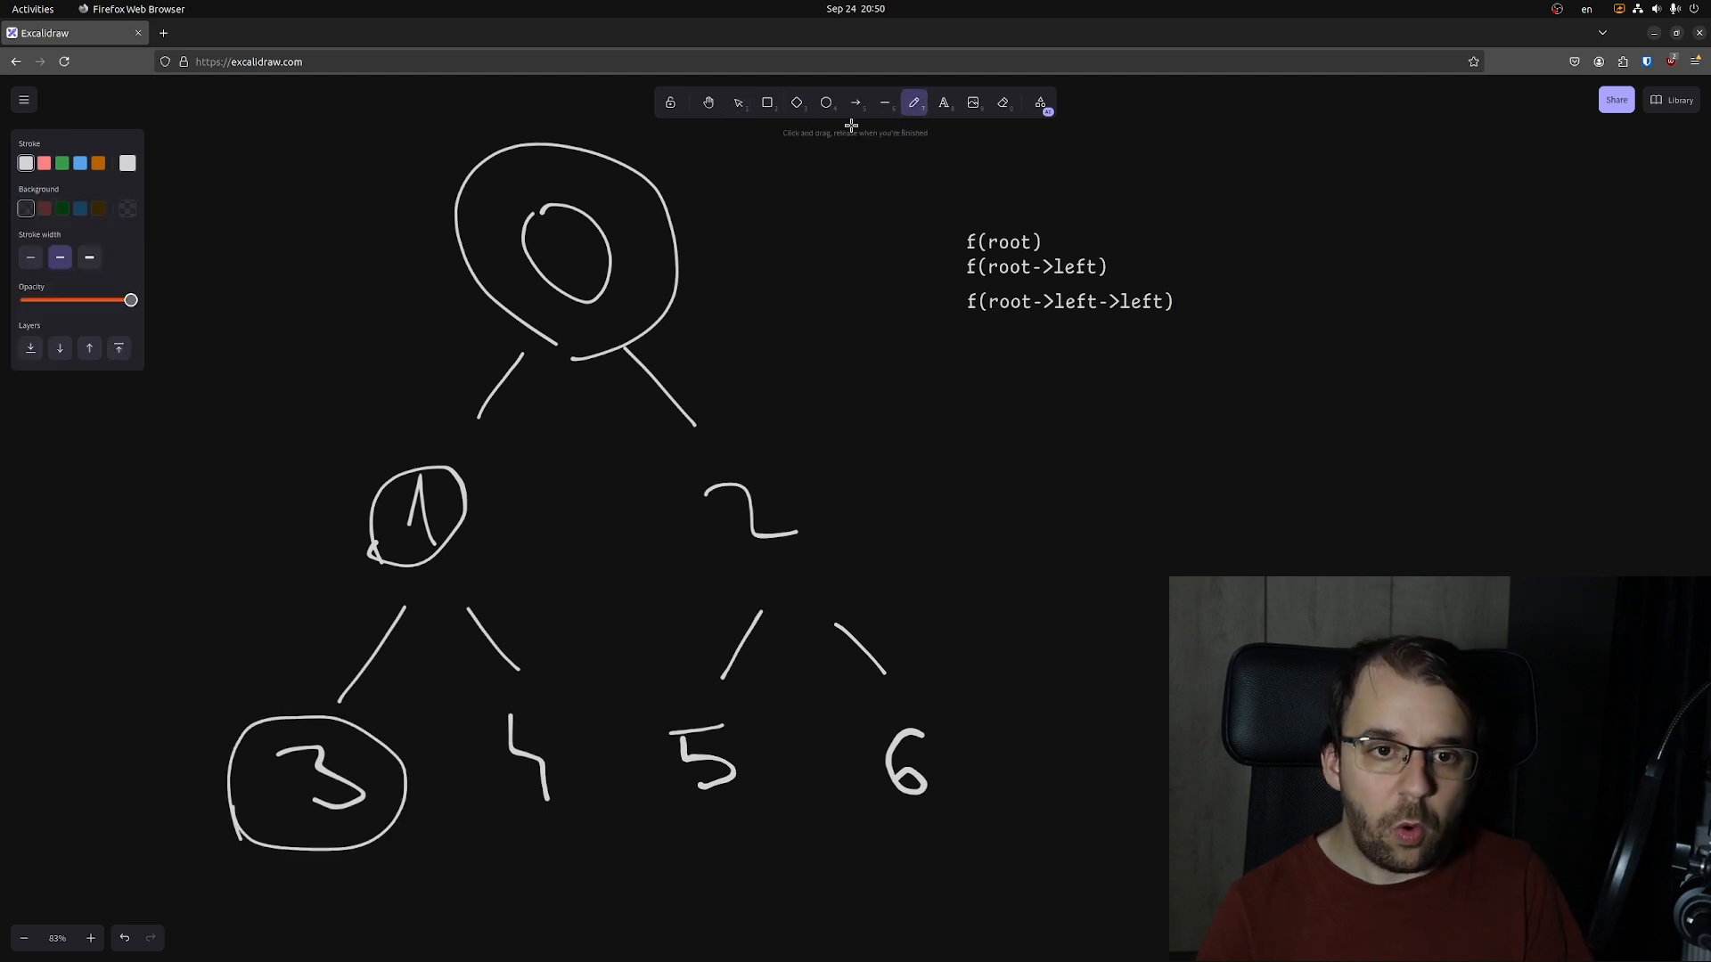
Add the text line f(root->left->right) under the earlier calls.
click(942, 101)
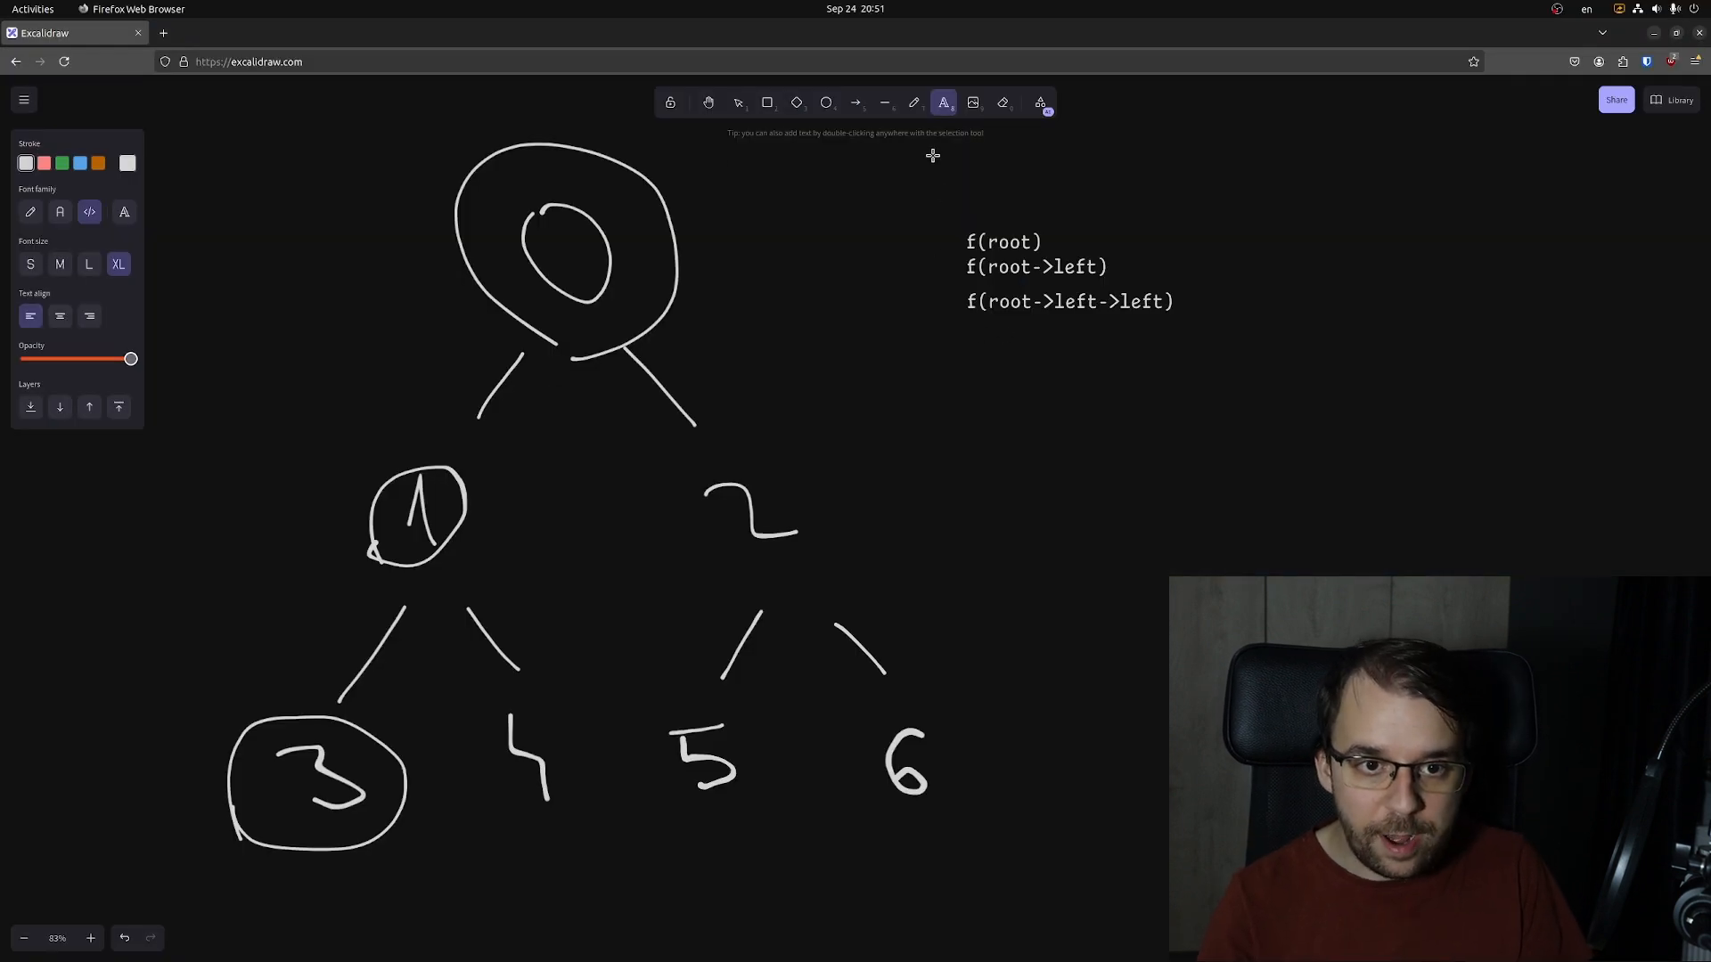
click(978, 346)
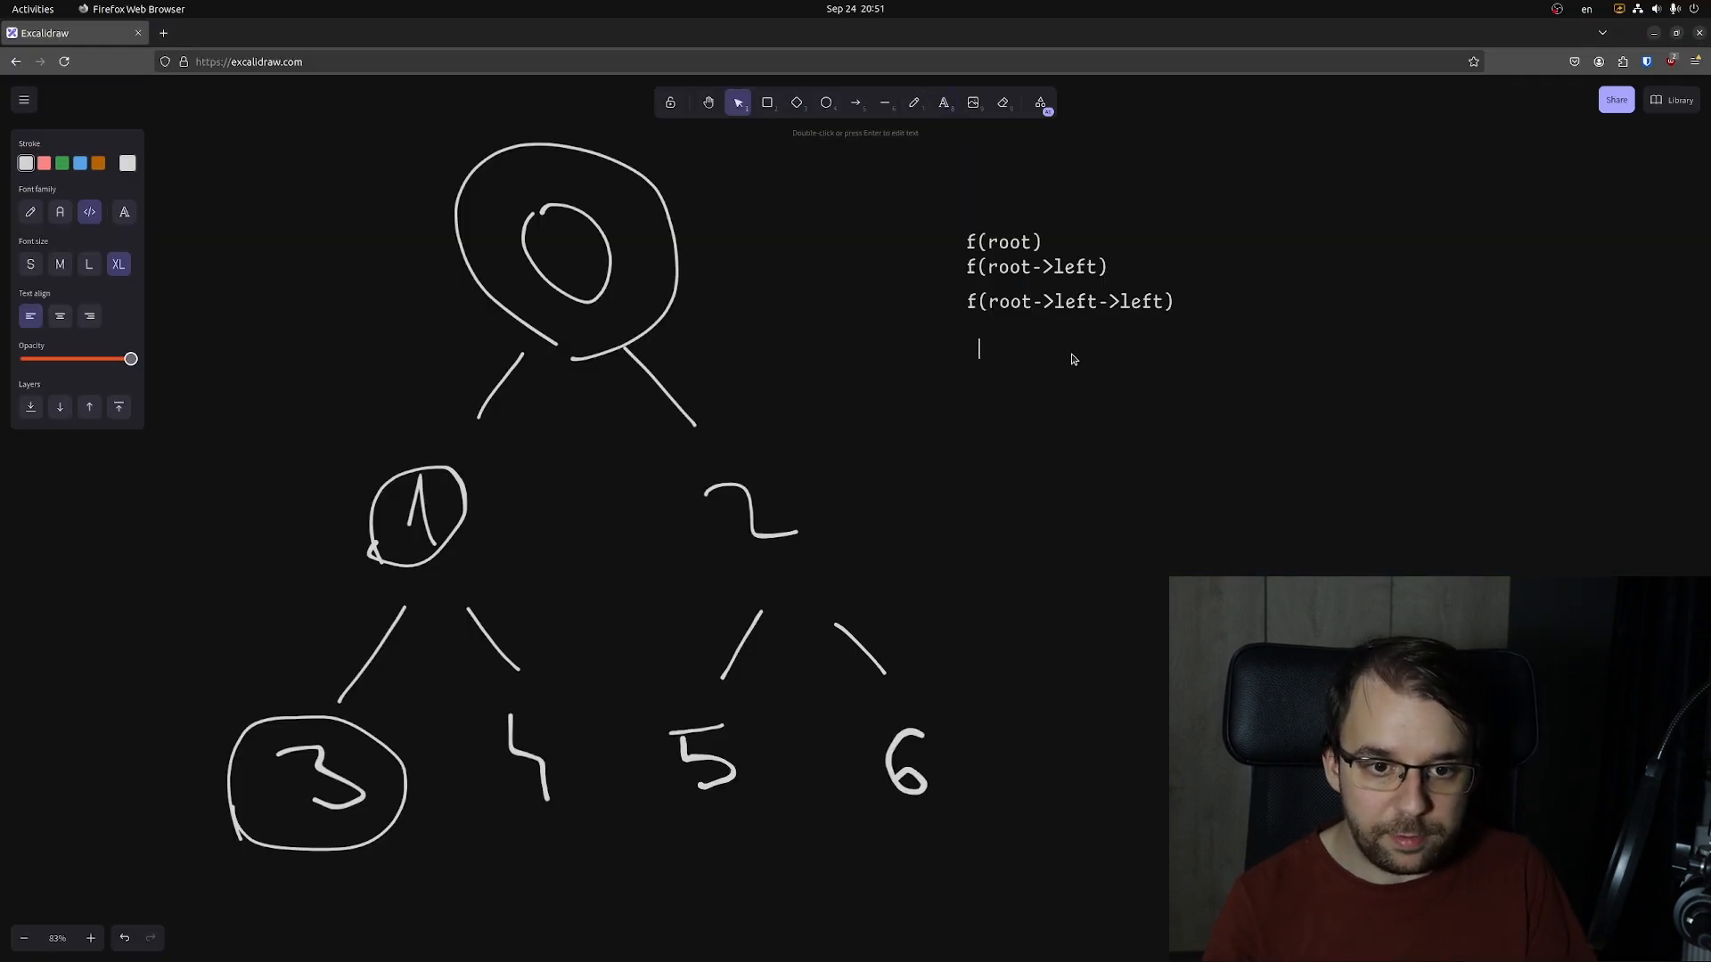
text(f(root->left)
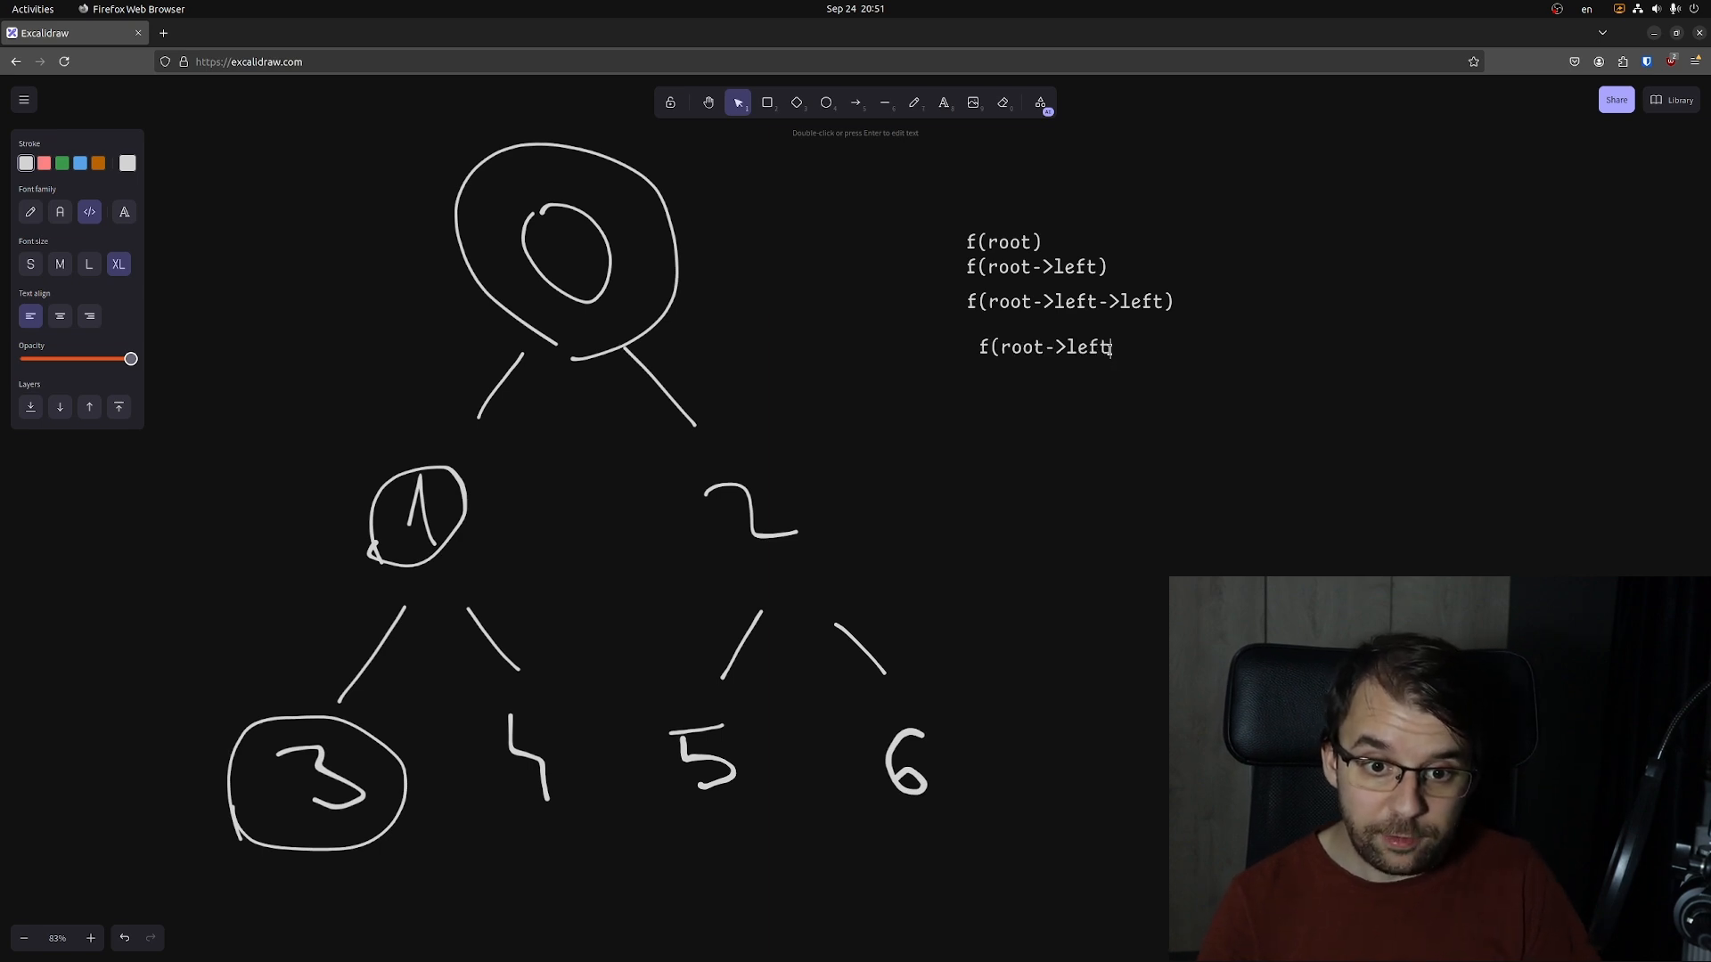
text(->right)
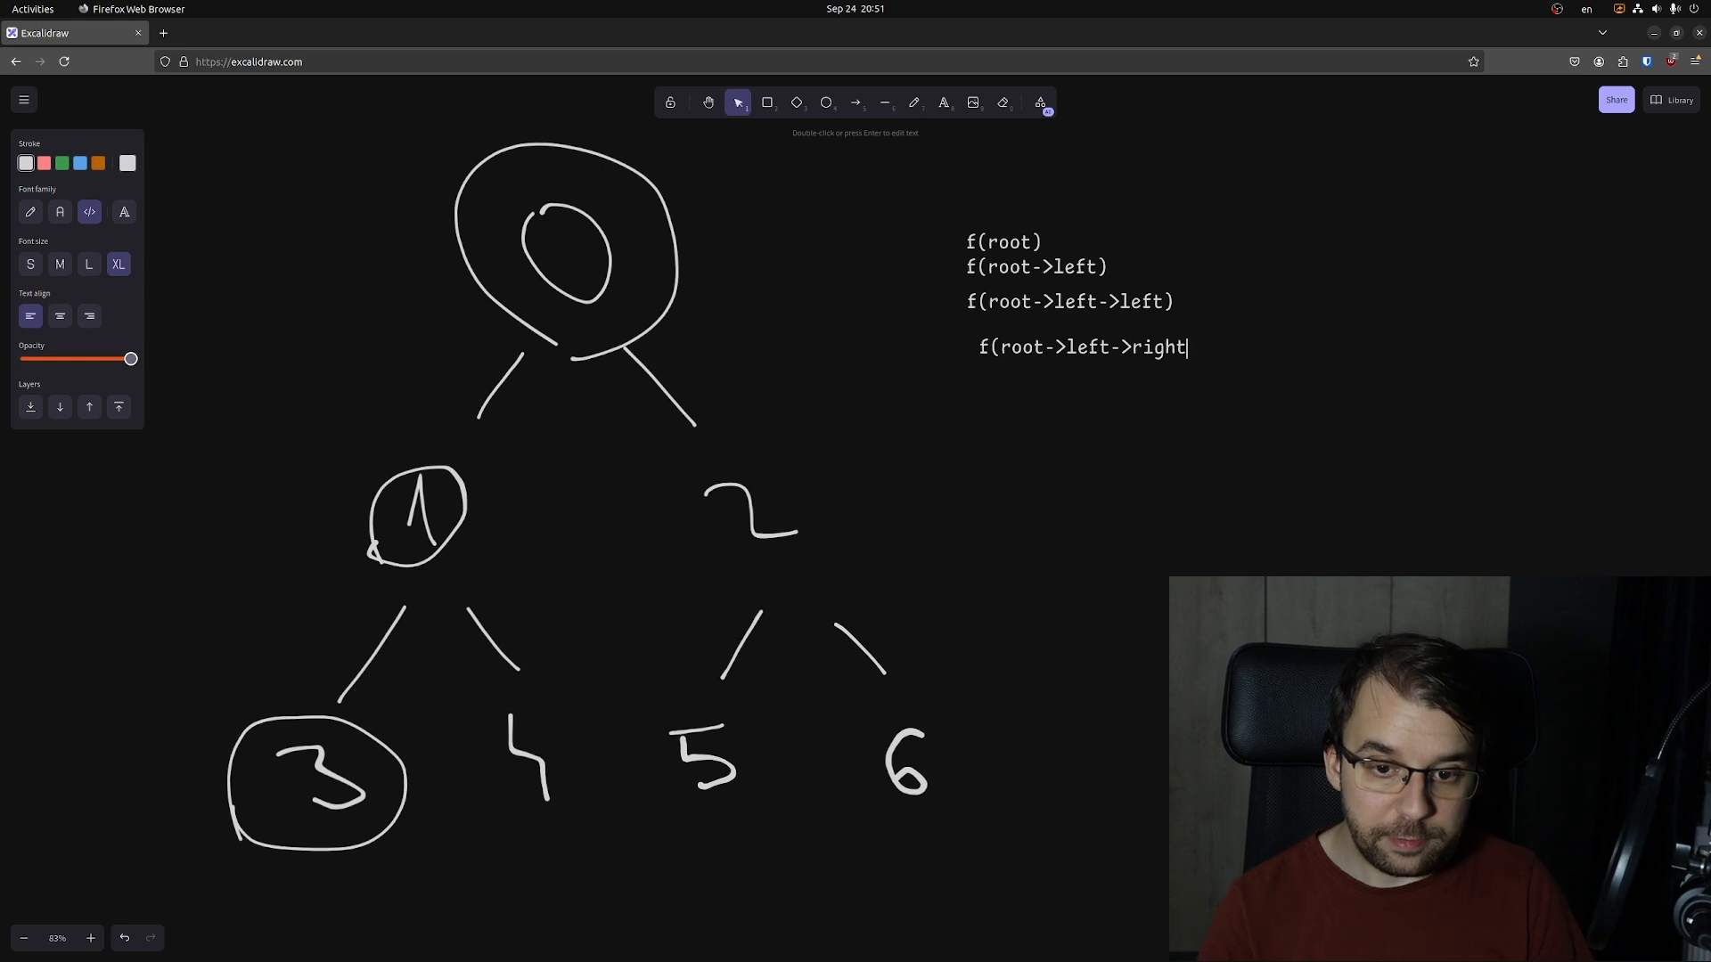
Circle node 4 in the tree and reposition the new call text.
click(914, 101)
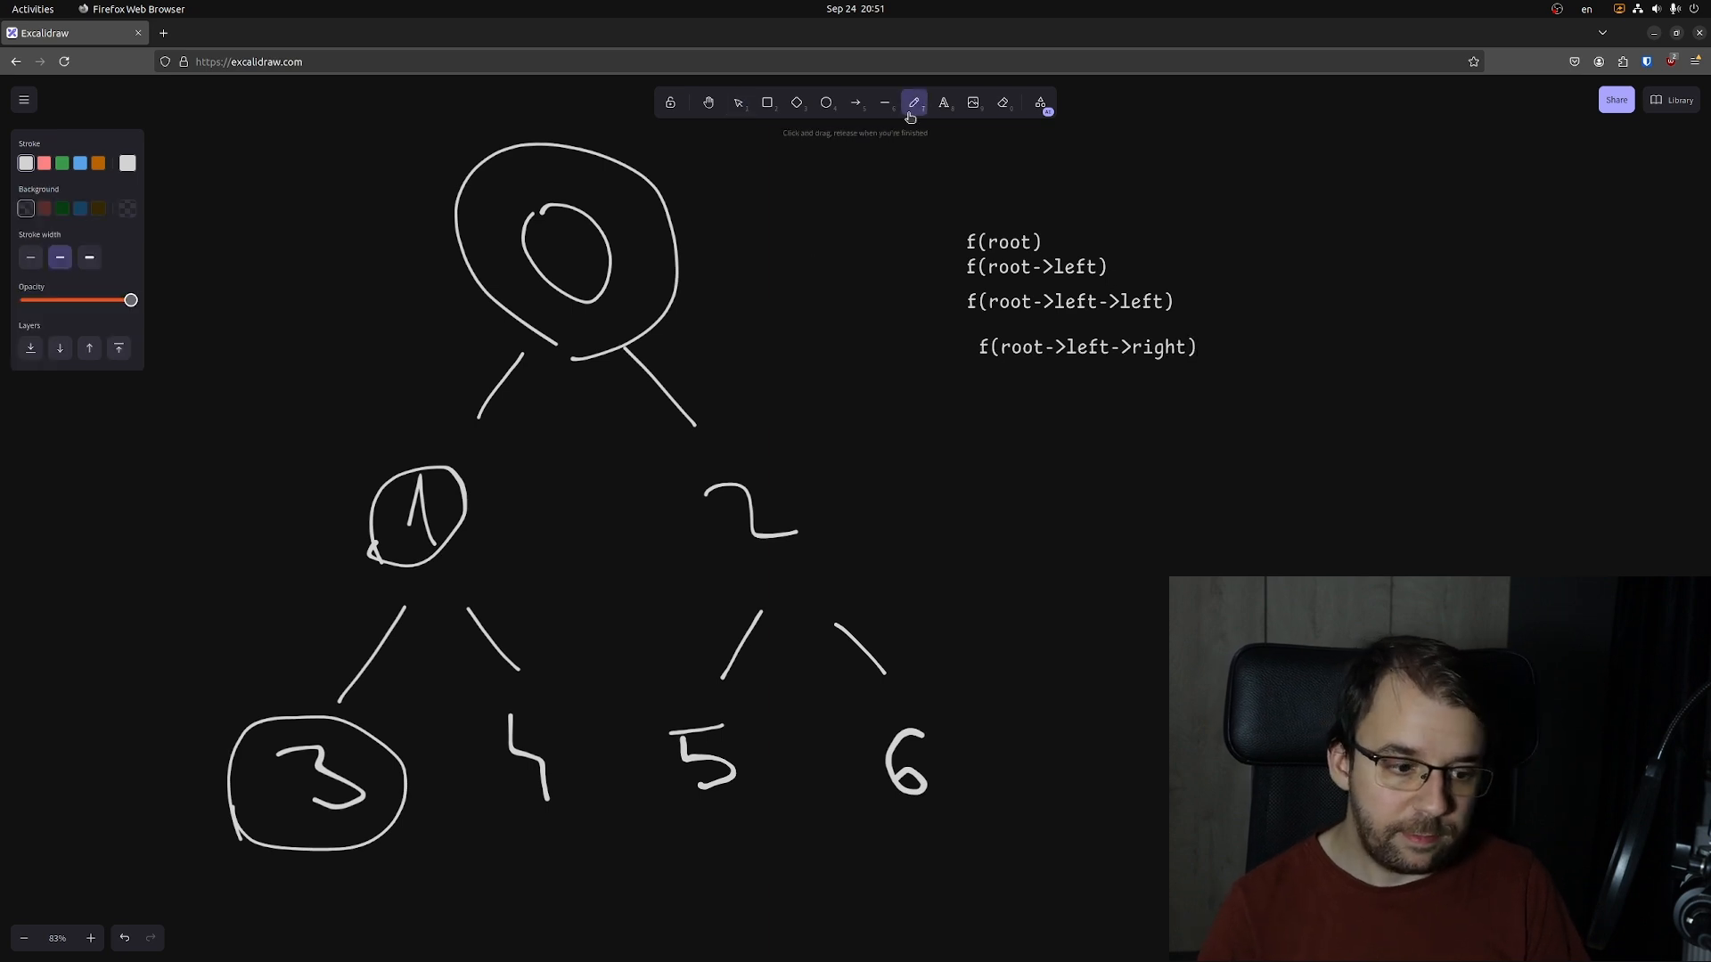
drag(470, 709, 545, 786)
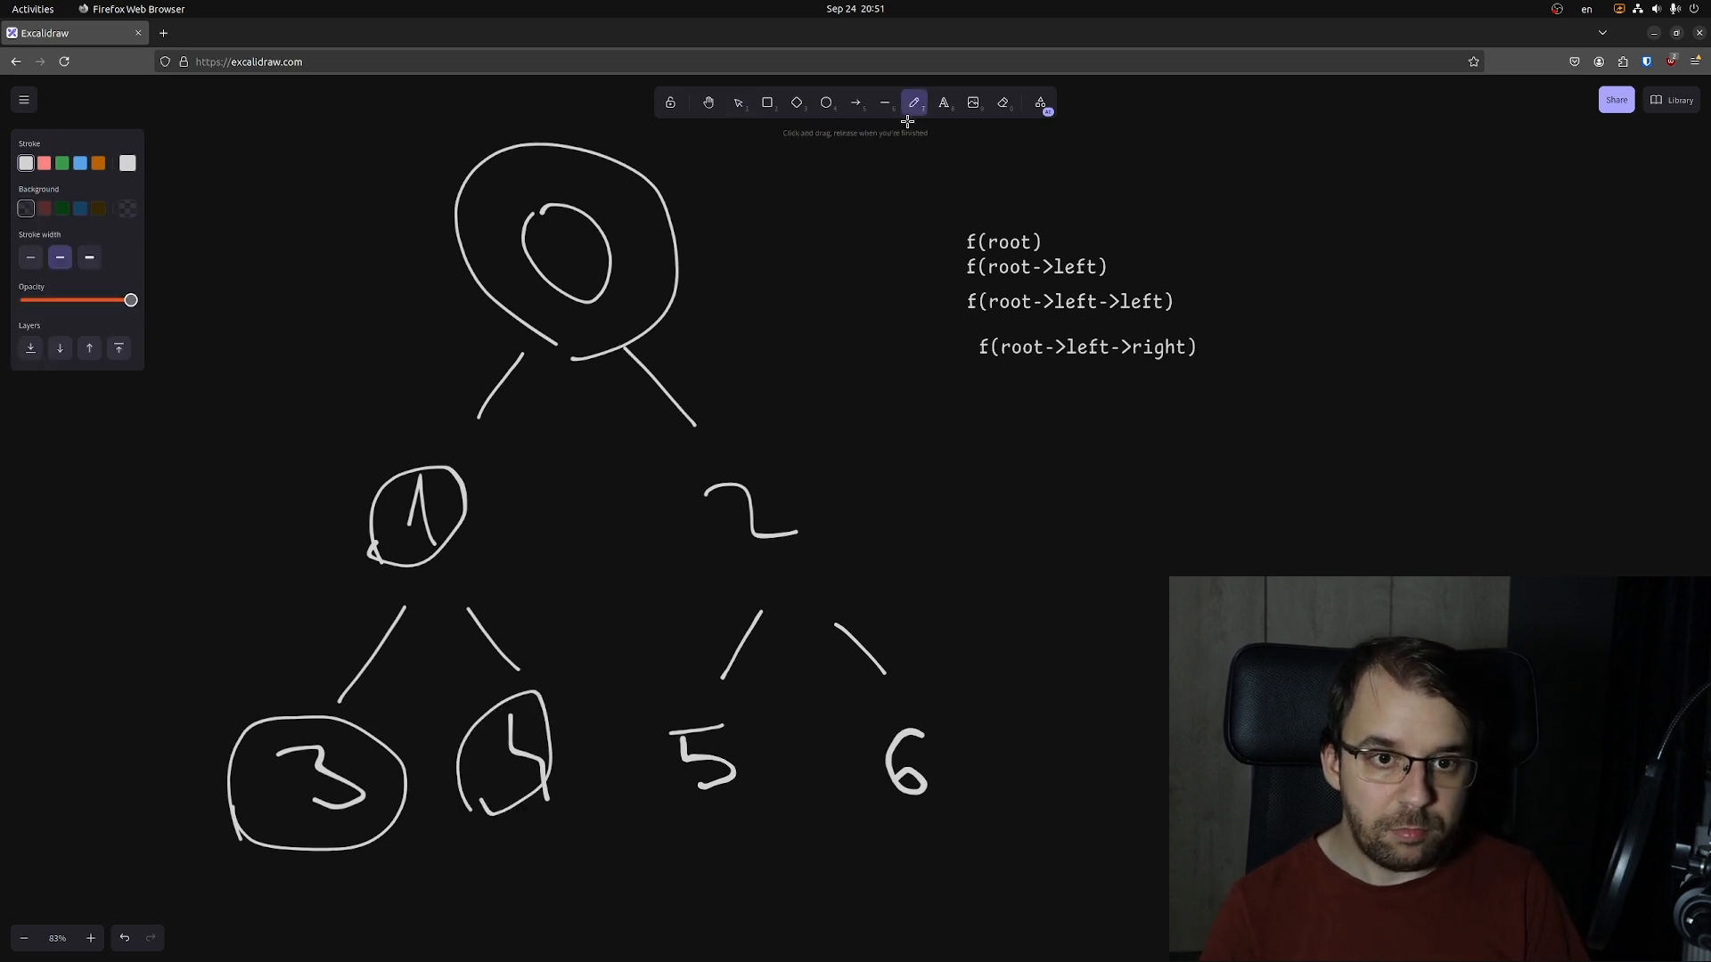
click(941, 102)
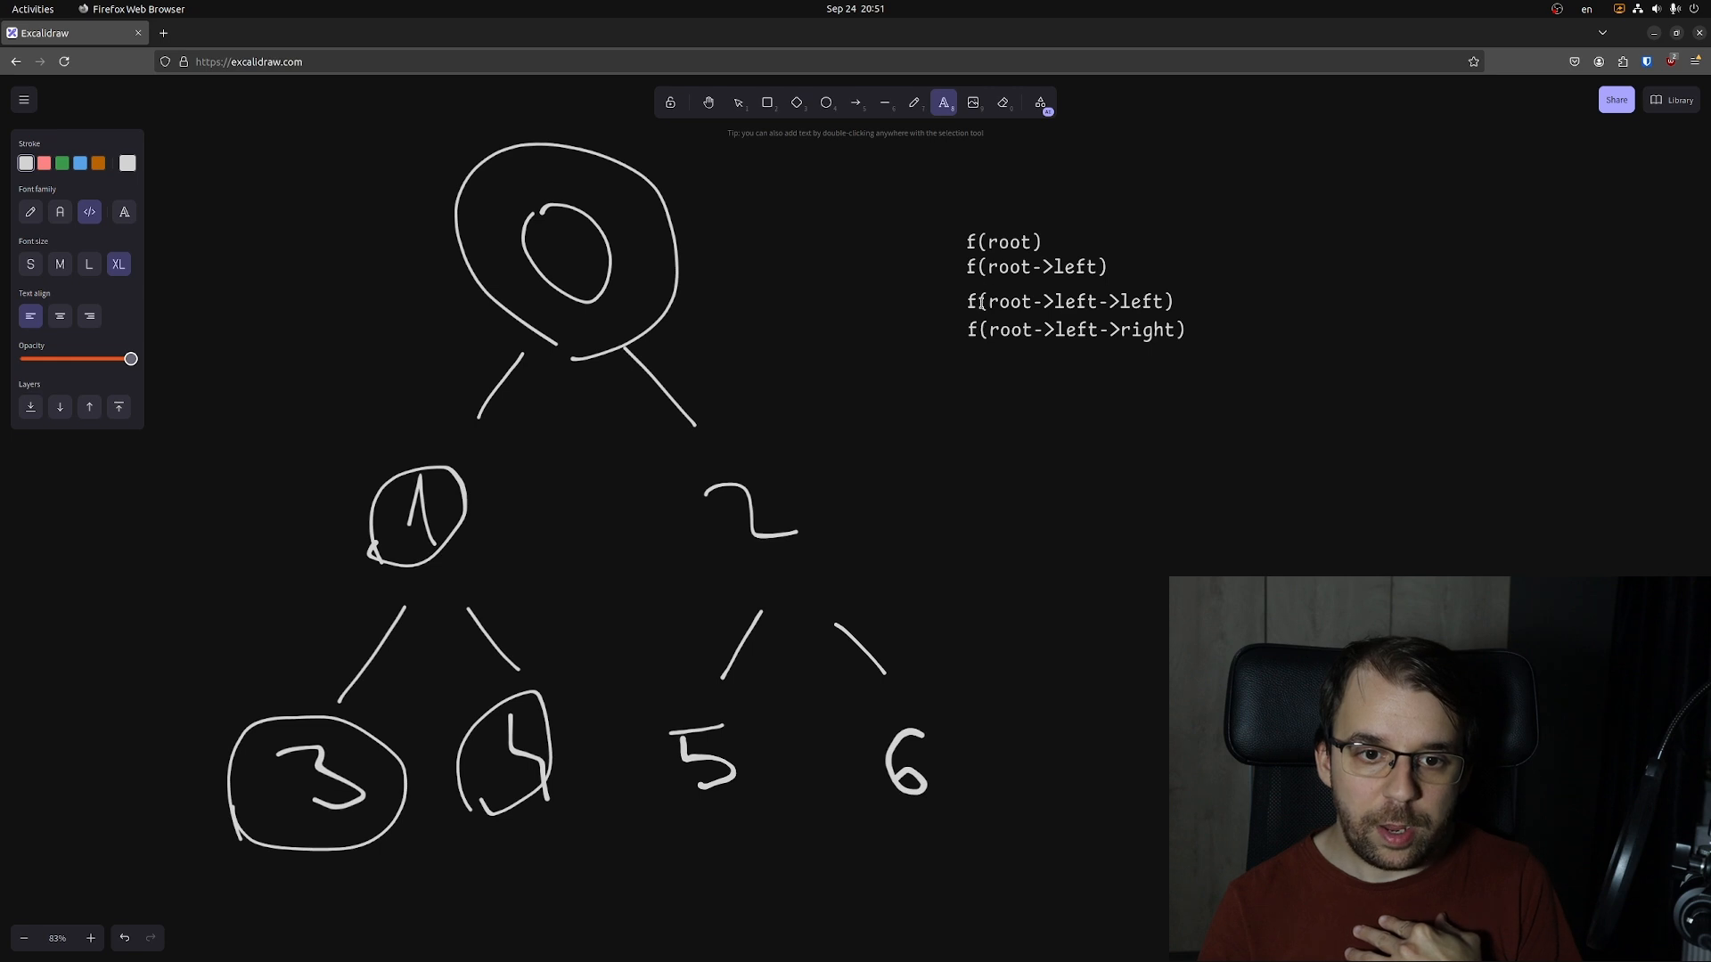
click(738, 101)
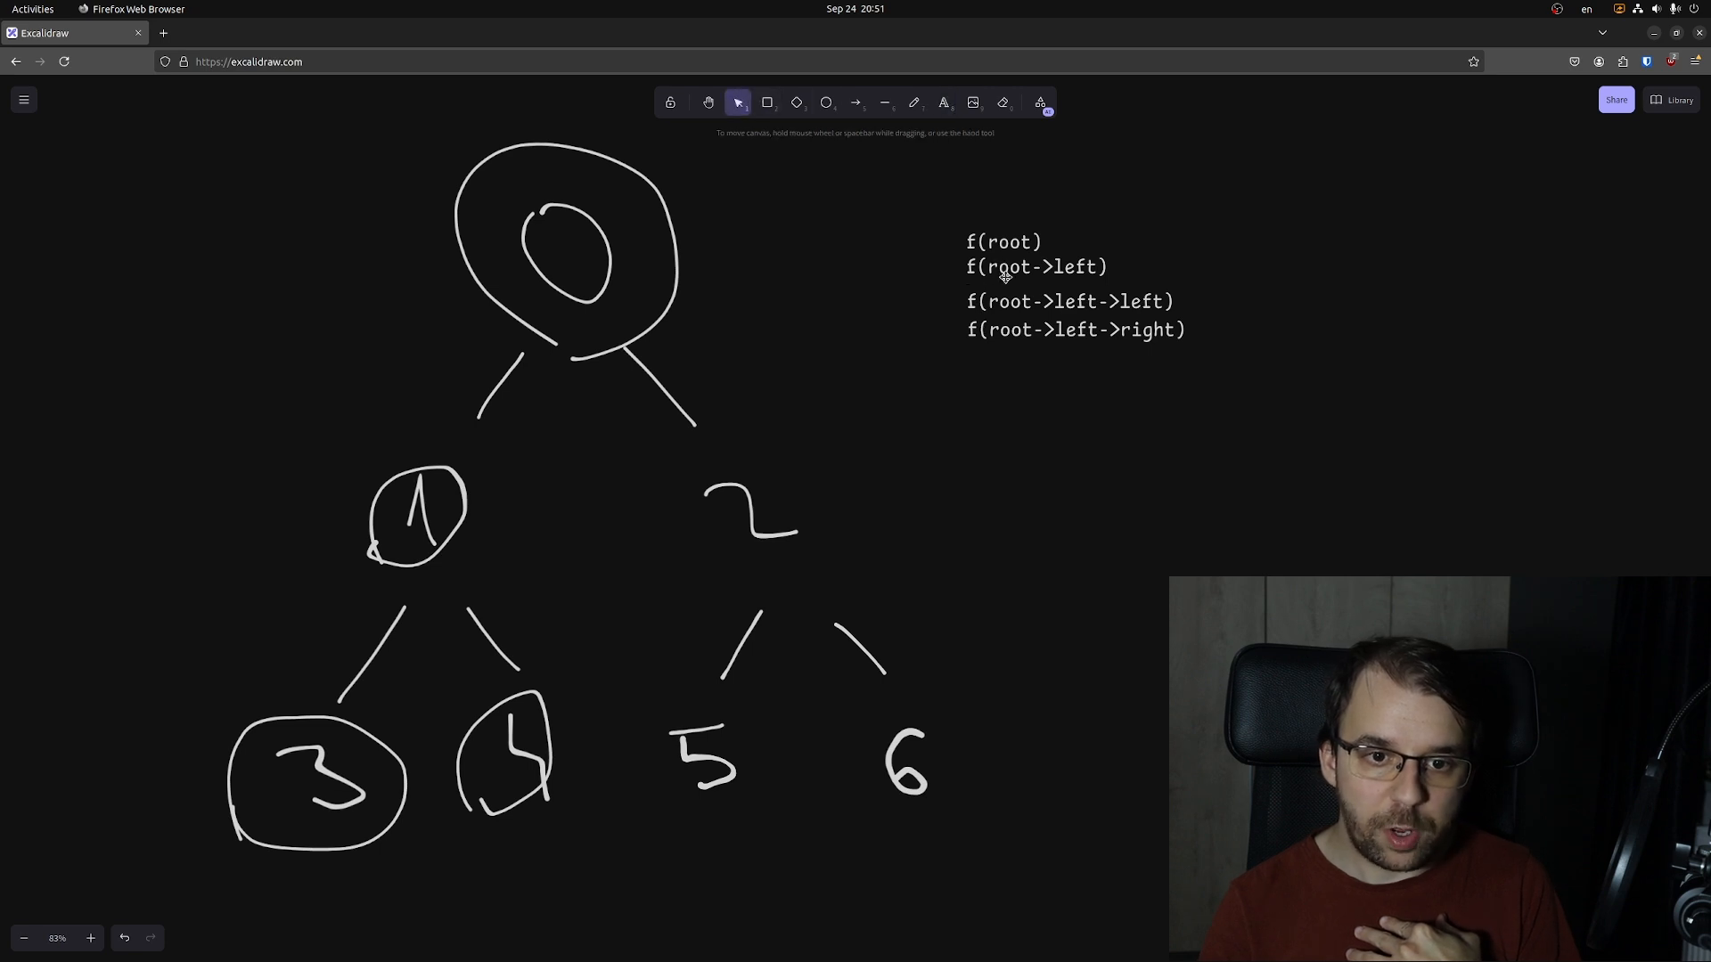
double_click(1035, 267)
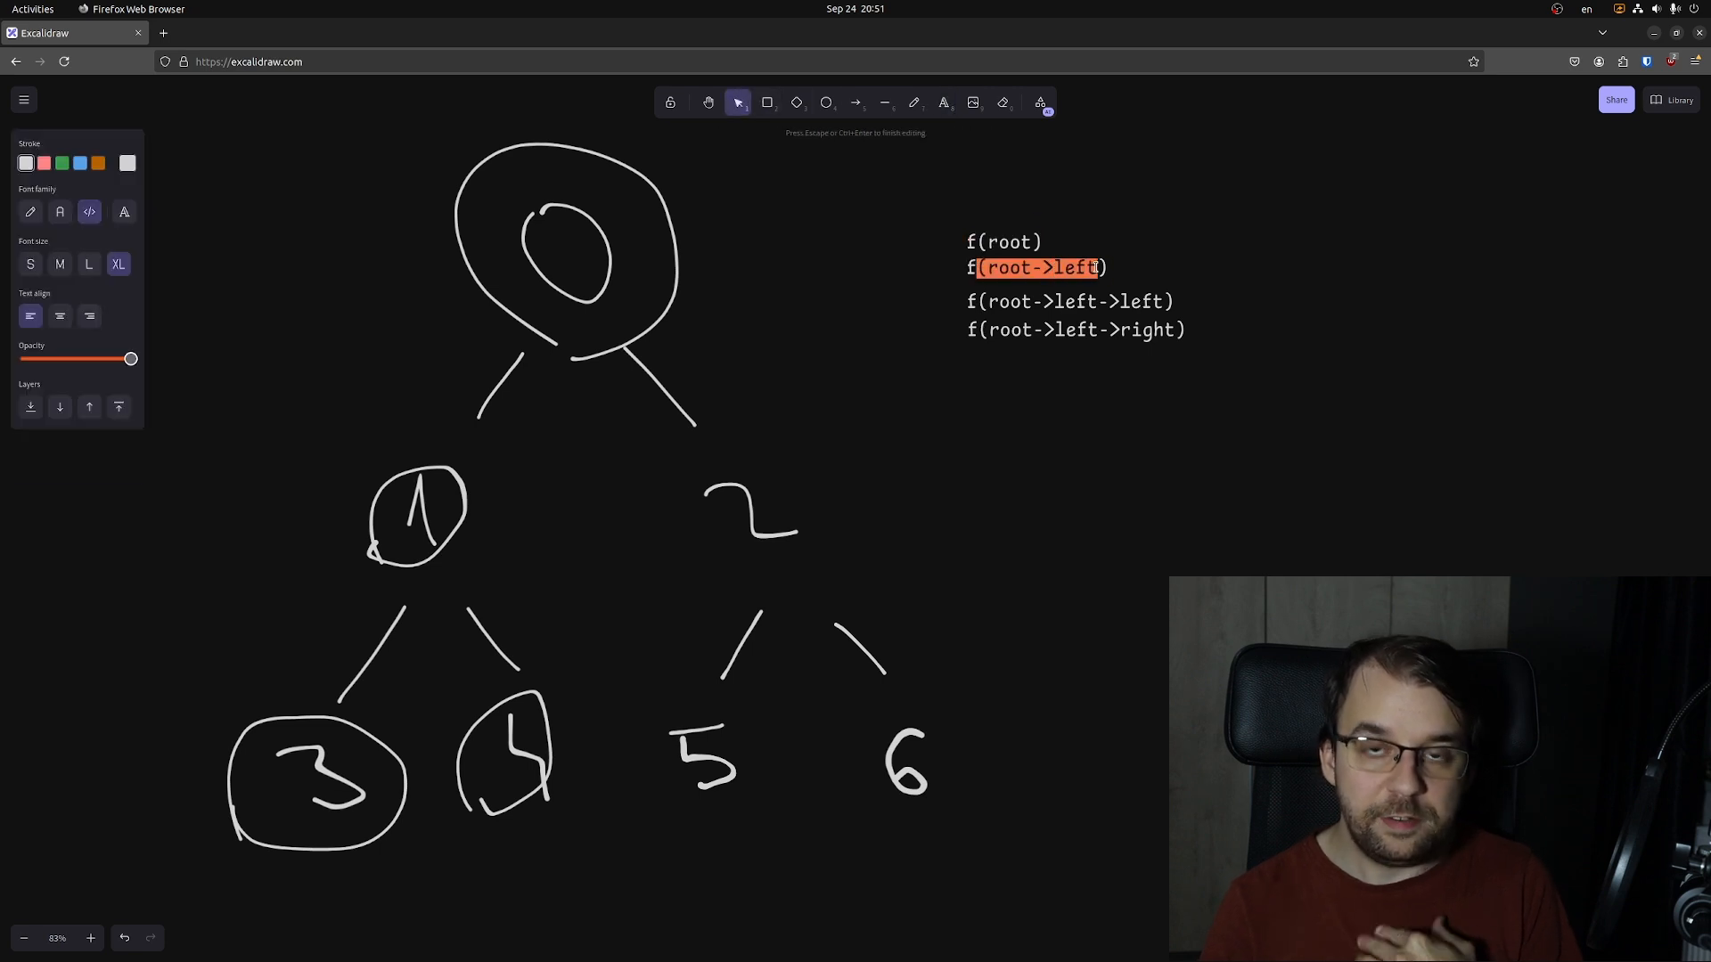
click(942, 102)
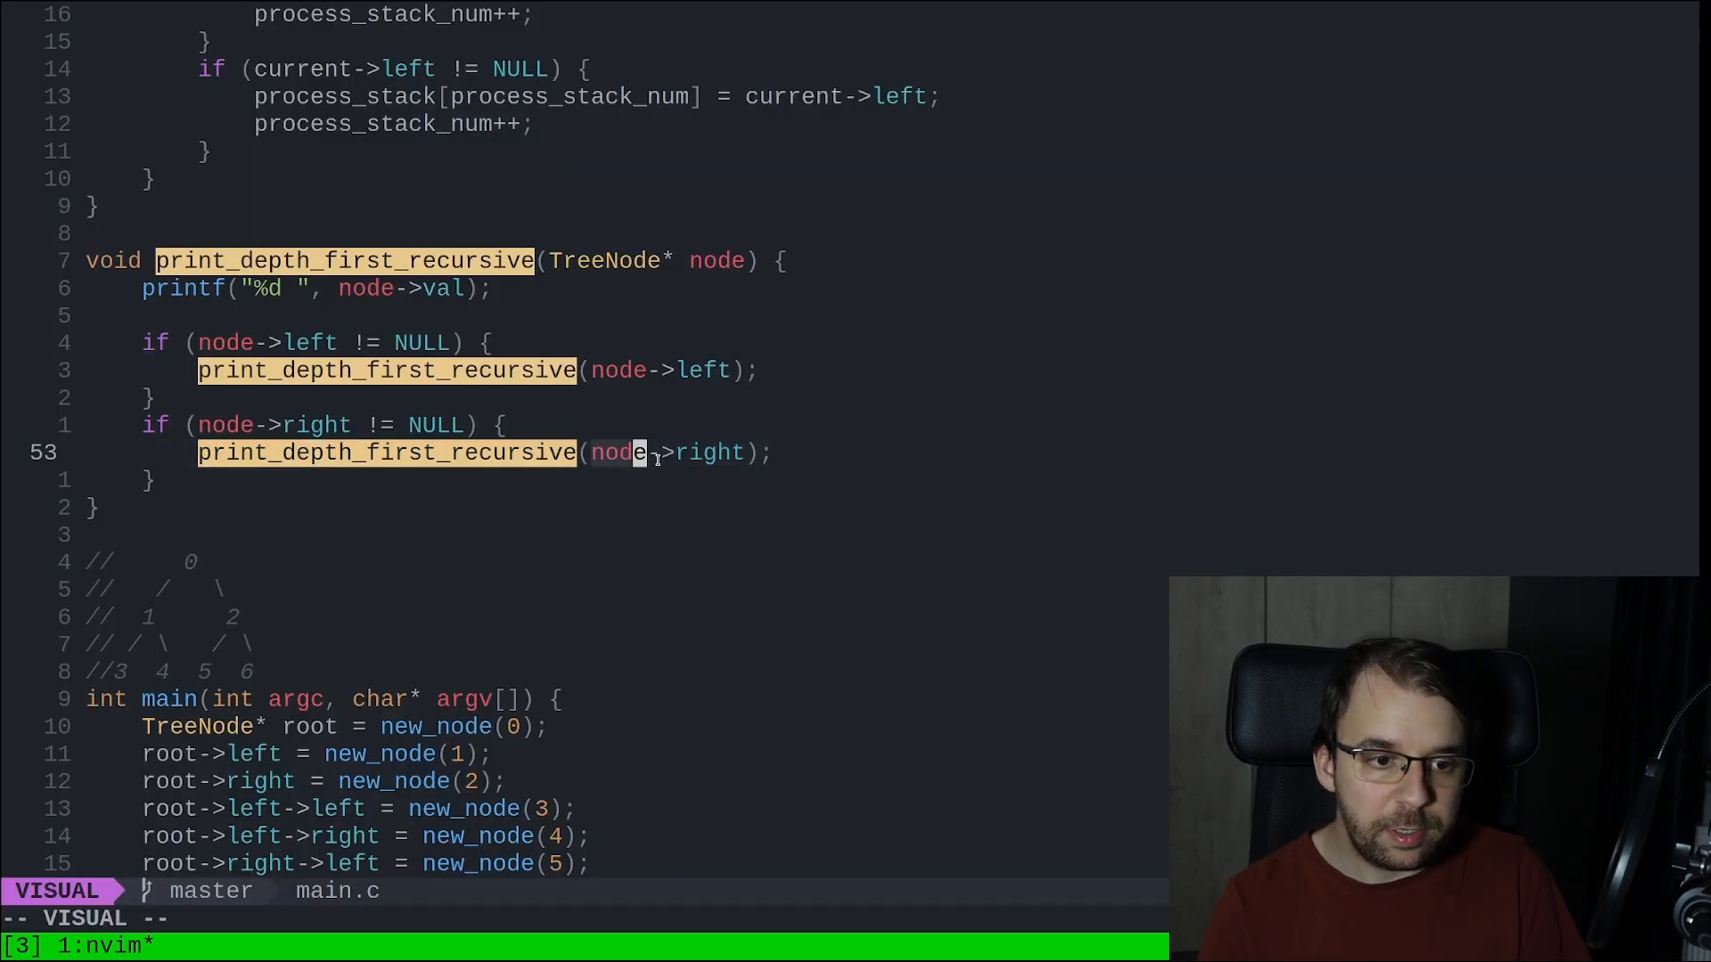
key(Escape)
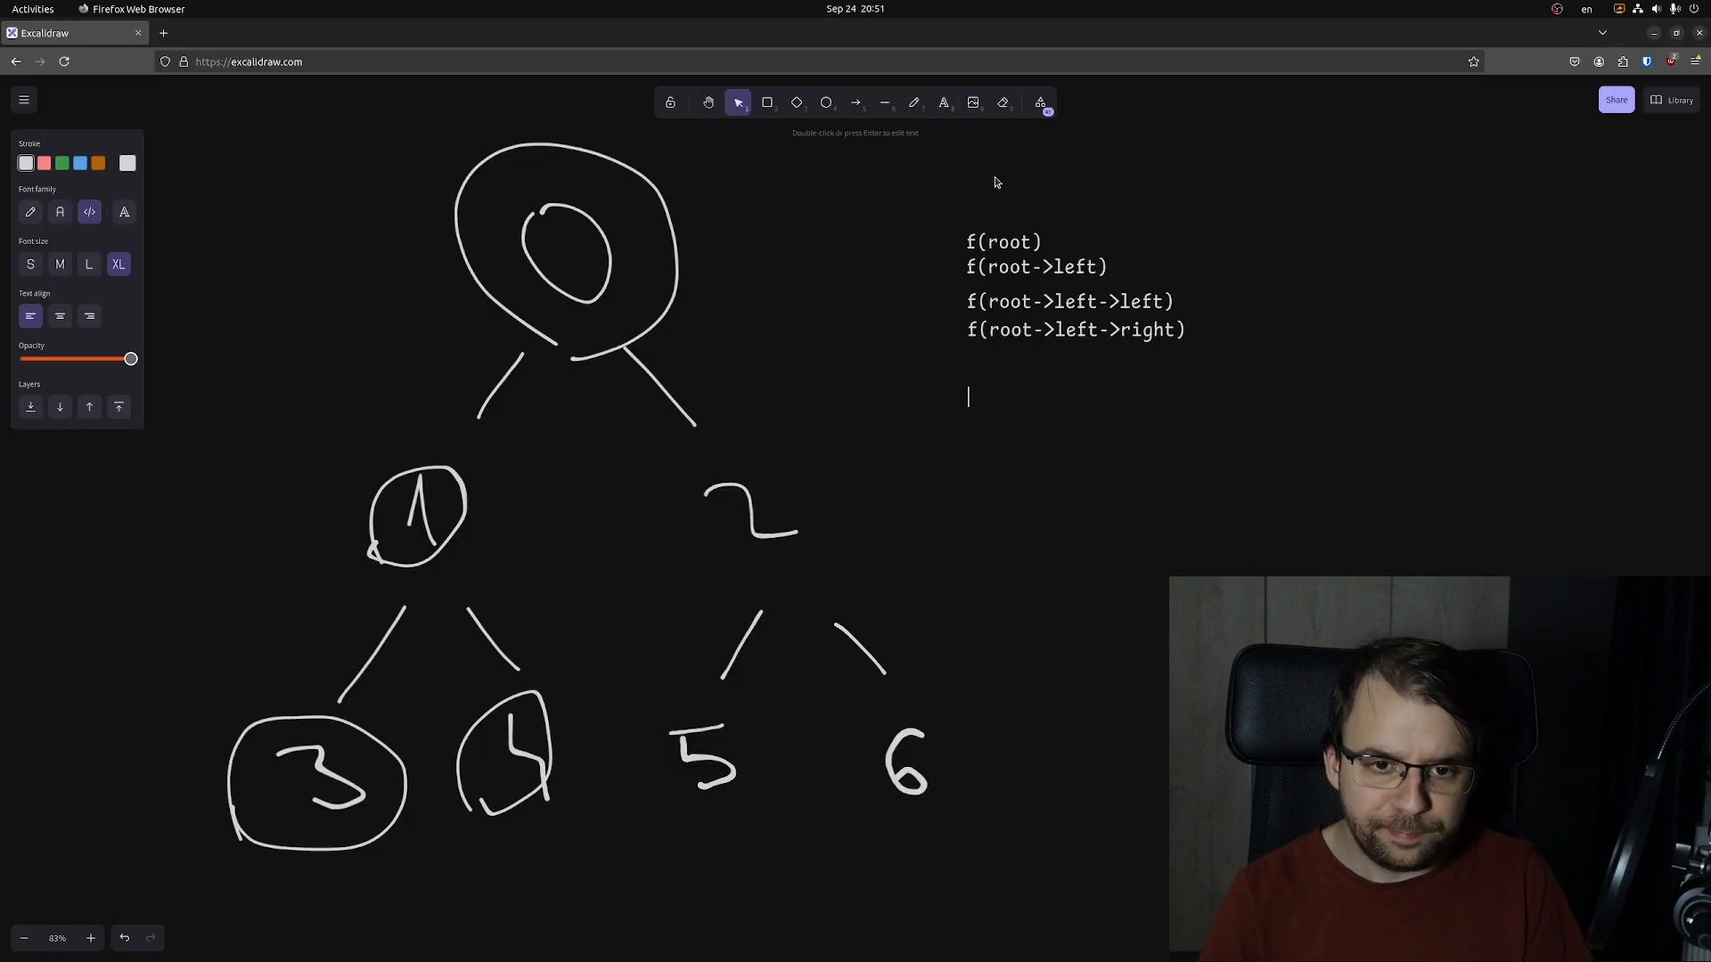
Add f(root->right) to the call trace.
text(f(root->)
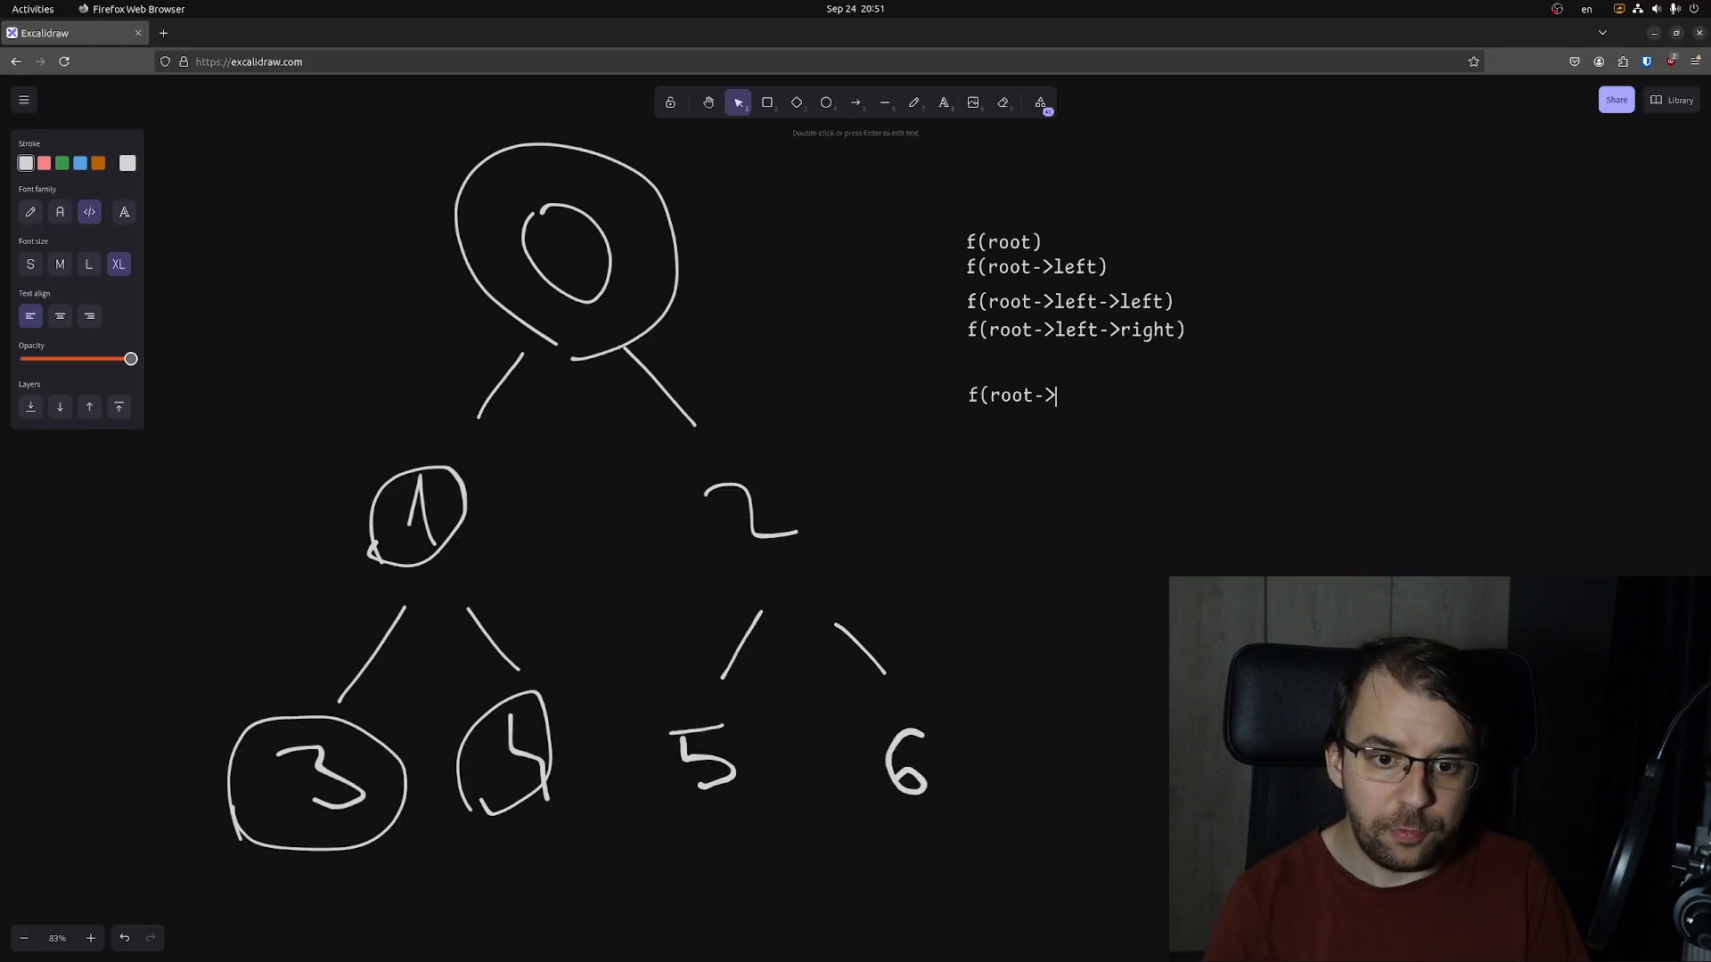
text(right))
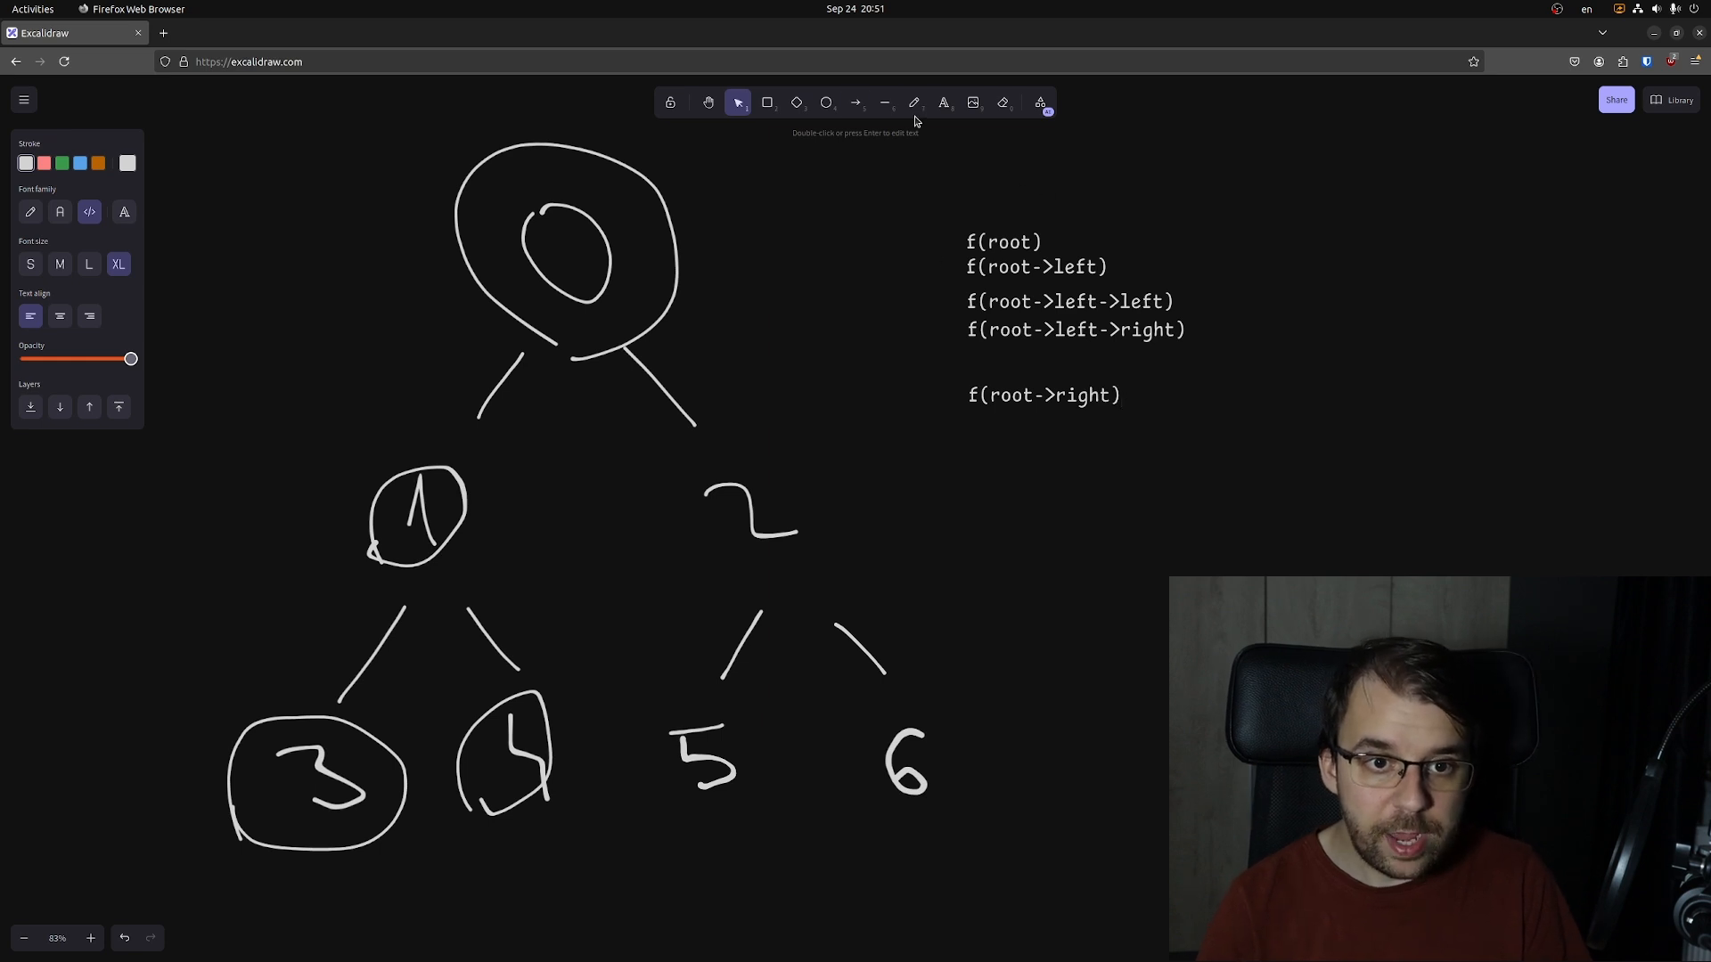
click(915, 102)
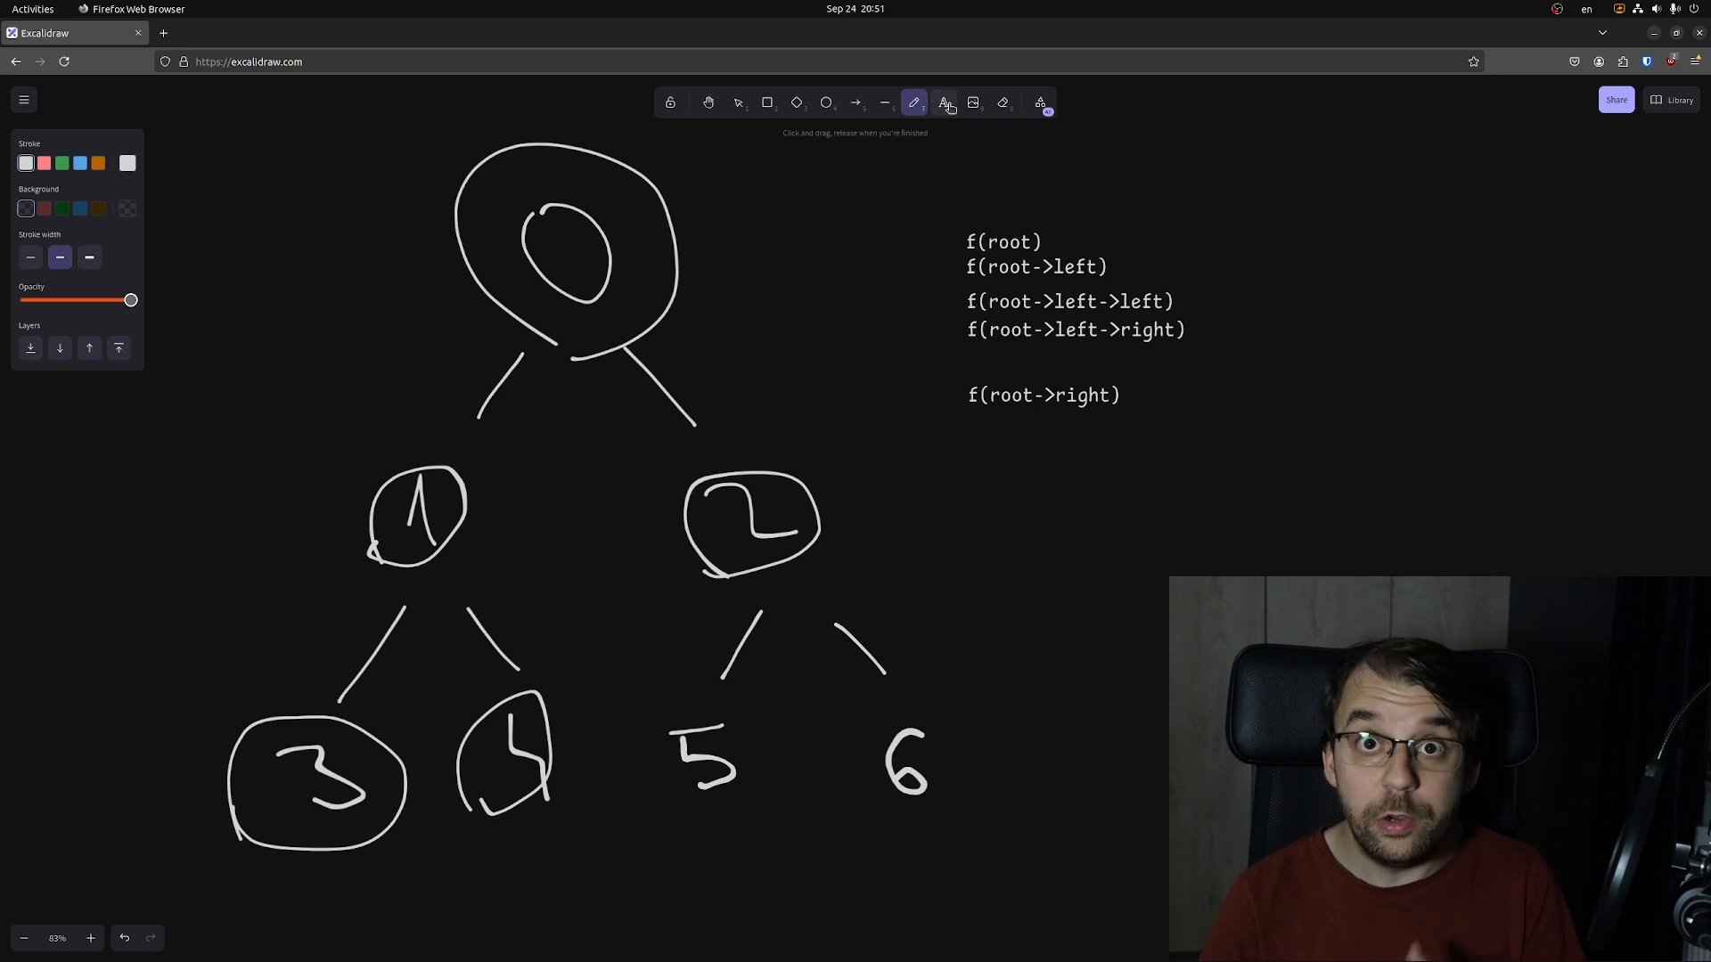
click(943, 101)
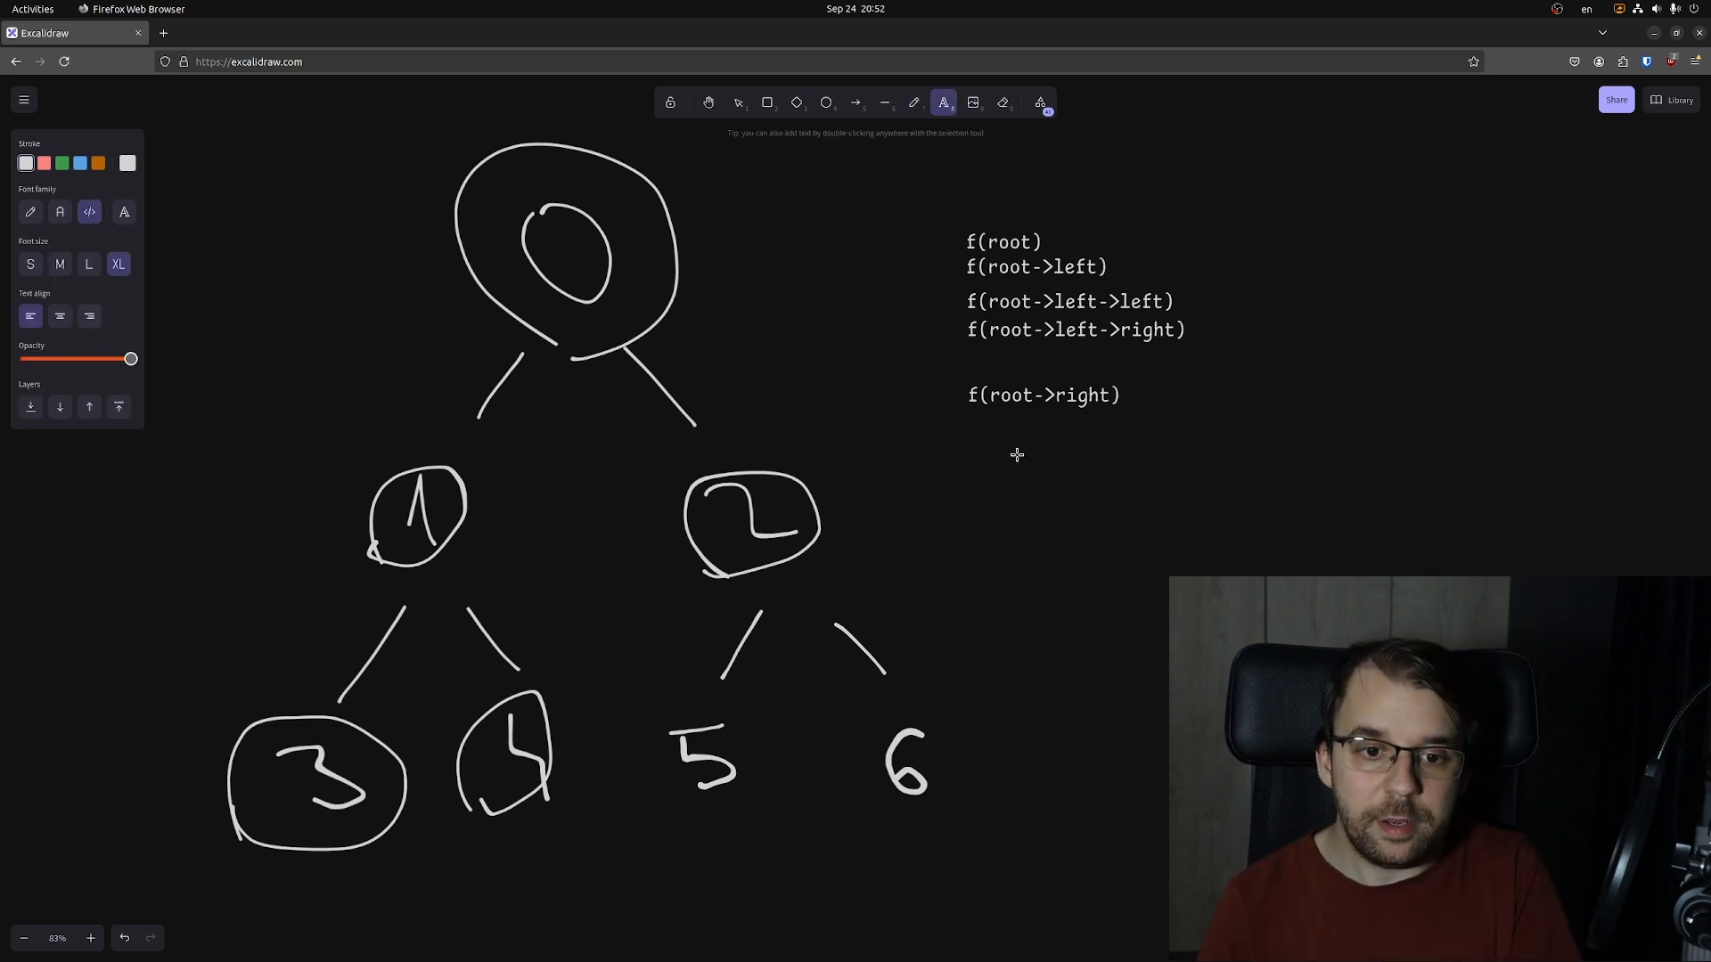
Add f(root->right->left) below it and circle node 5 in the tree.
click(738, 101)
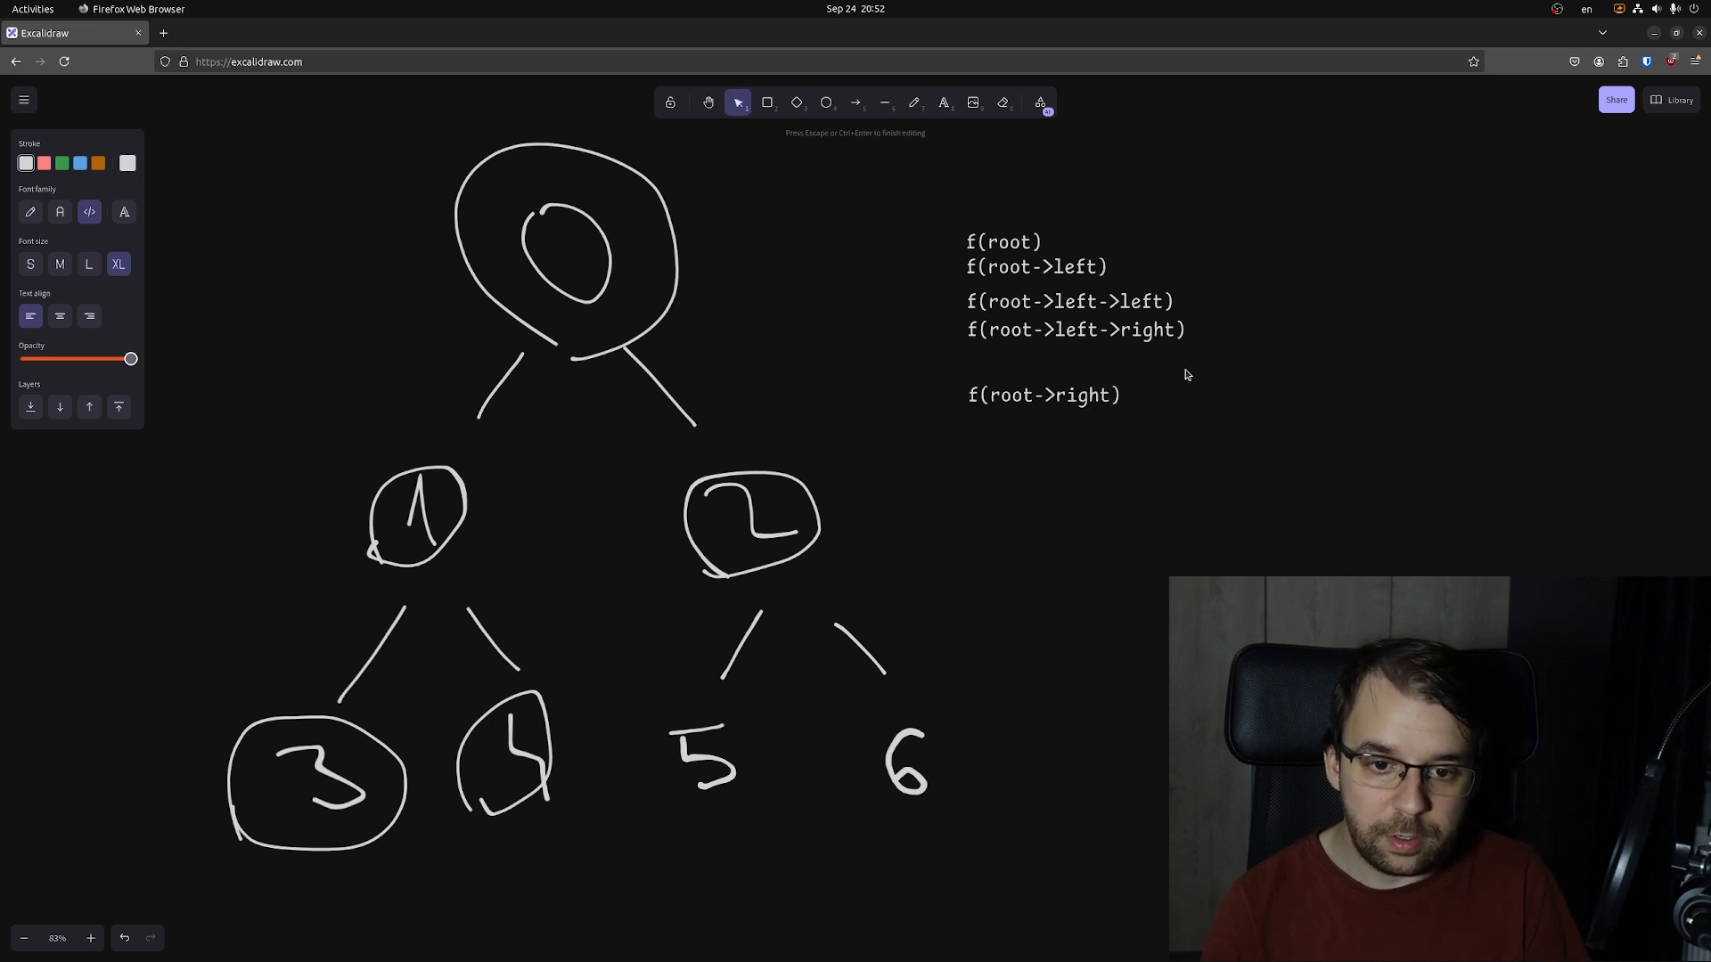
text(f(root->right->)
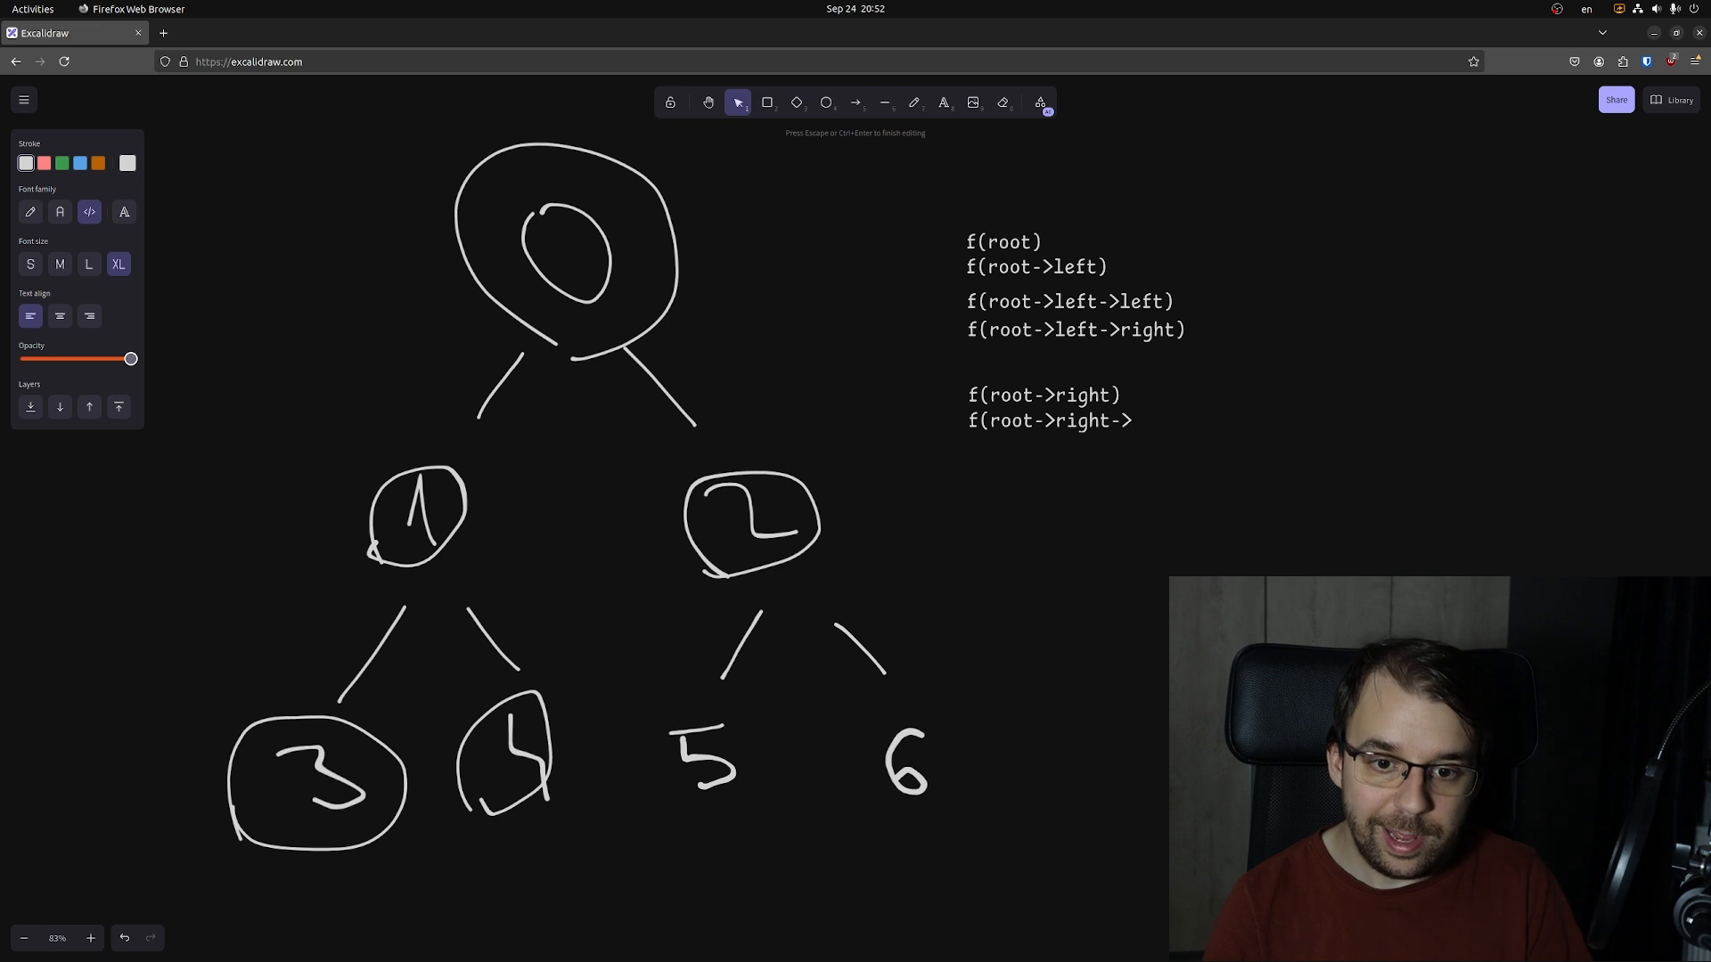
text(left))
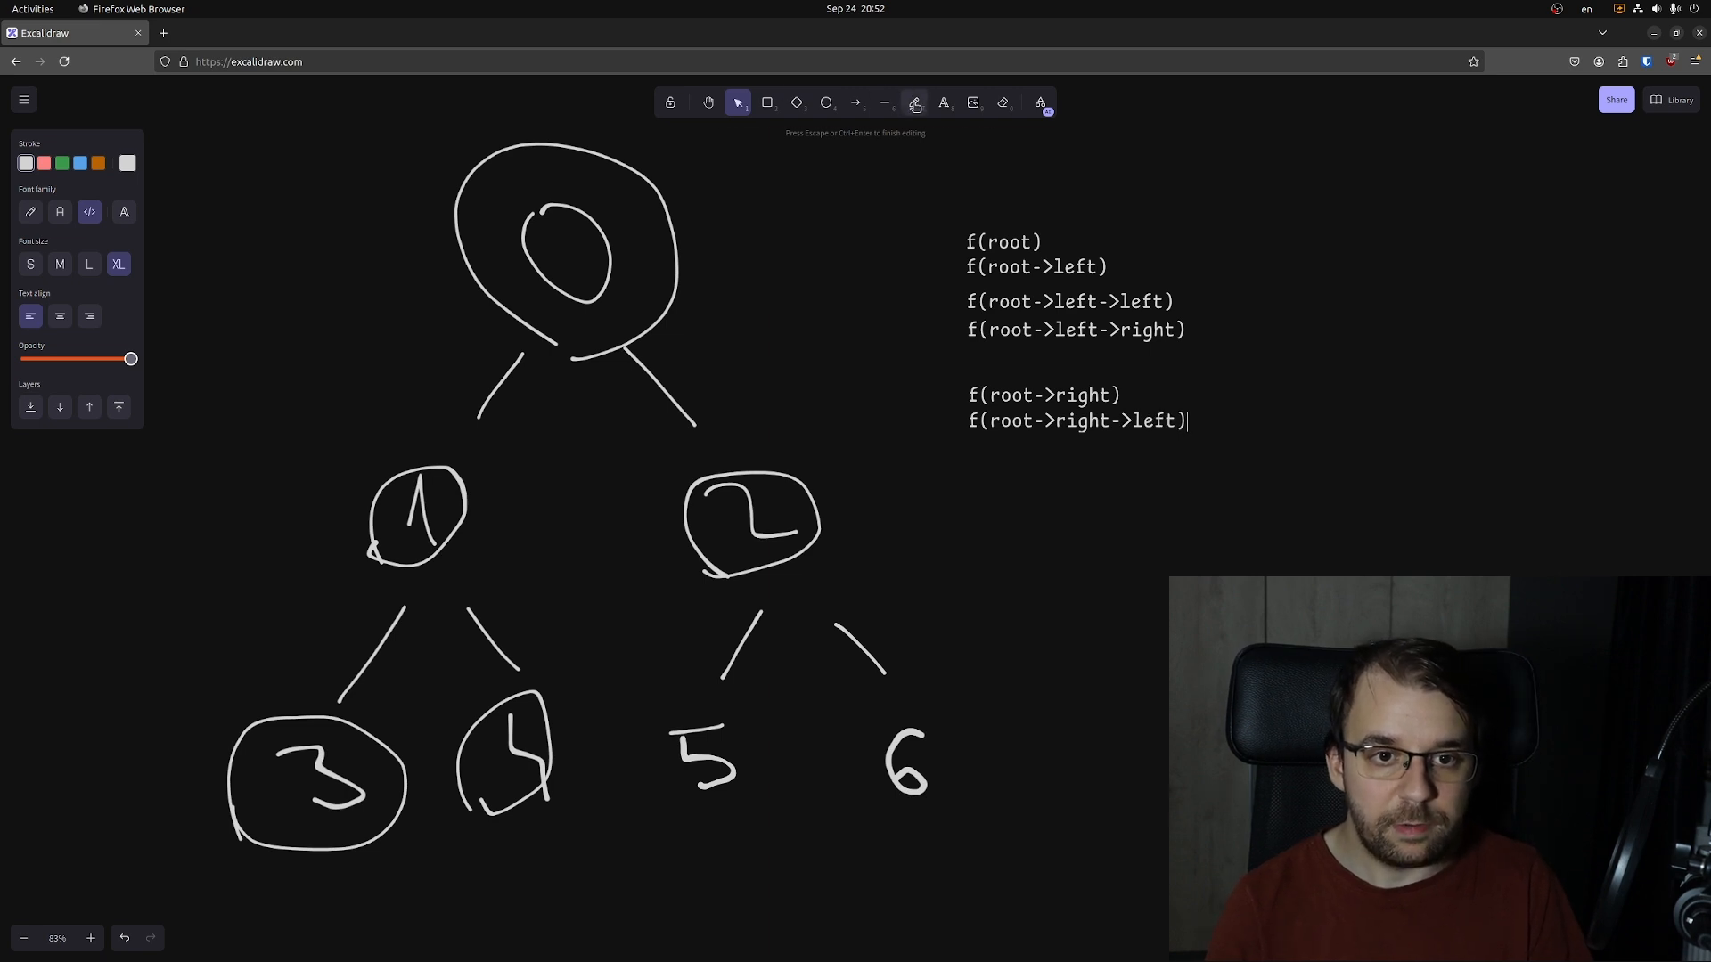
drag(633, 720, 743, 807)
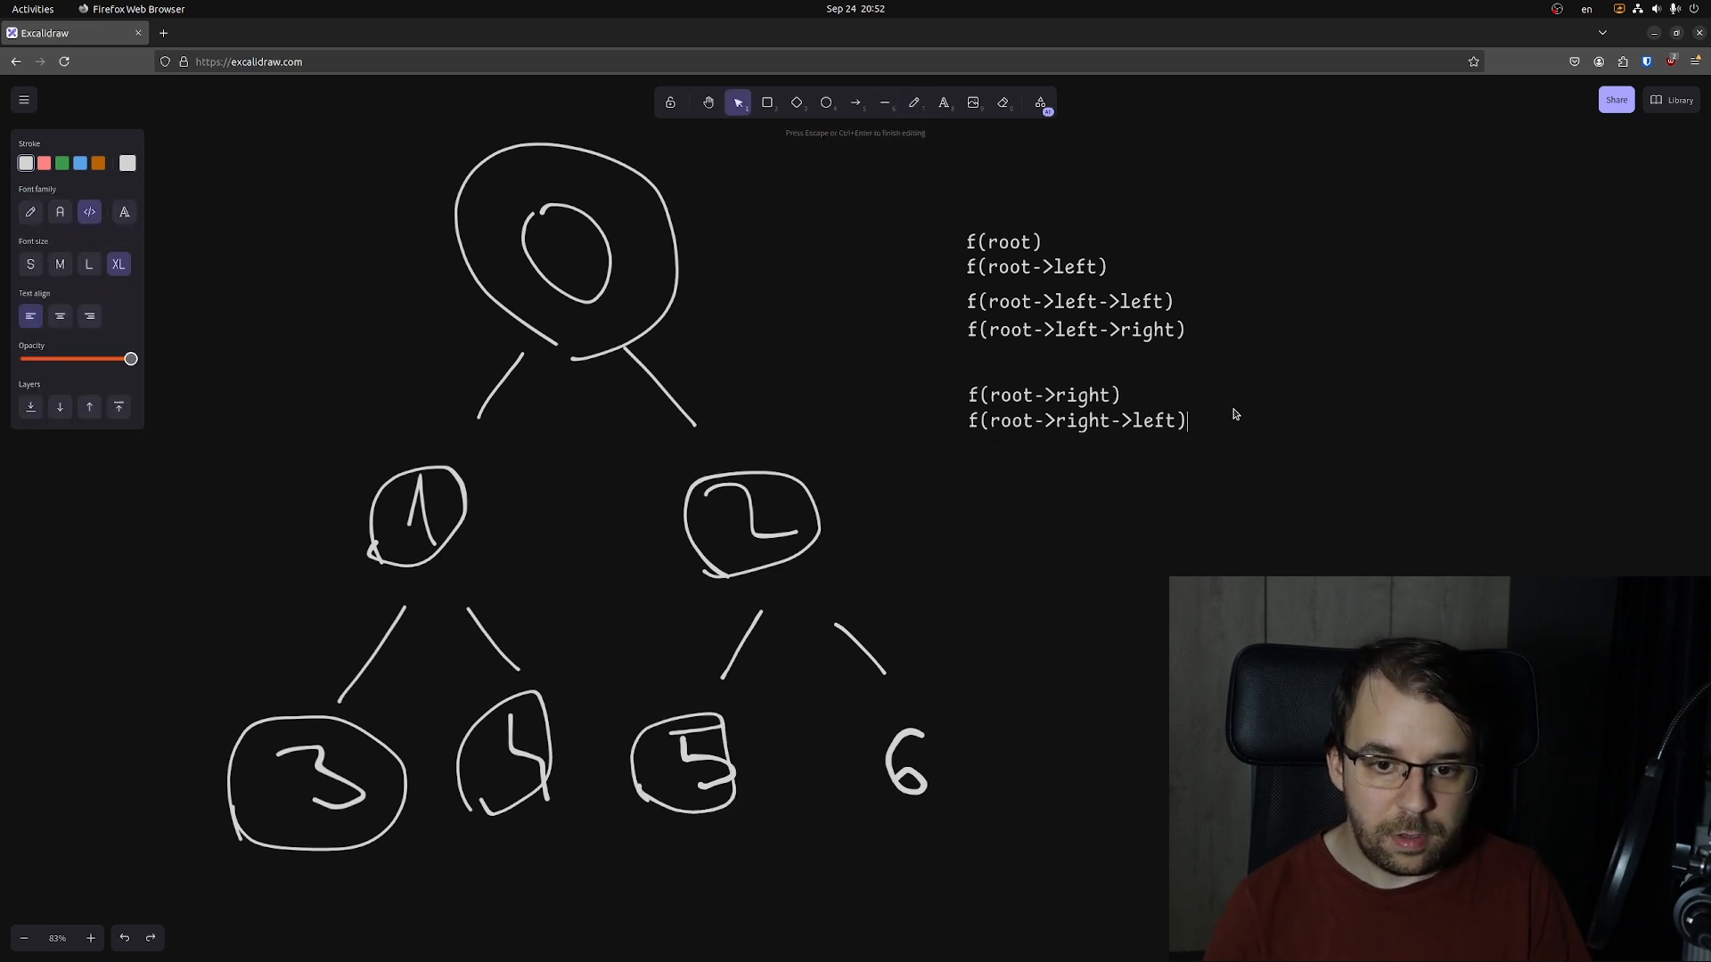
text(f(ro)
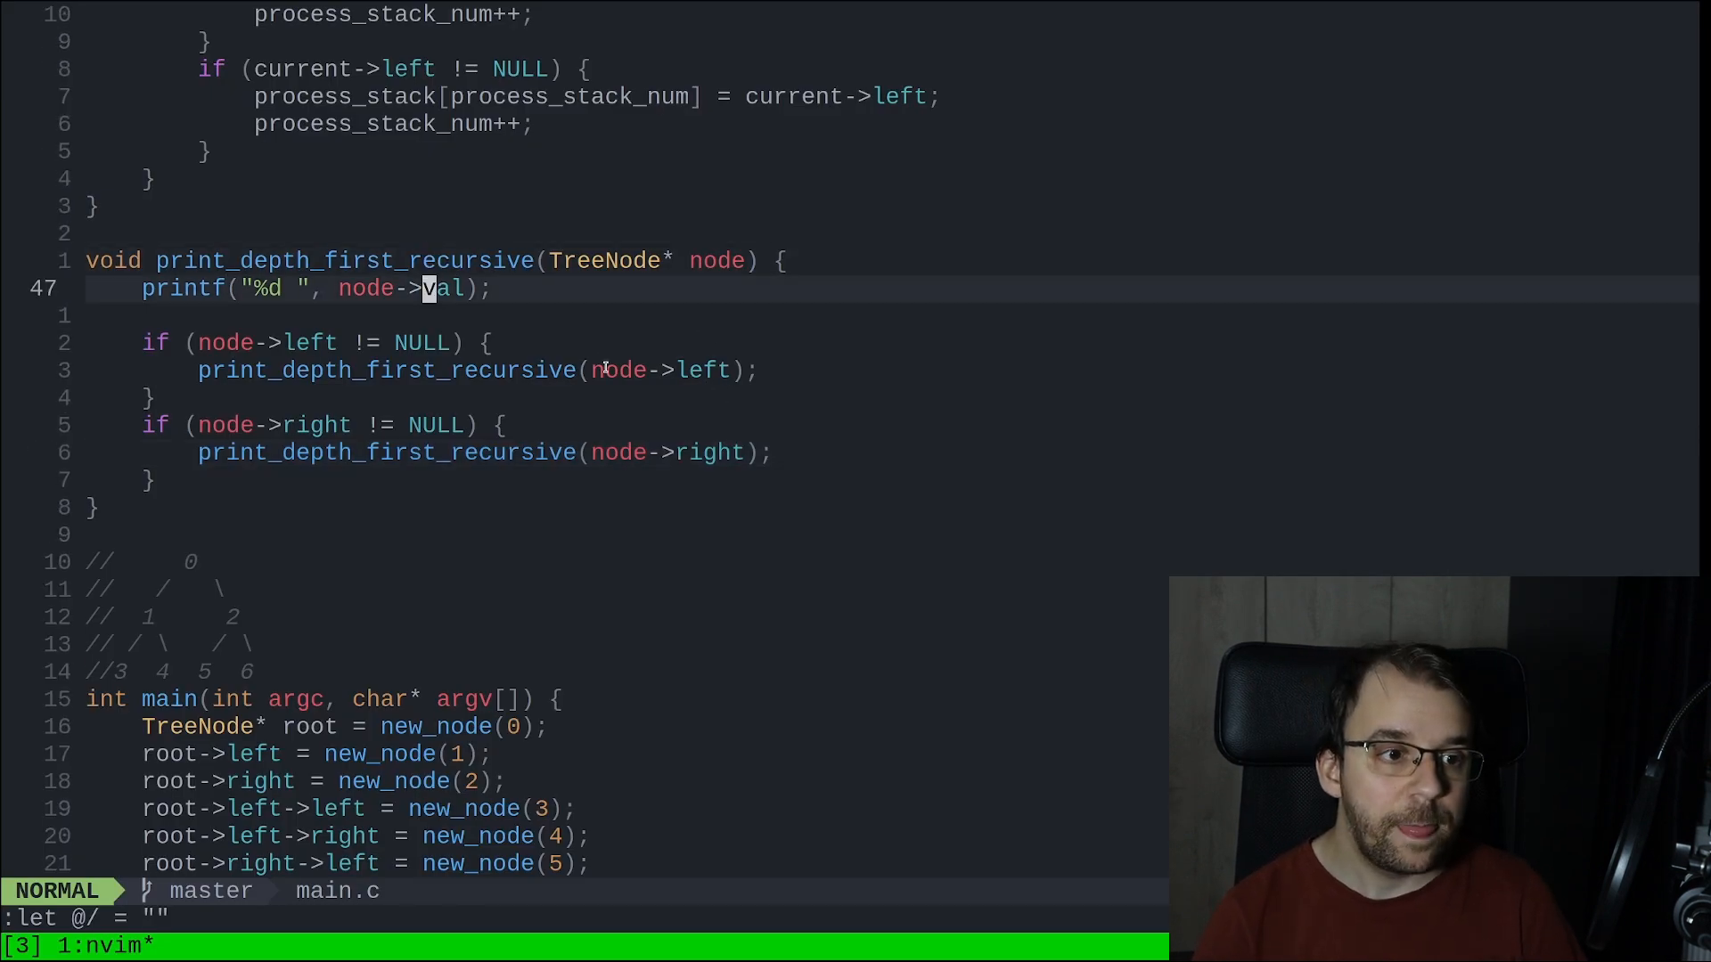
Print 'yay we found 4' and return early at node 4, else print the value.
text(f)
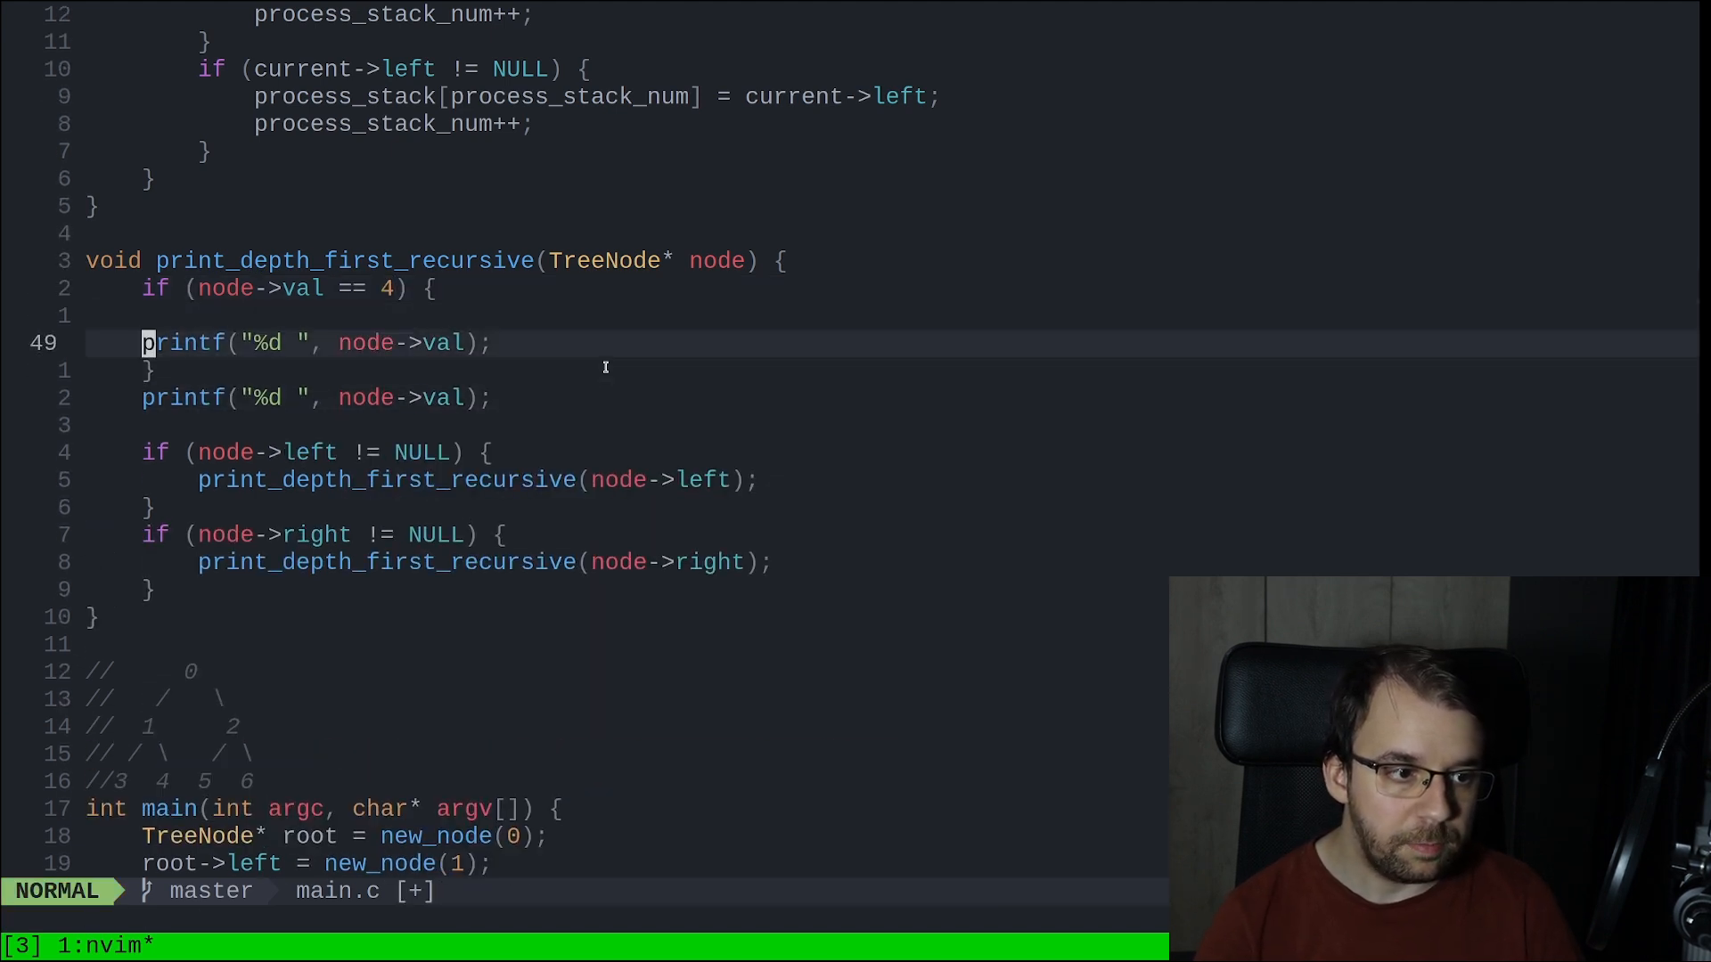
text((n)
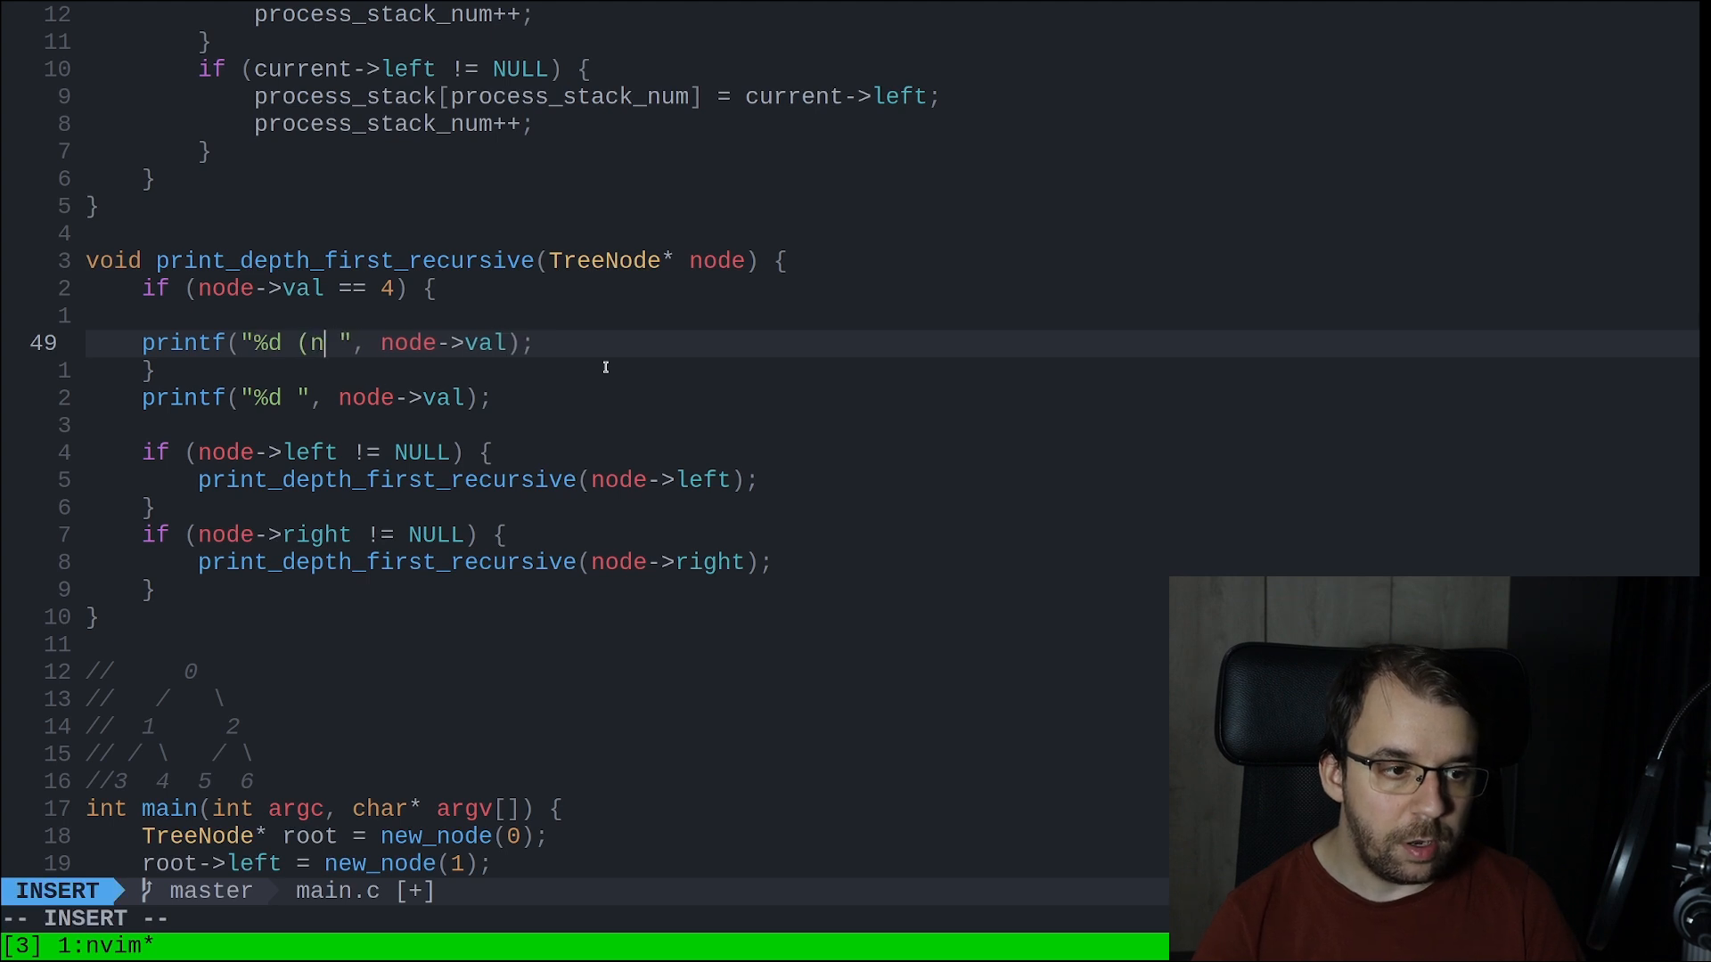
text(yay we found 4)
text(return;)
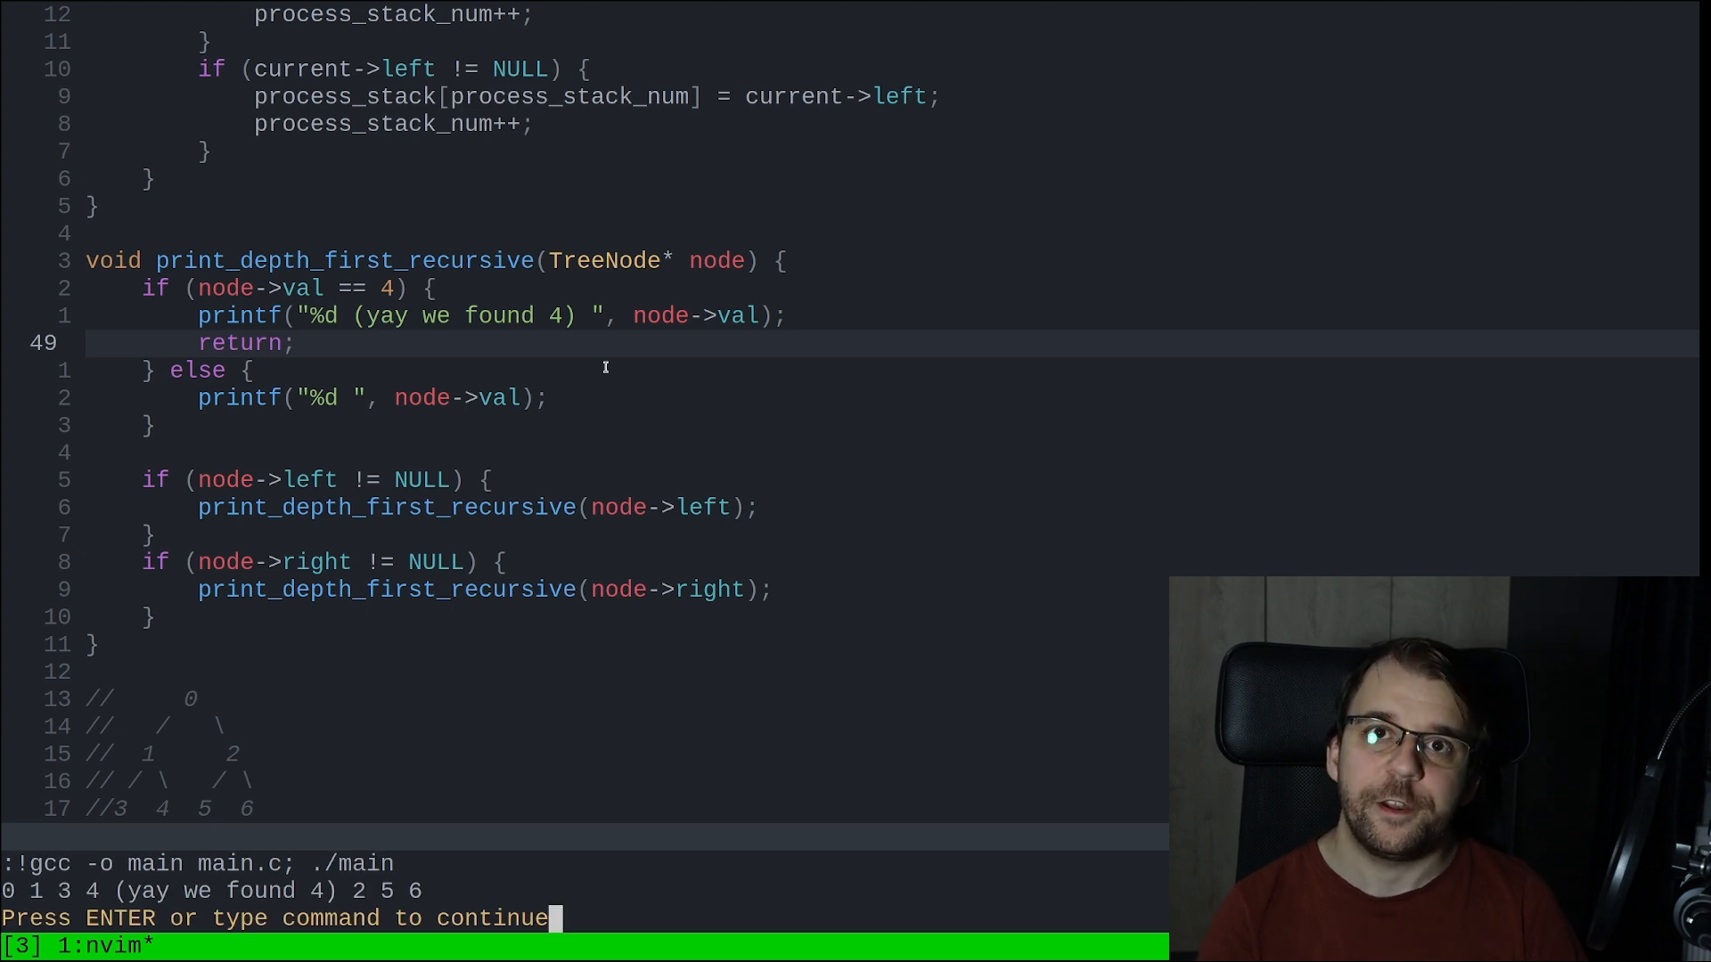
key(enter)
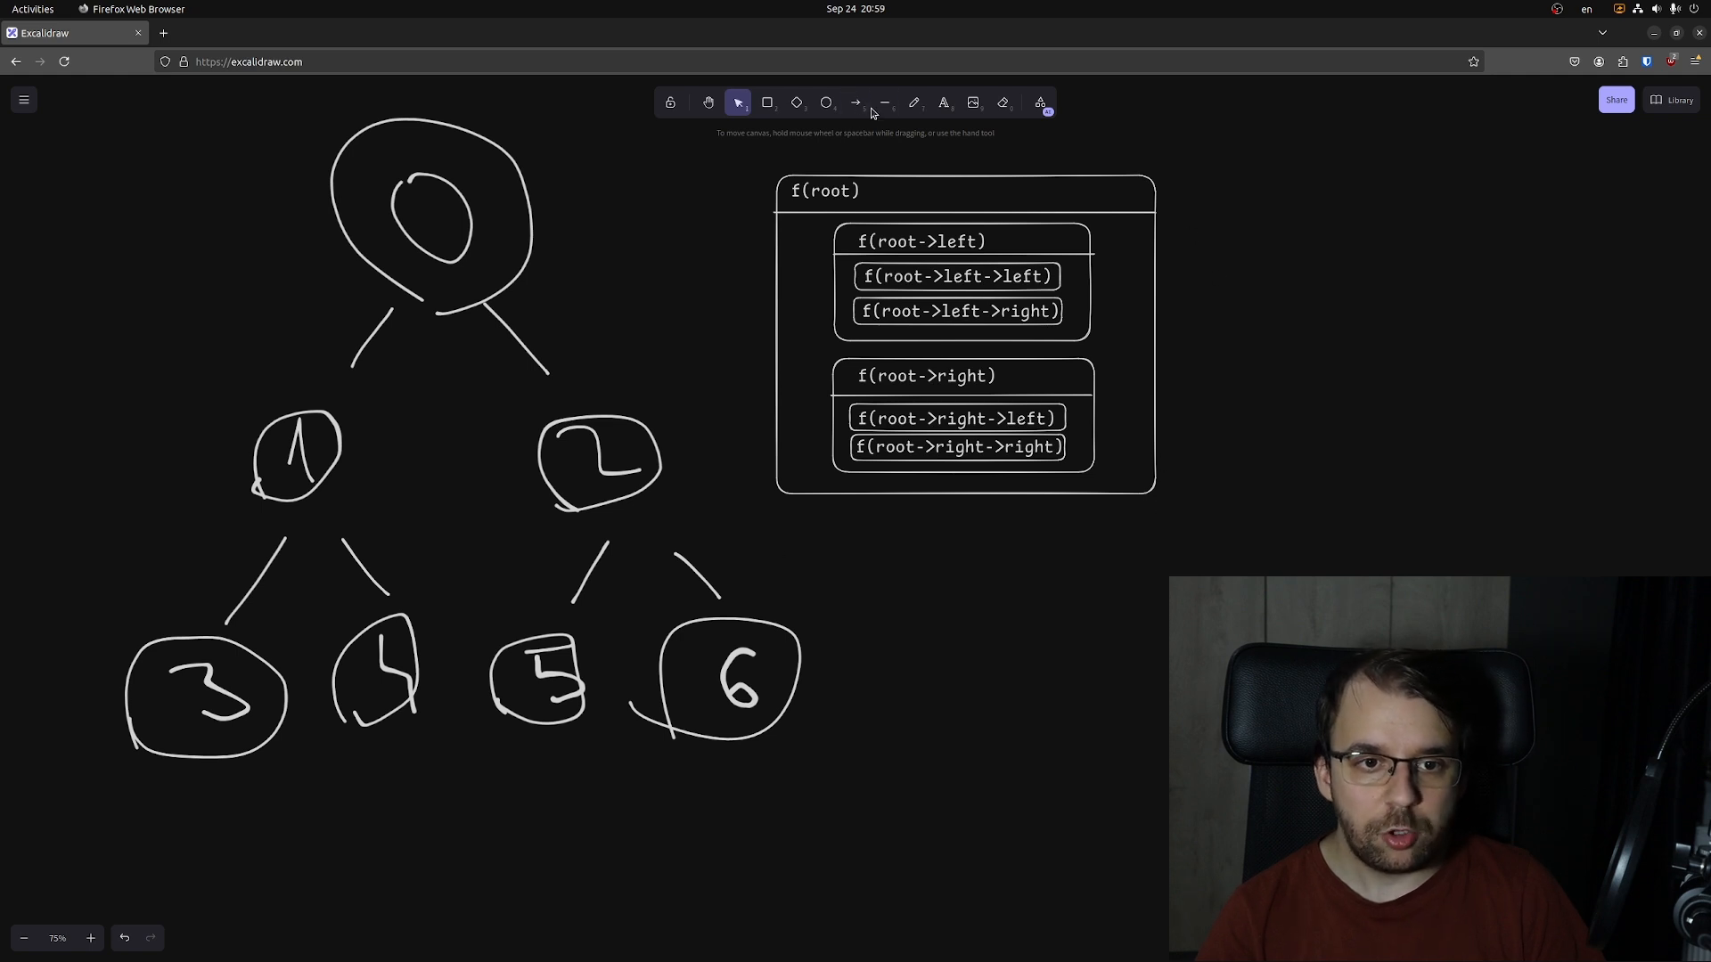
click(884, 102)
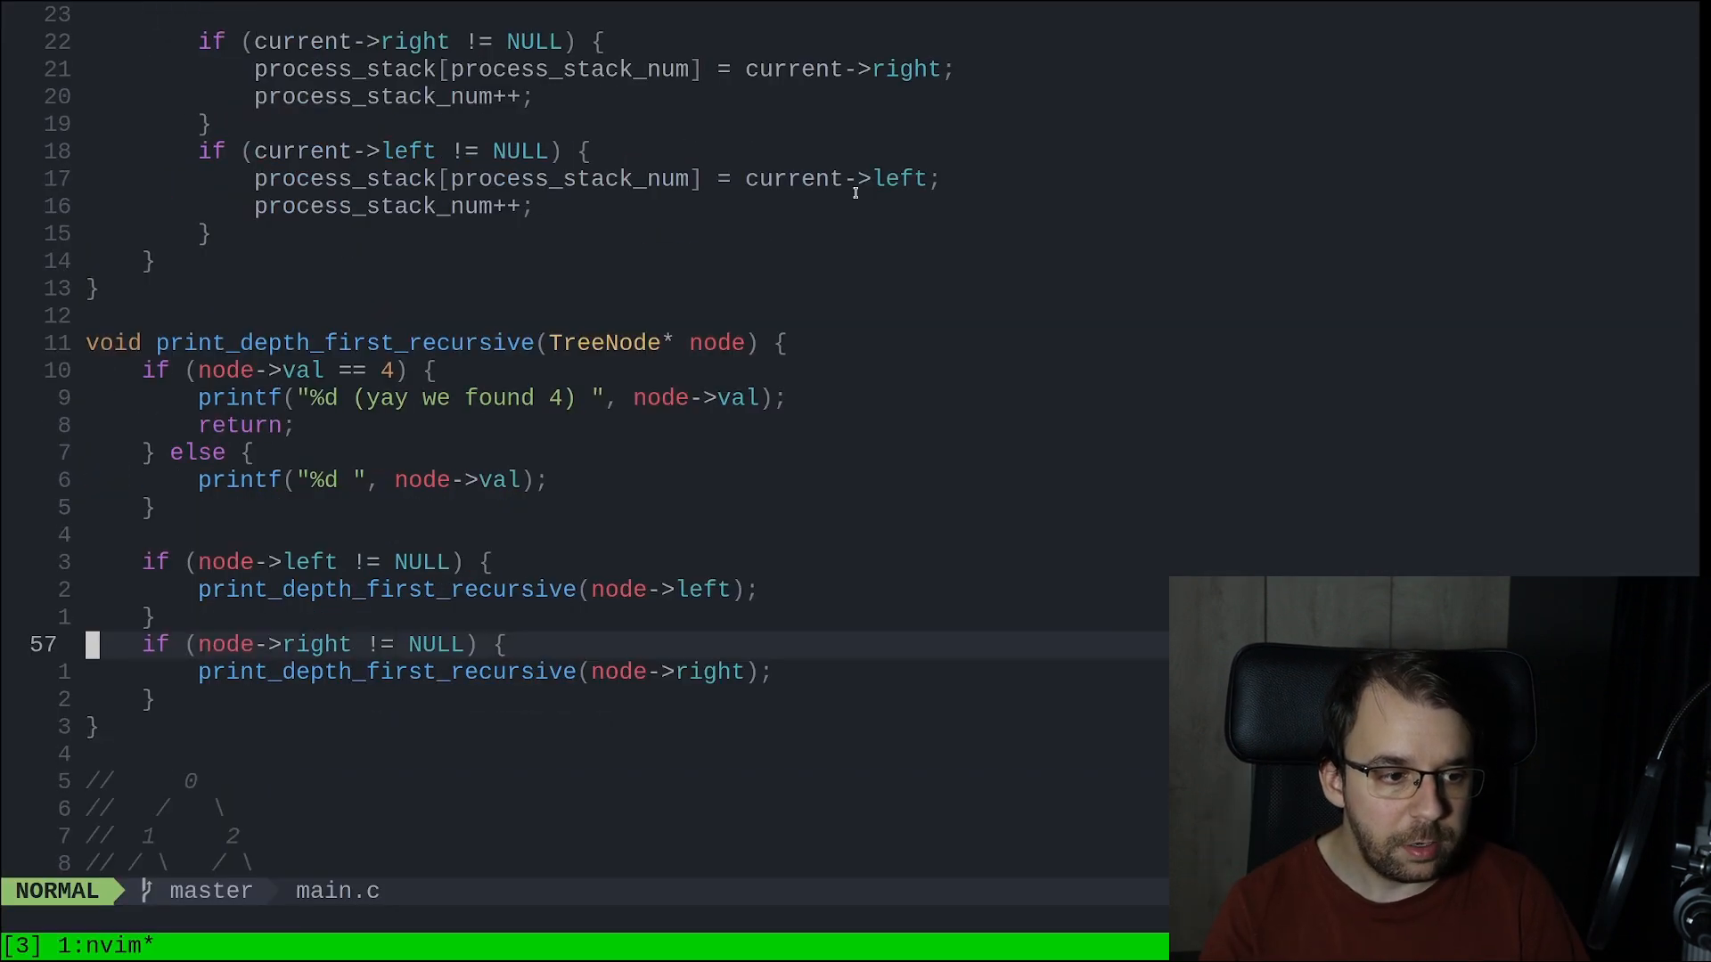
key(V)
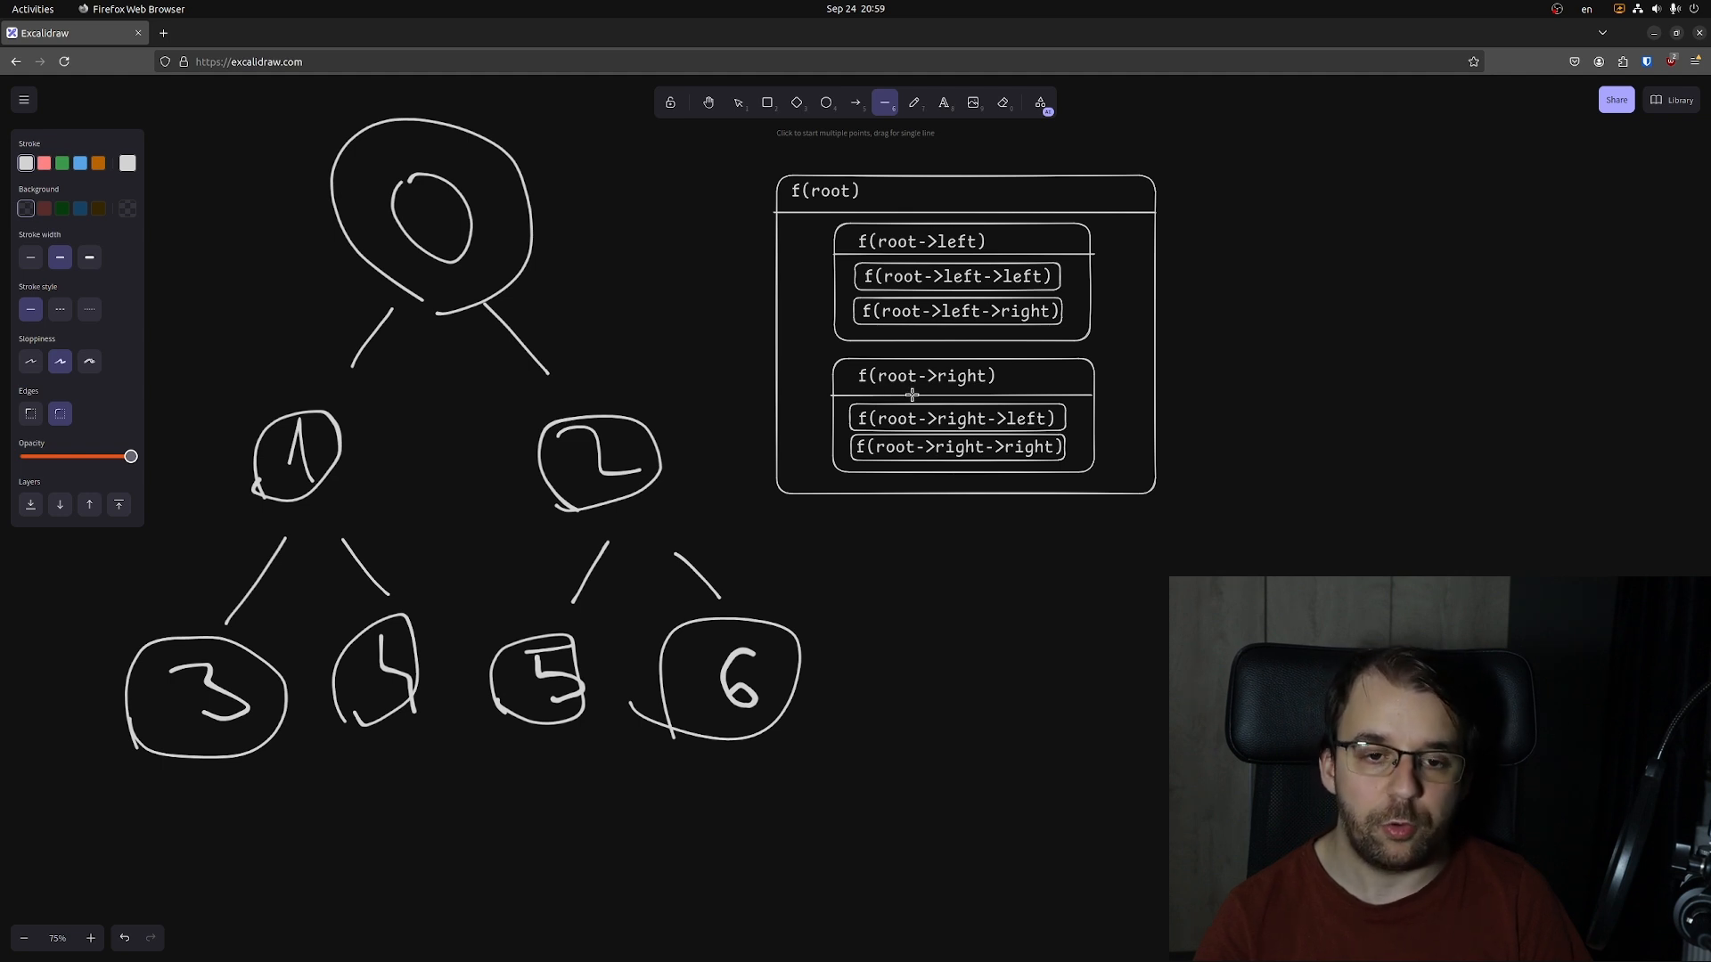
mouse_move(926, 247)
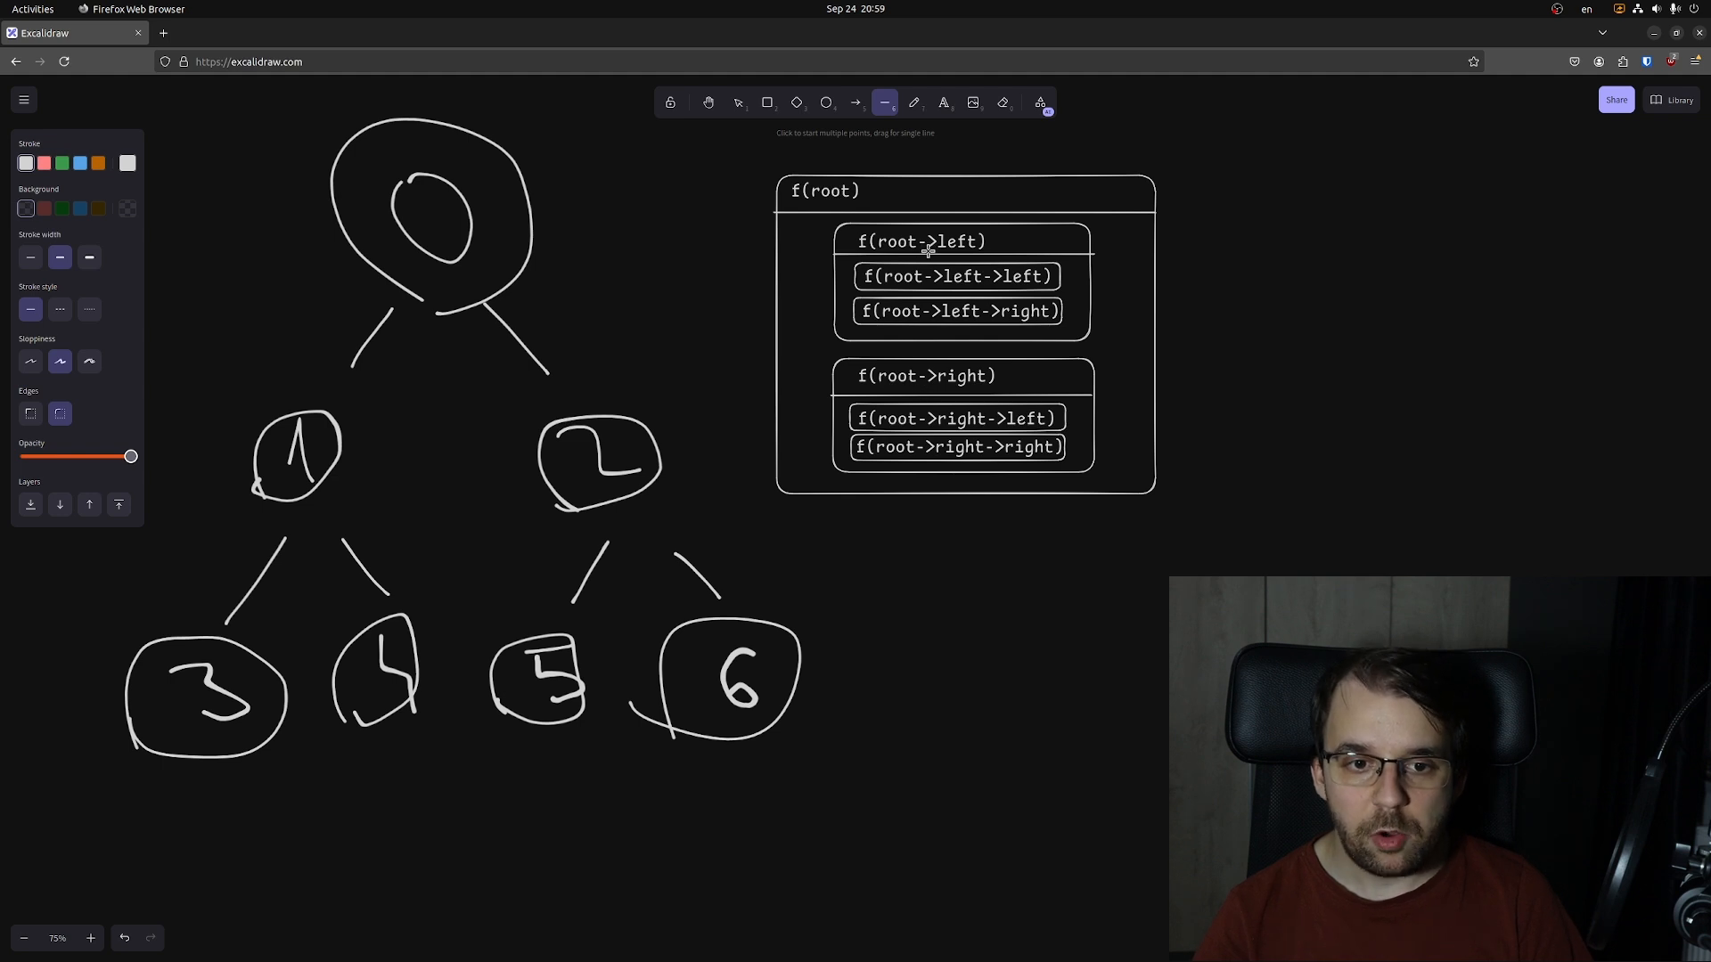
mouse_move(936, 317)
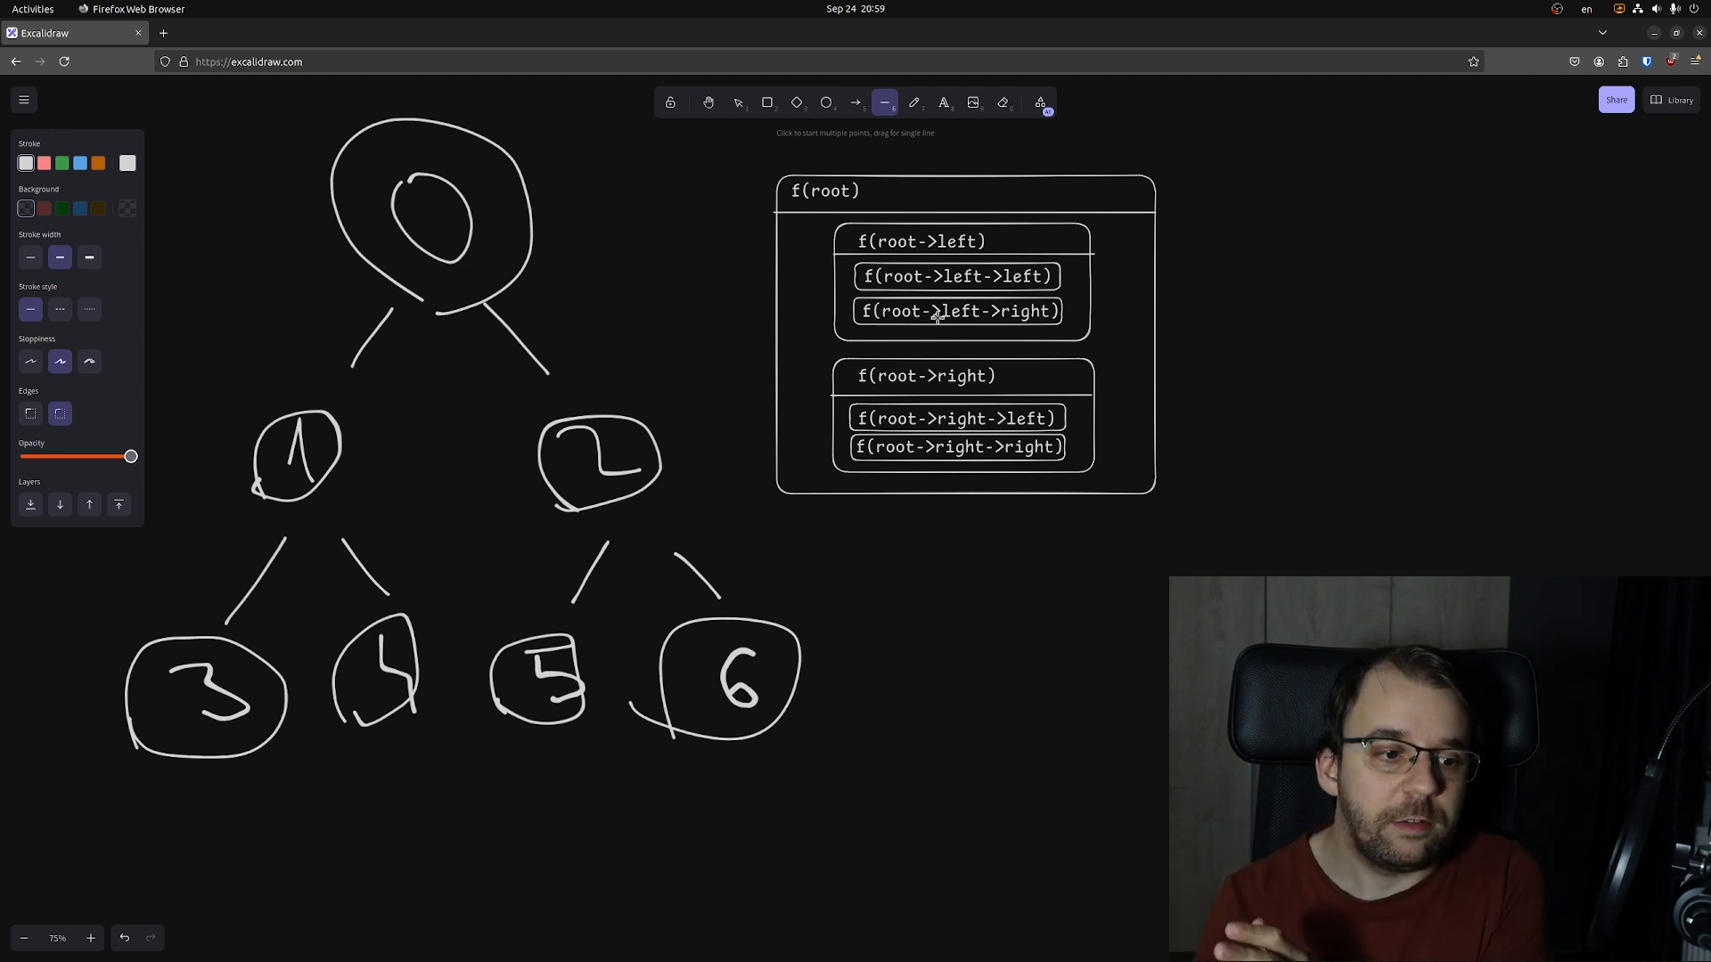
click(737, 101)
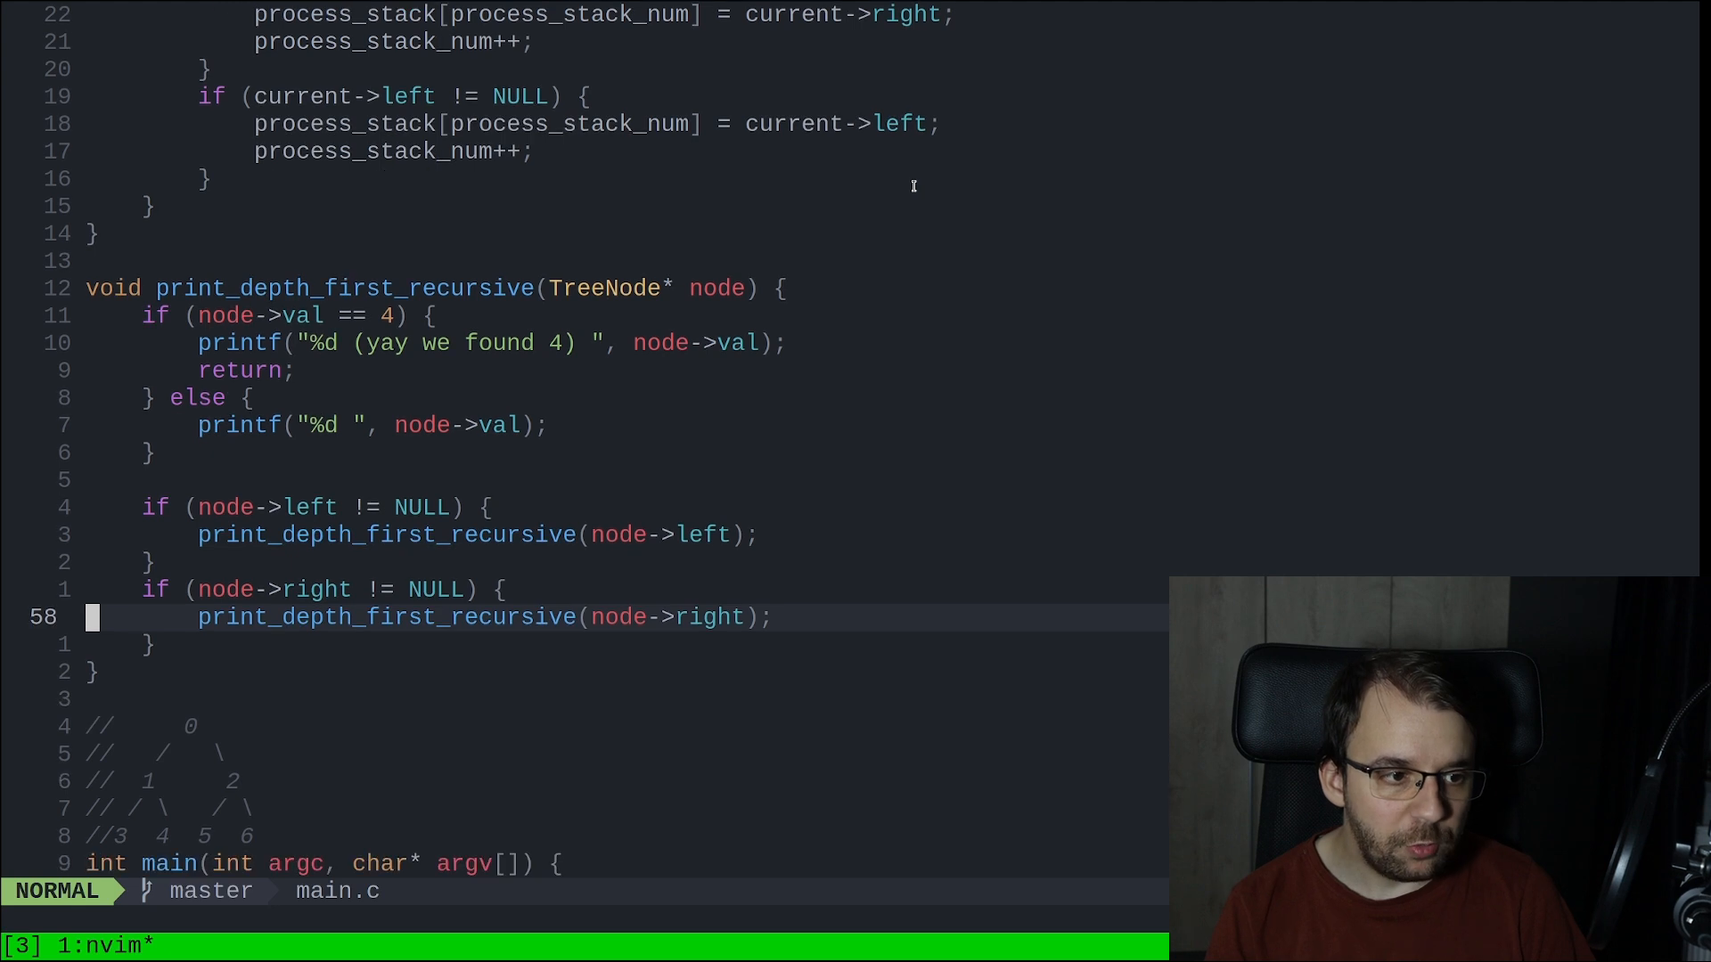
key(V)
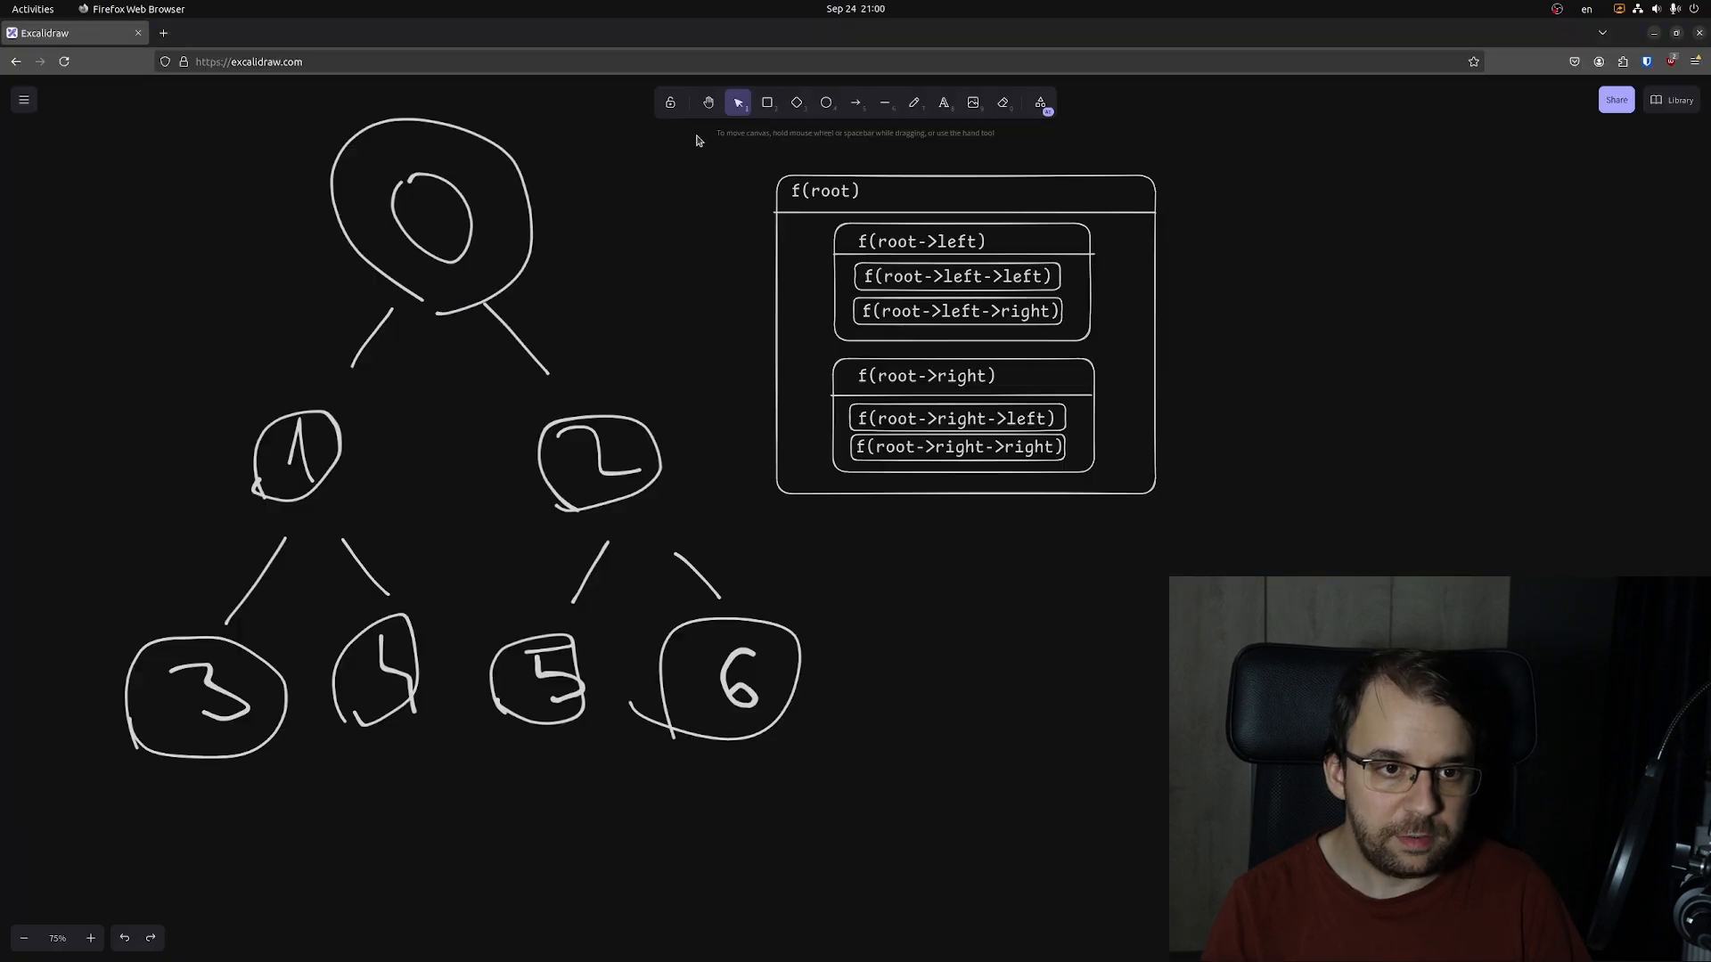
click(375, 670)
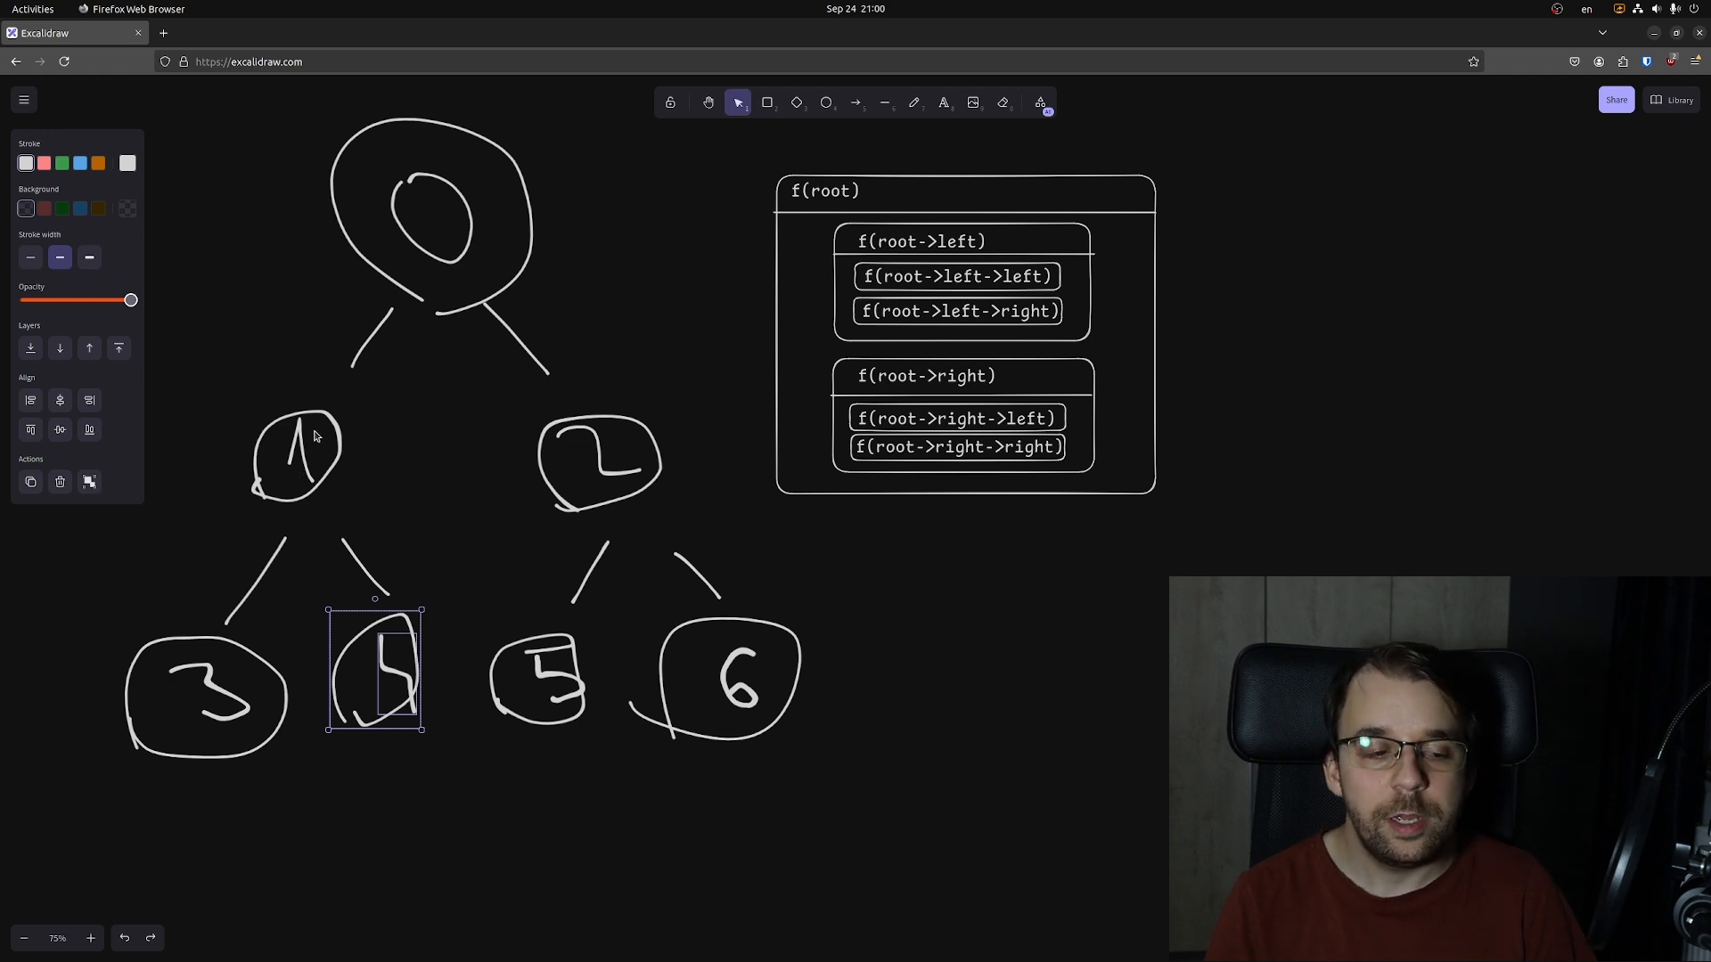
mouse_move(382, 670)
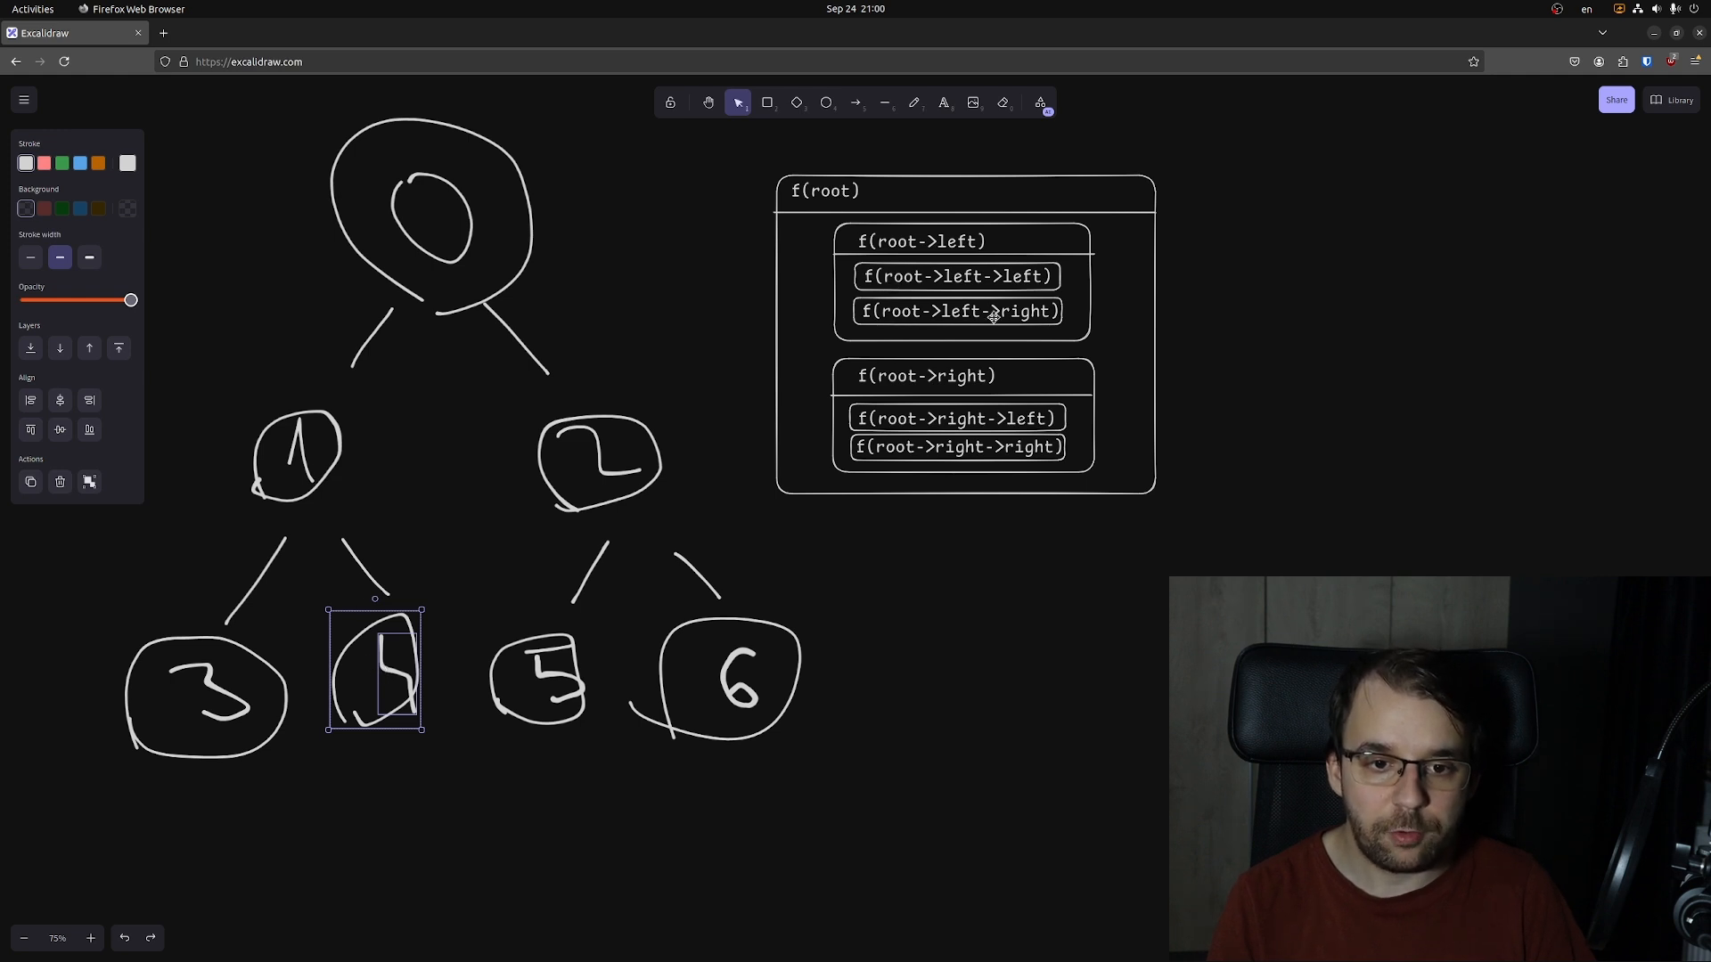
click(957, 311)
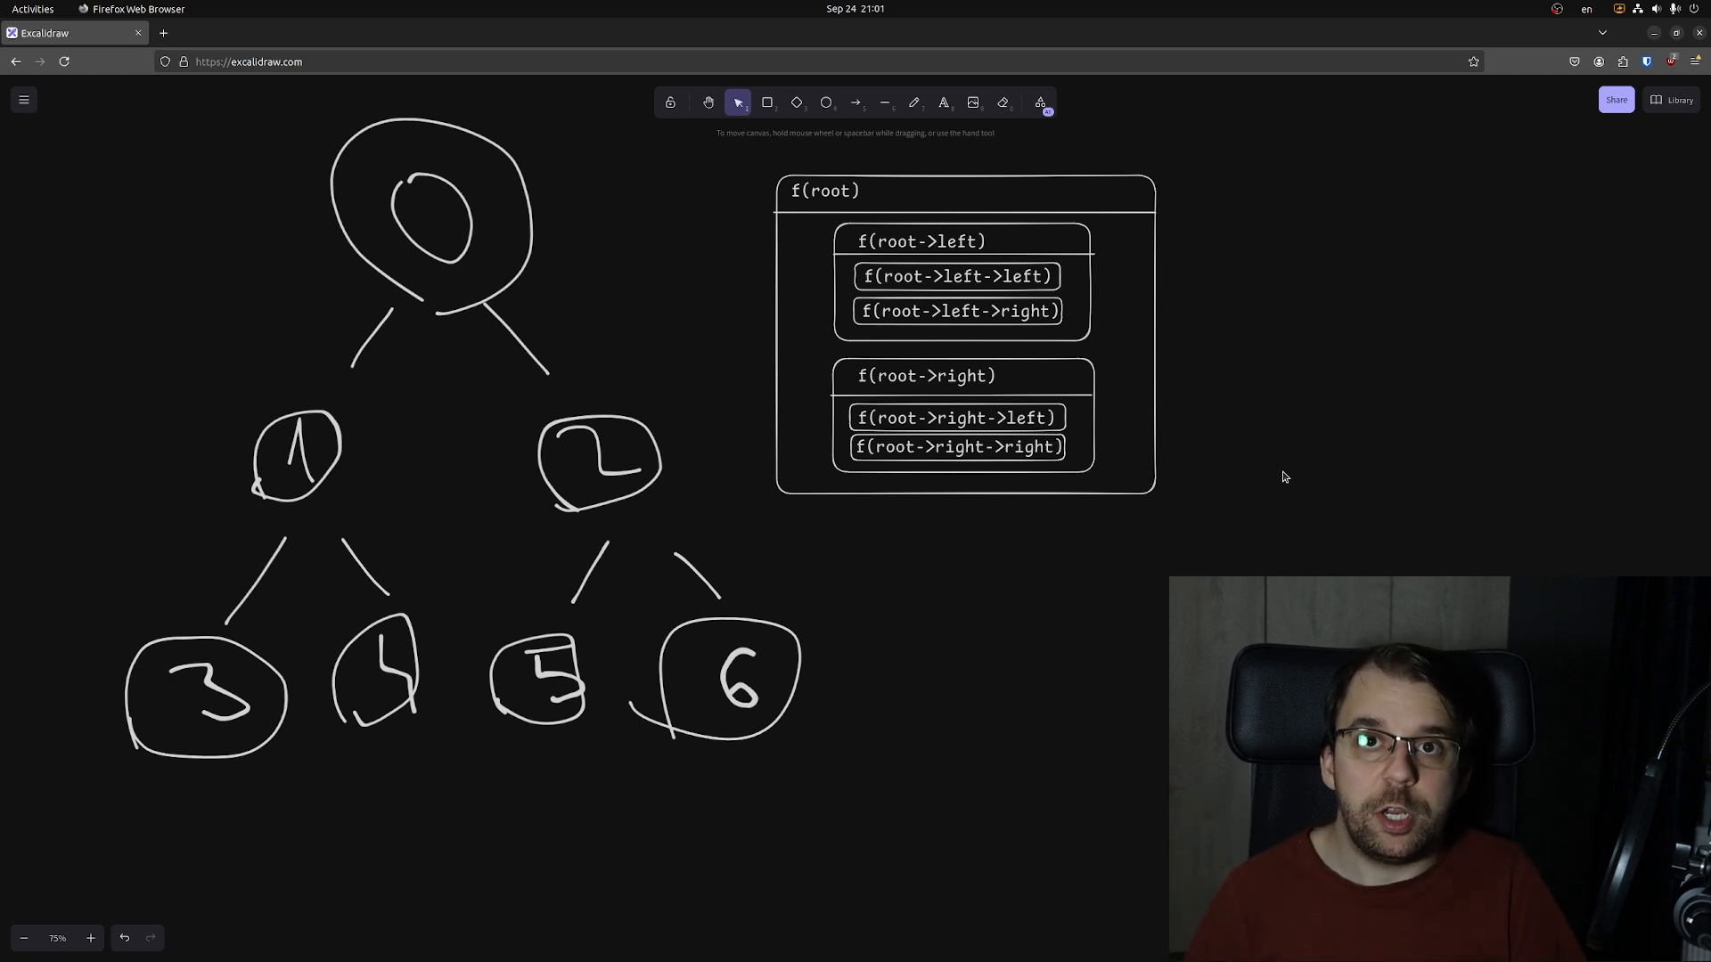
Add global int found = 0, set found = 1 at node 4, and return early if found == 1.
key(alt+Tab)
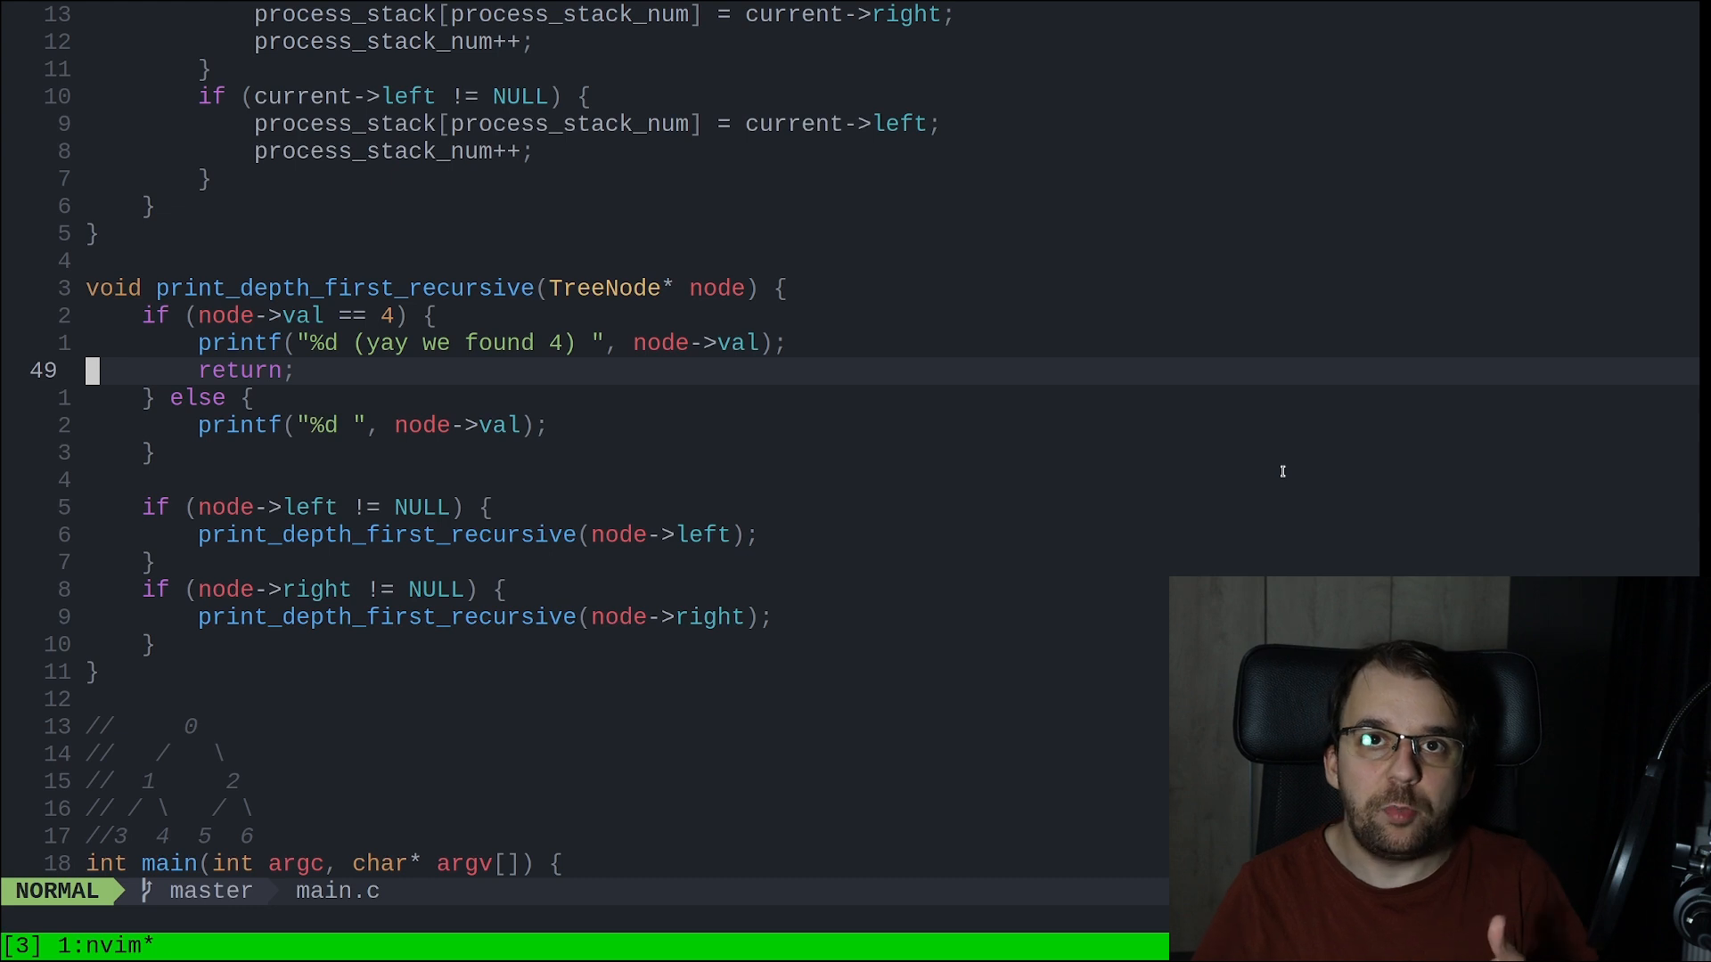
key(k)
text(int)
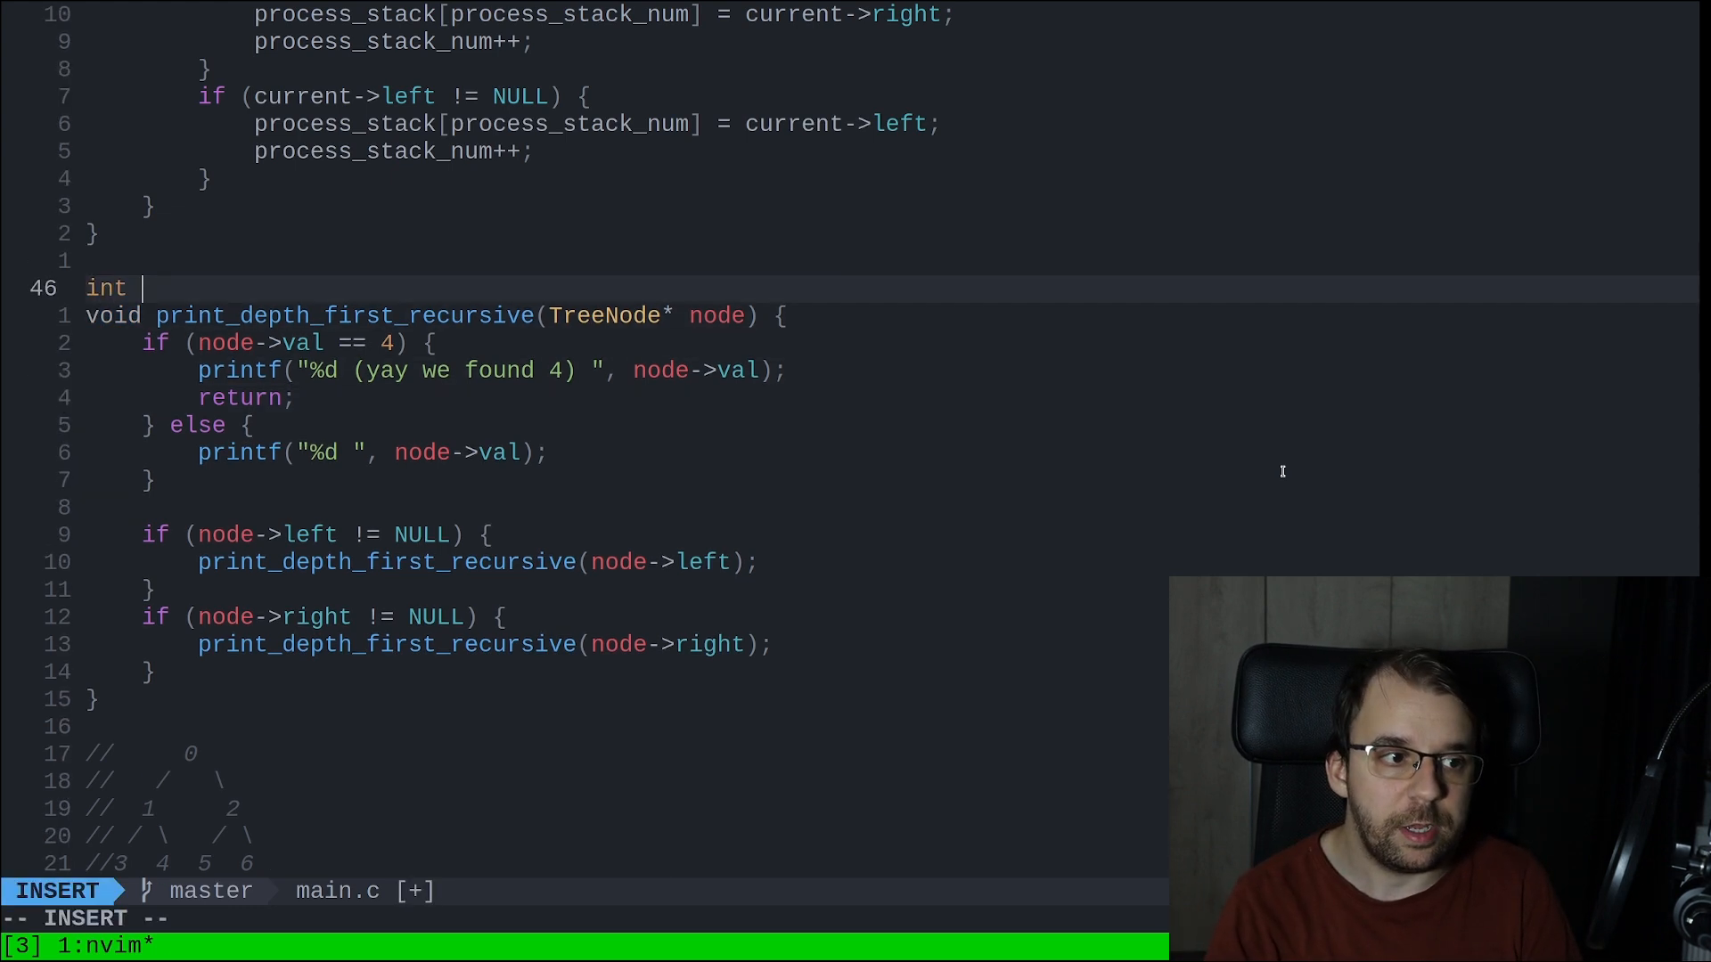
text(found = 0;)
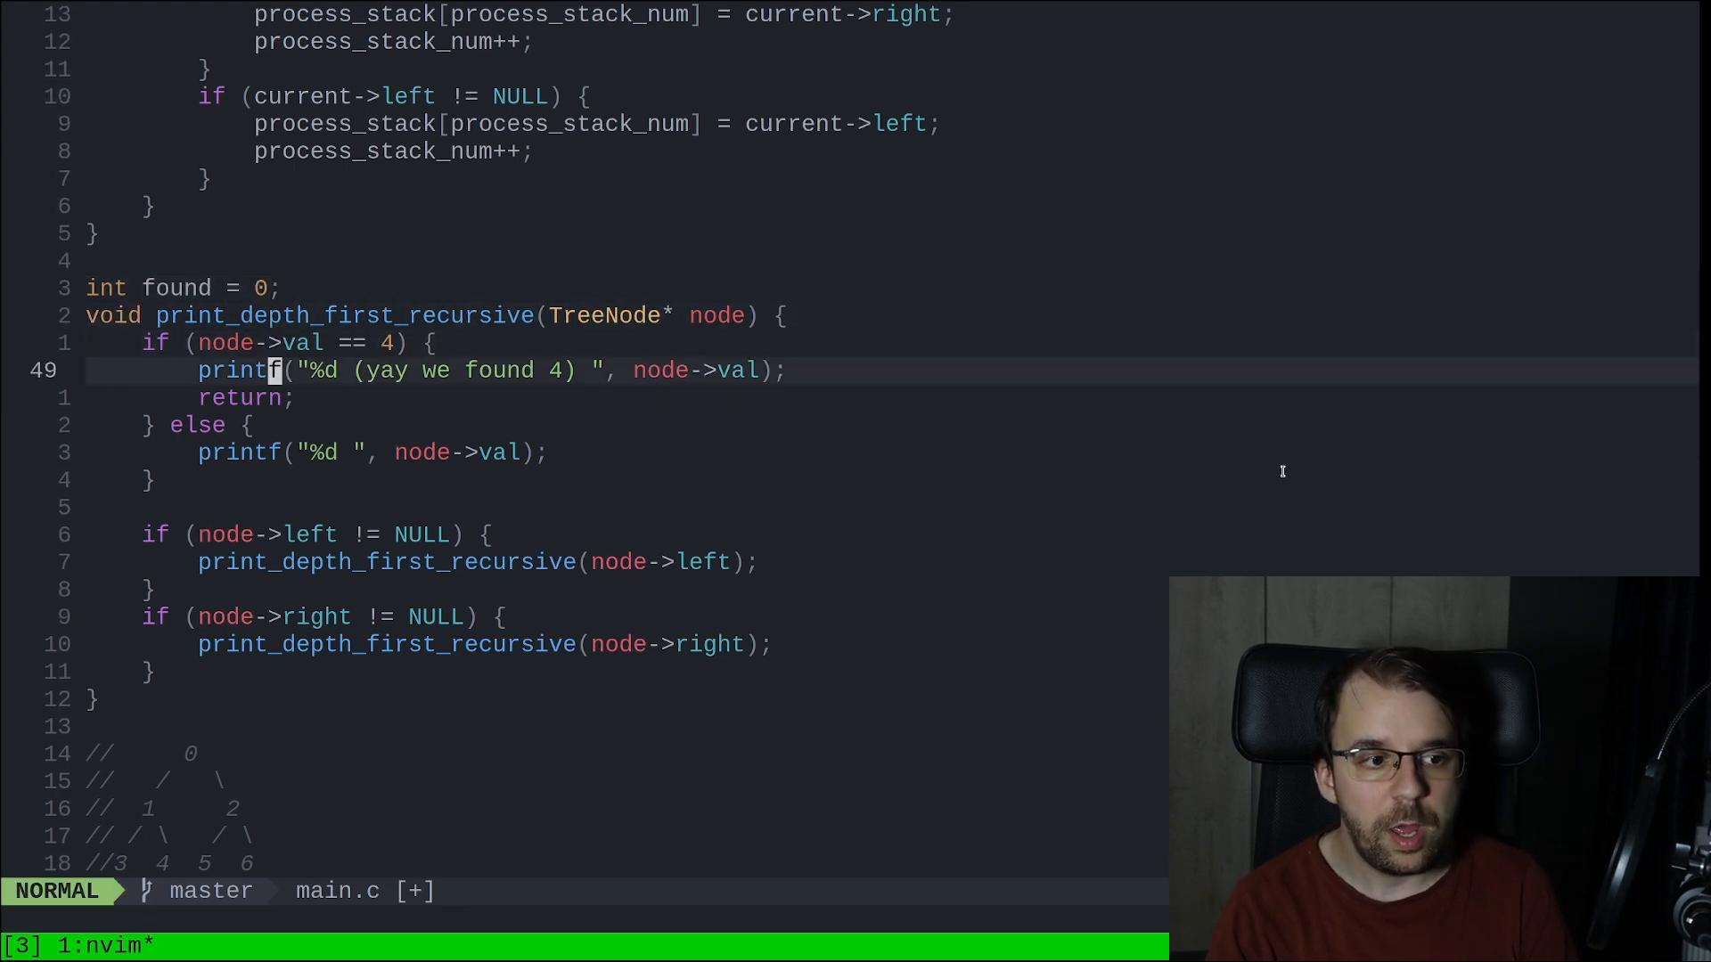
text(found = 1;)
text(if)
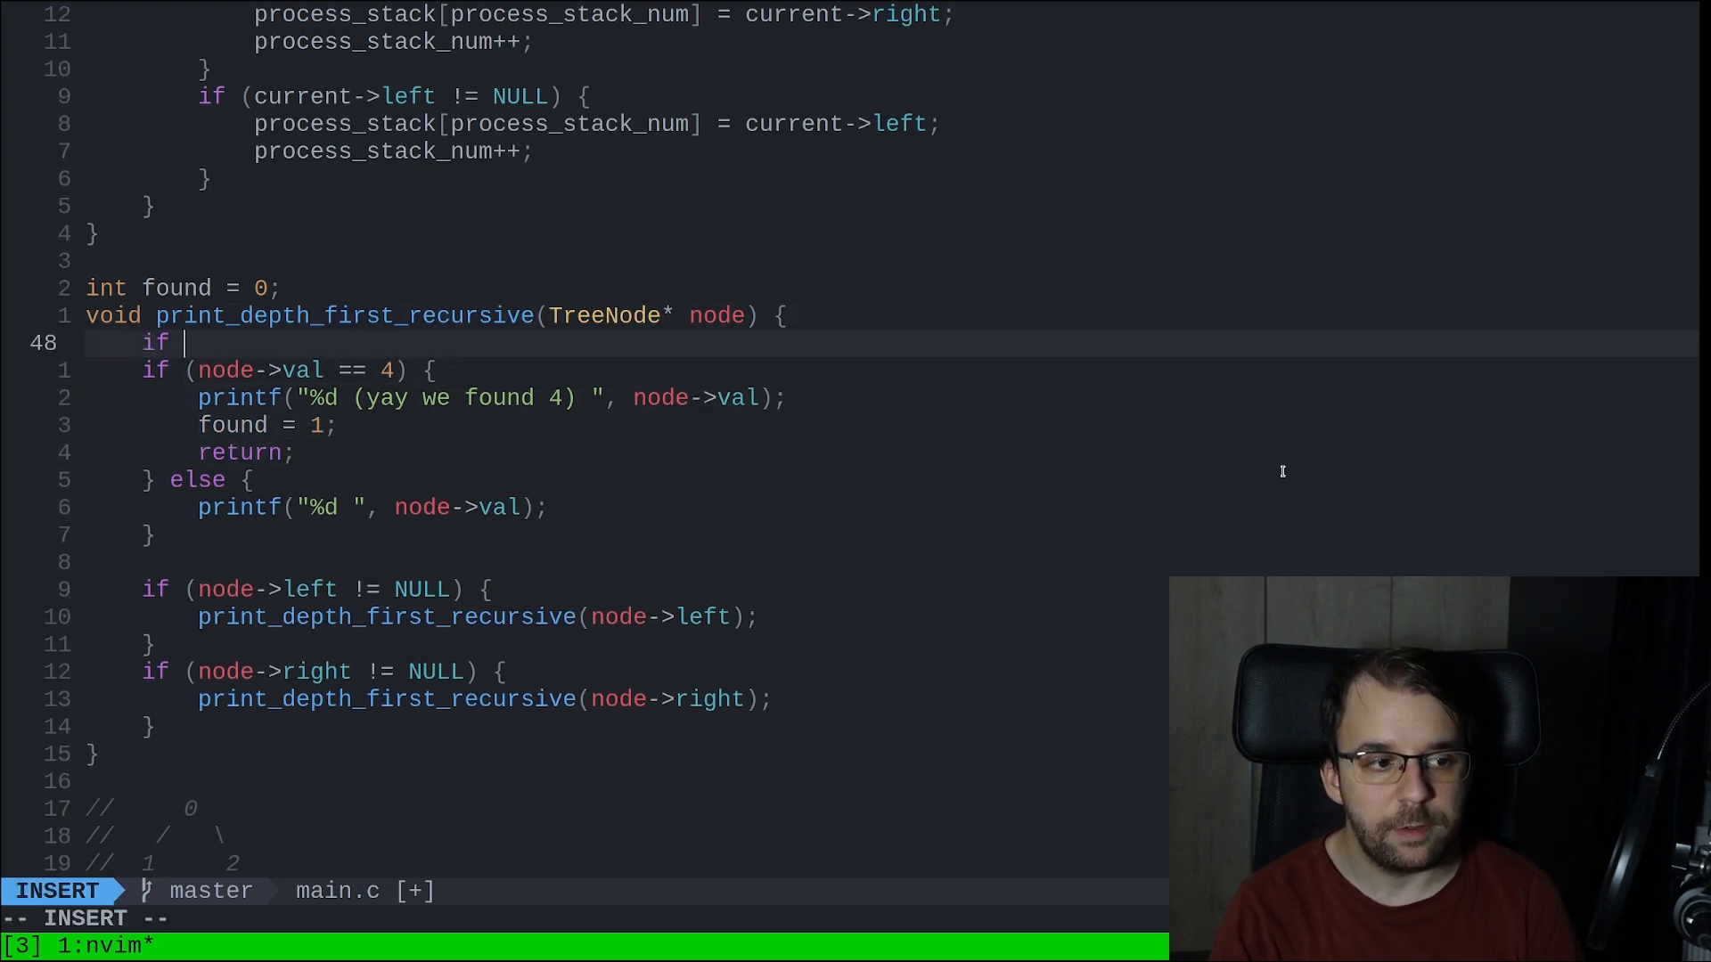
text((found == 1) {)
text(return;)
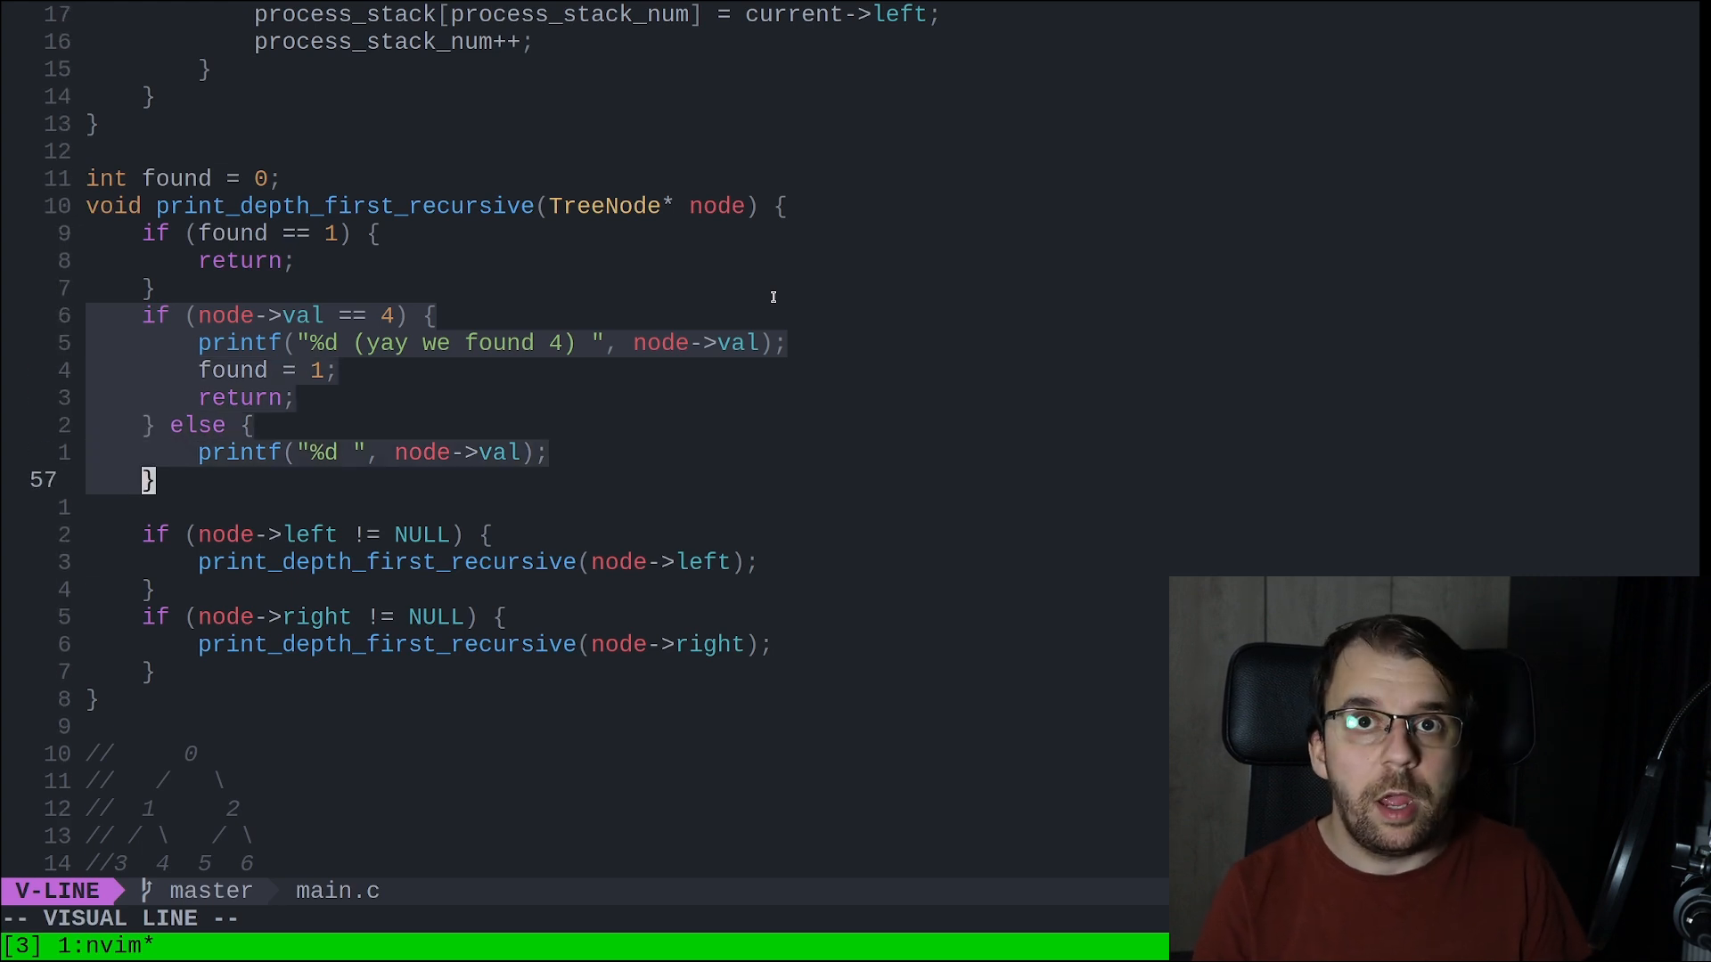
key(Escape)
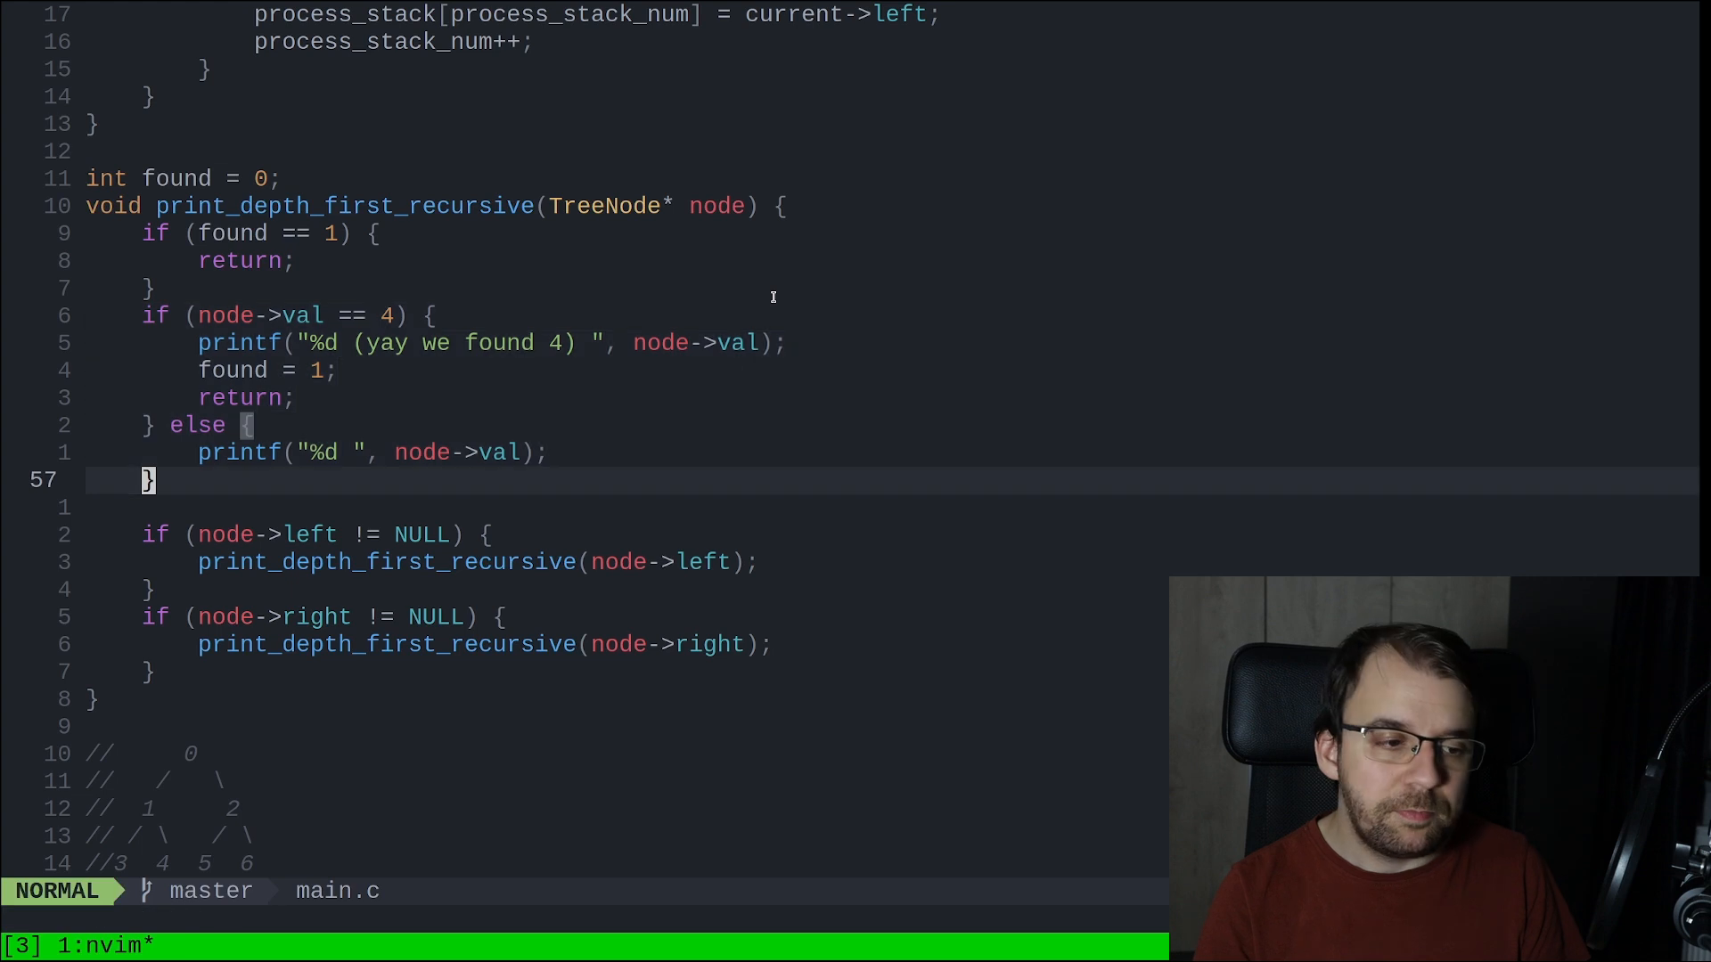
key(V)
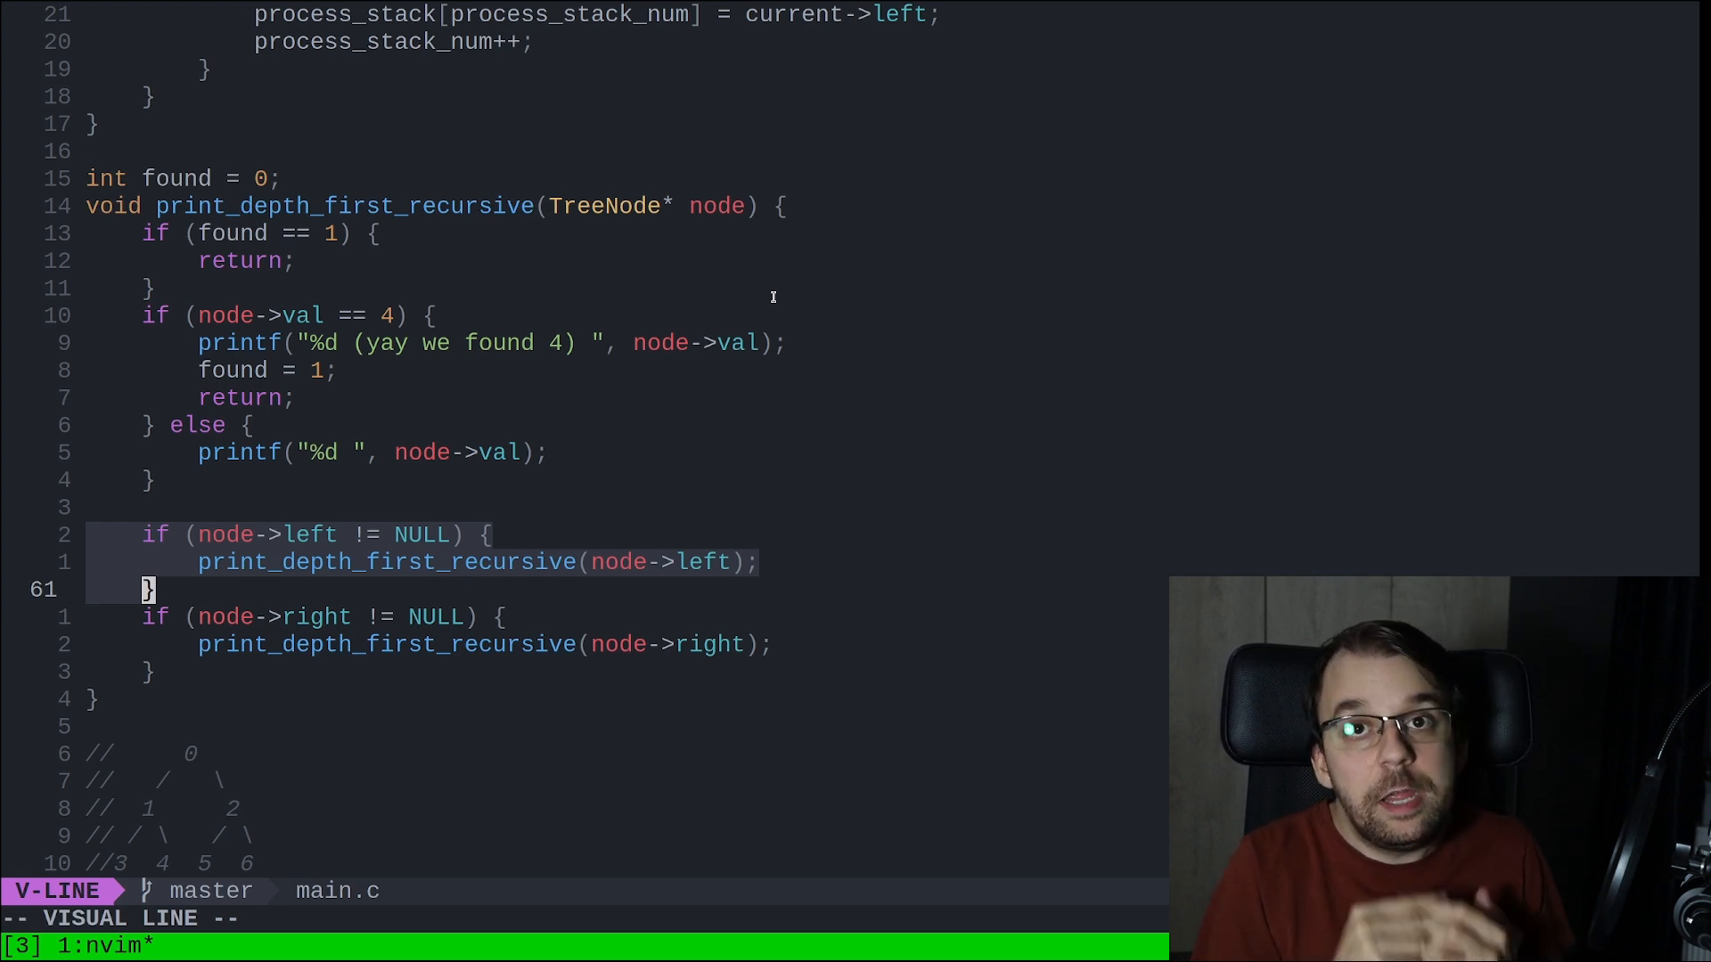
key(Escape)
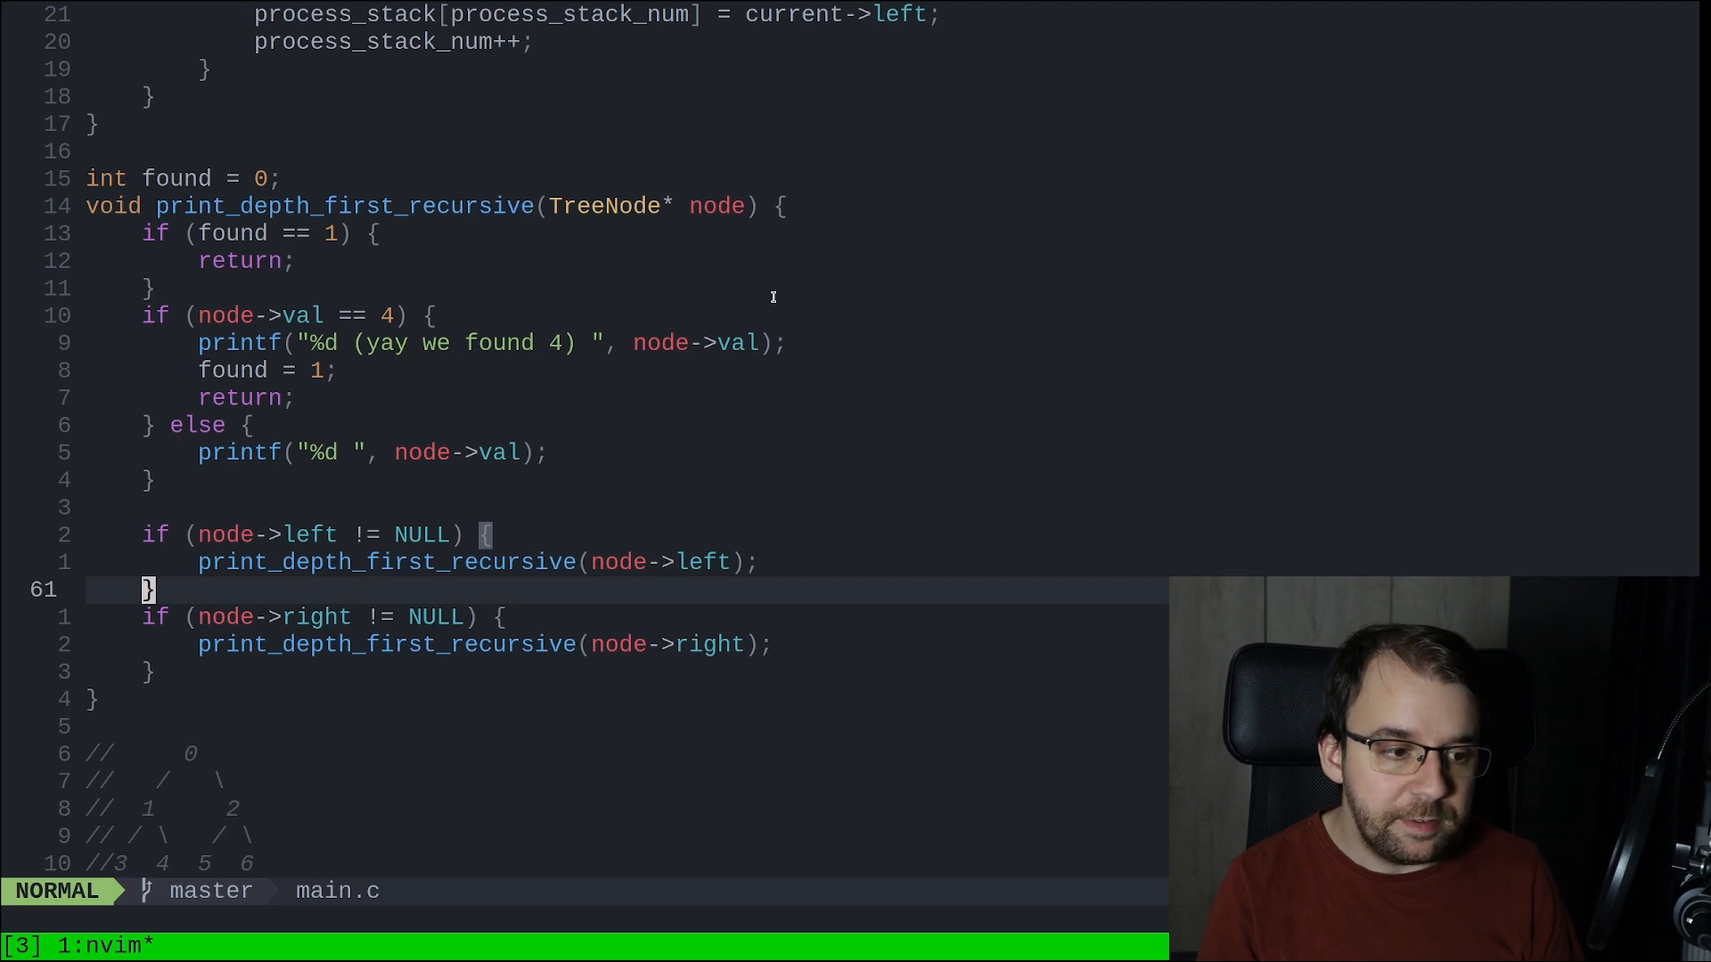
key(V)
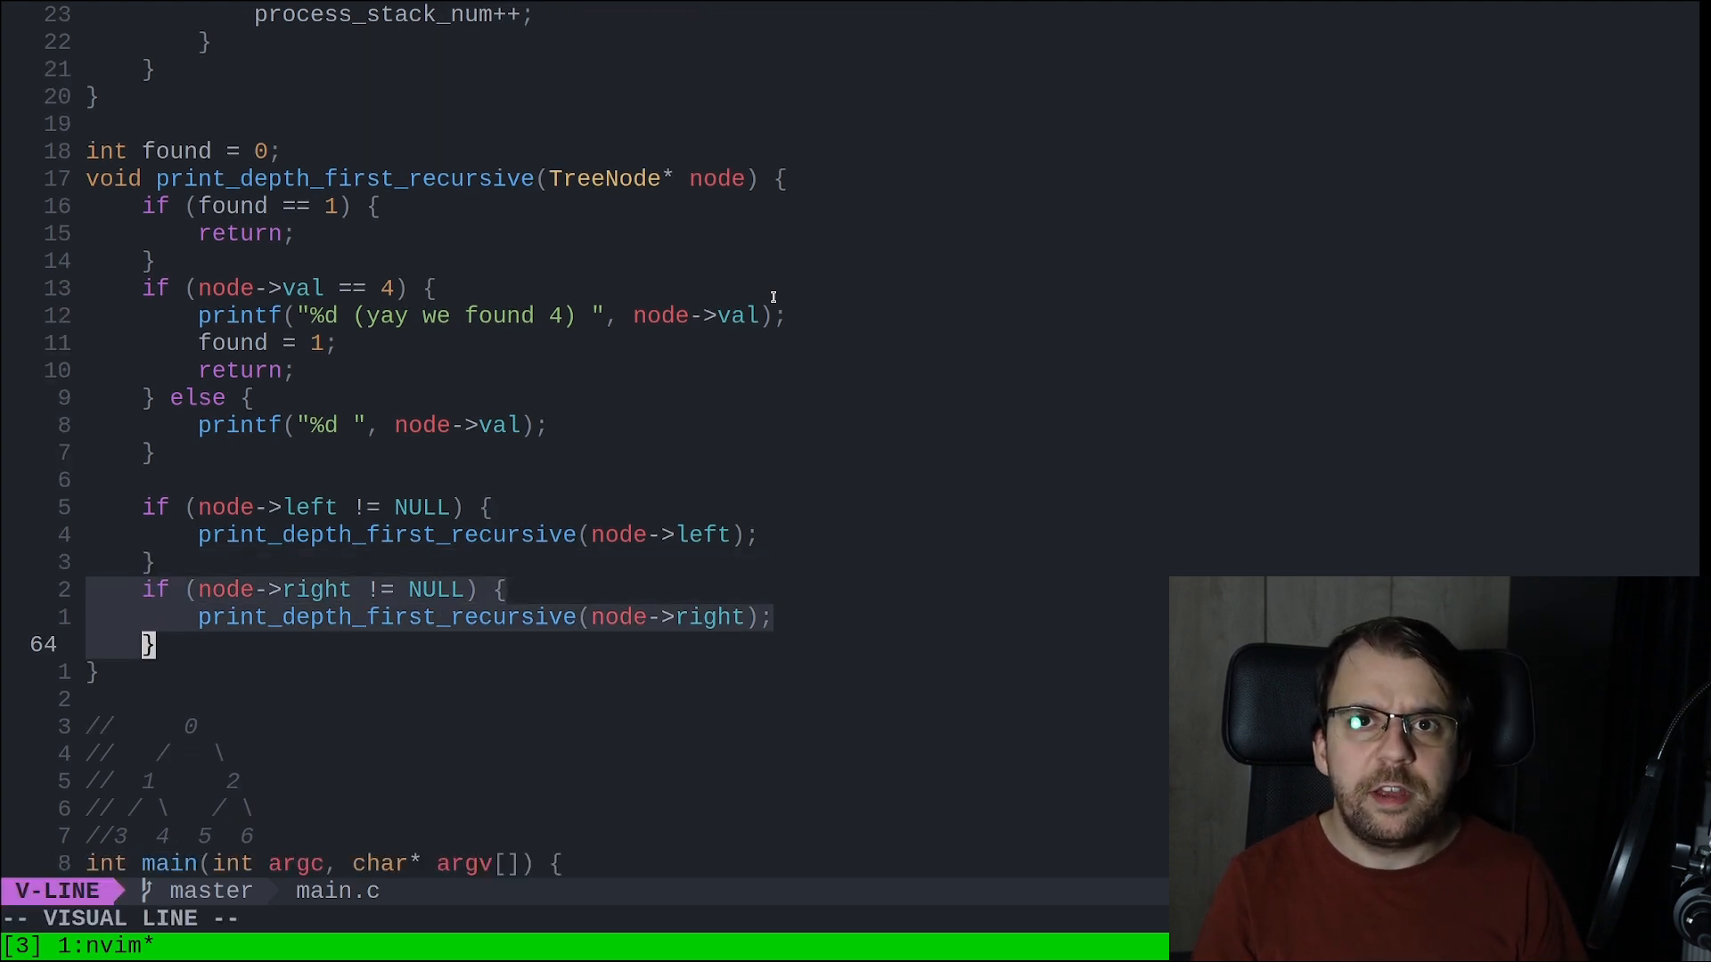